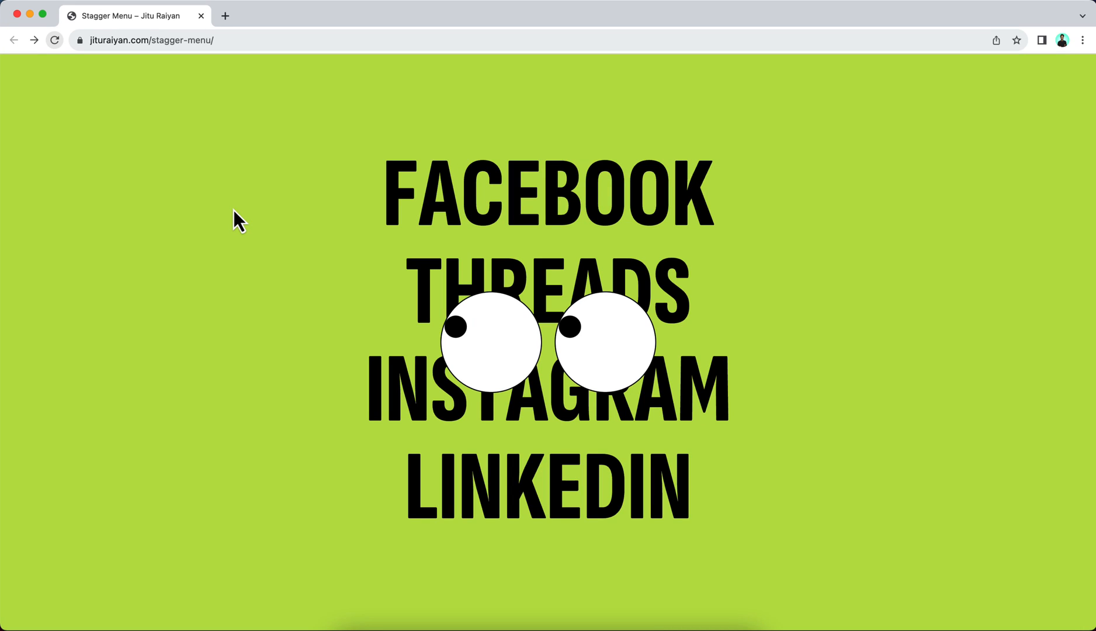
{"action": "mouse_move", "coordinate": [395, 200]}
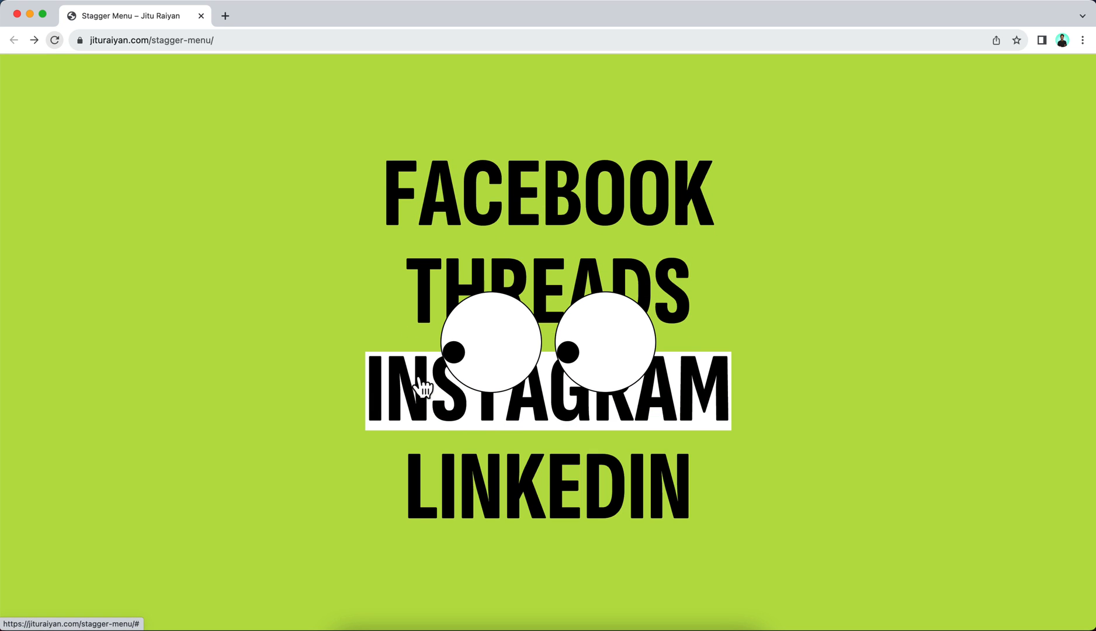
{"action": "mouse_move", "coordinate": [552, 487]}
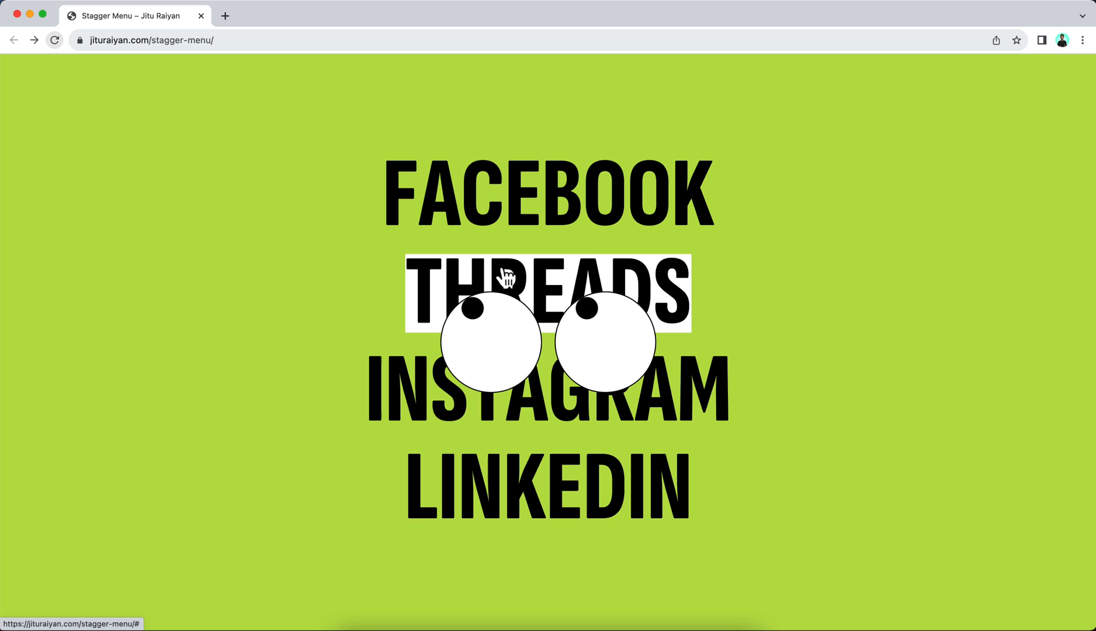
{"action": "mouse_move", "coordinate": [492, 220]}
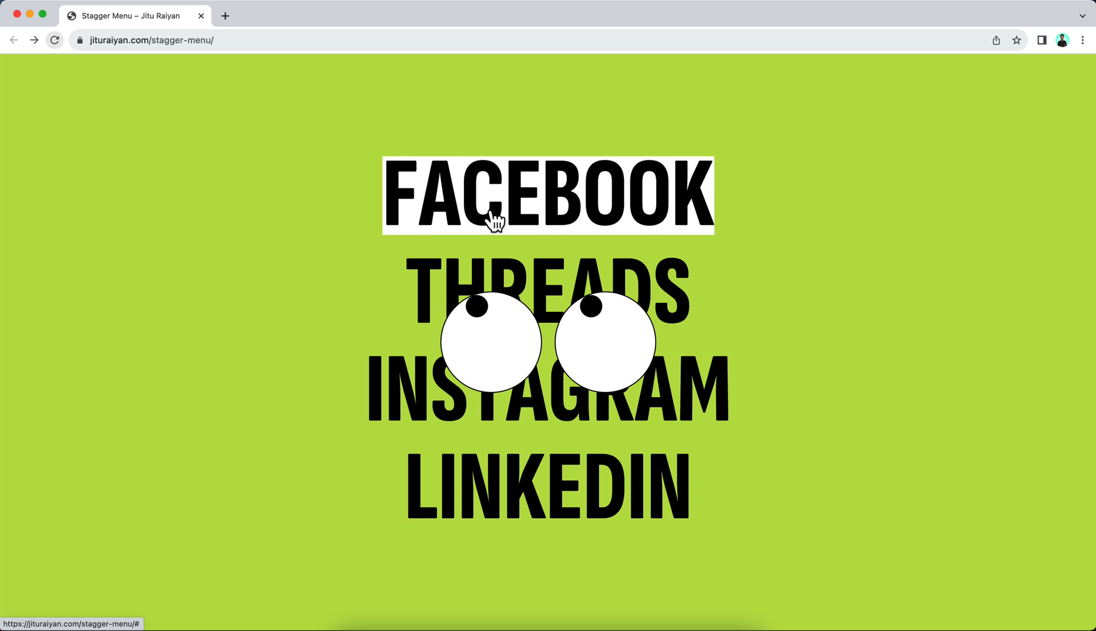
{"action": "mouse_move", "coordinate": [272, 213]}
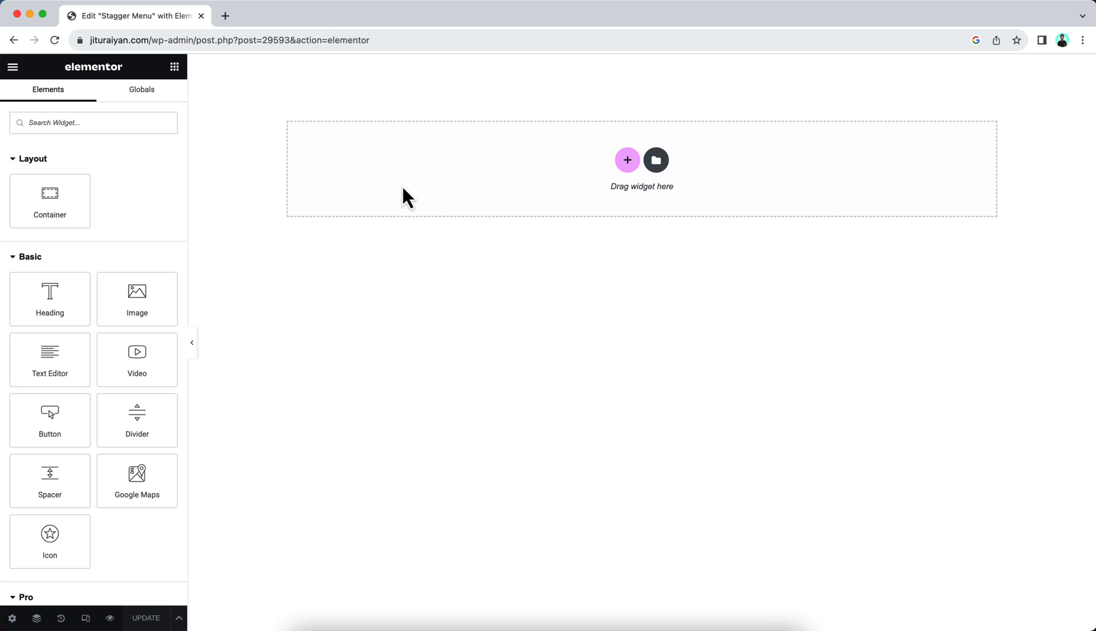
{"action": "mouse_move", "coordinate": [512, 178]}
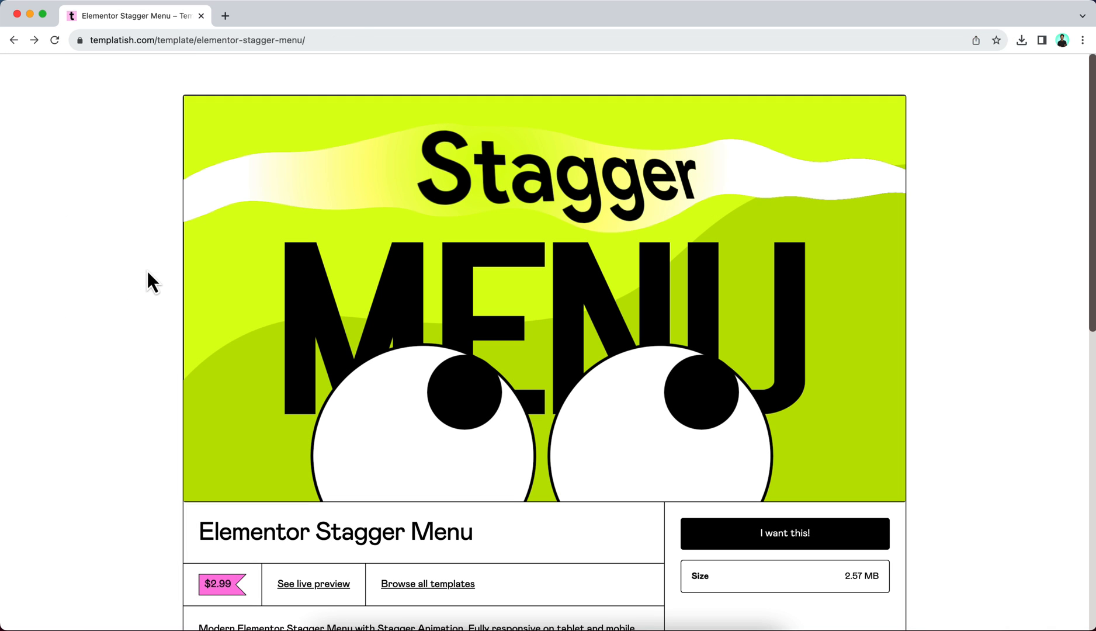
Step: Scroll through Templatish's Elementor Stagger Menu template product page
{"action": "scroll", "scroll_direction": "down", "scroll_amount": 3}
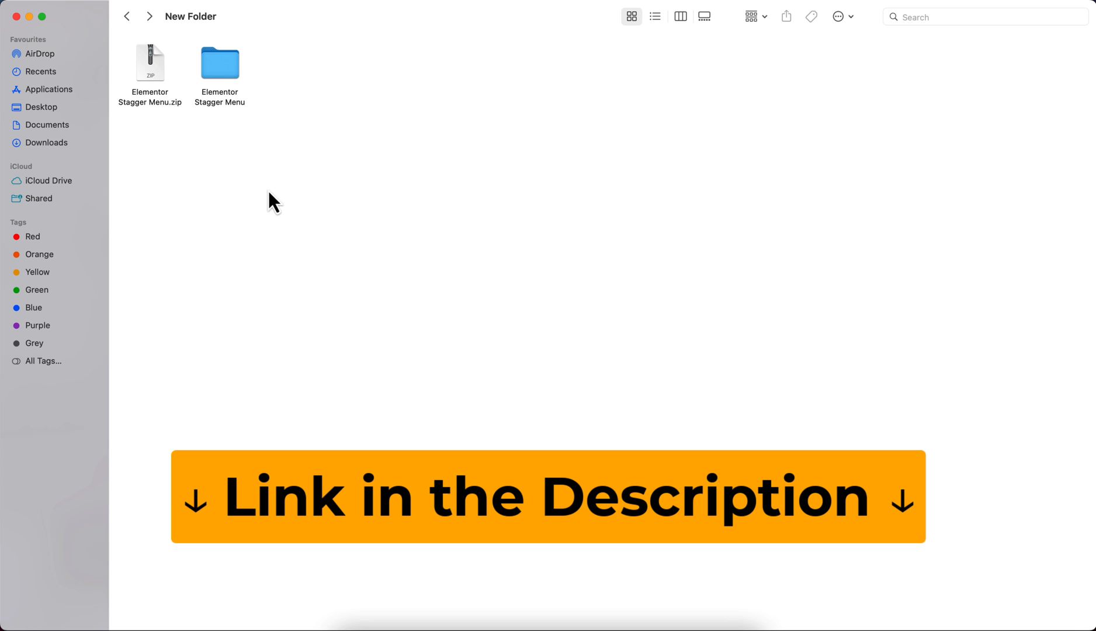
Step: Open the Stagger Menu folder's Container version and select its JSON template file
{"action": "double_click", "coordinate": [220, 64]}
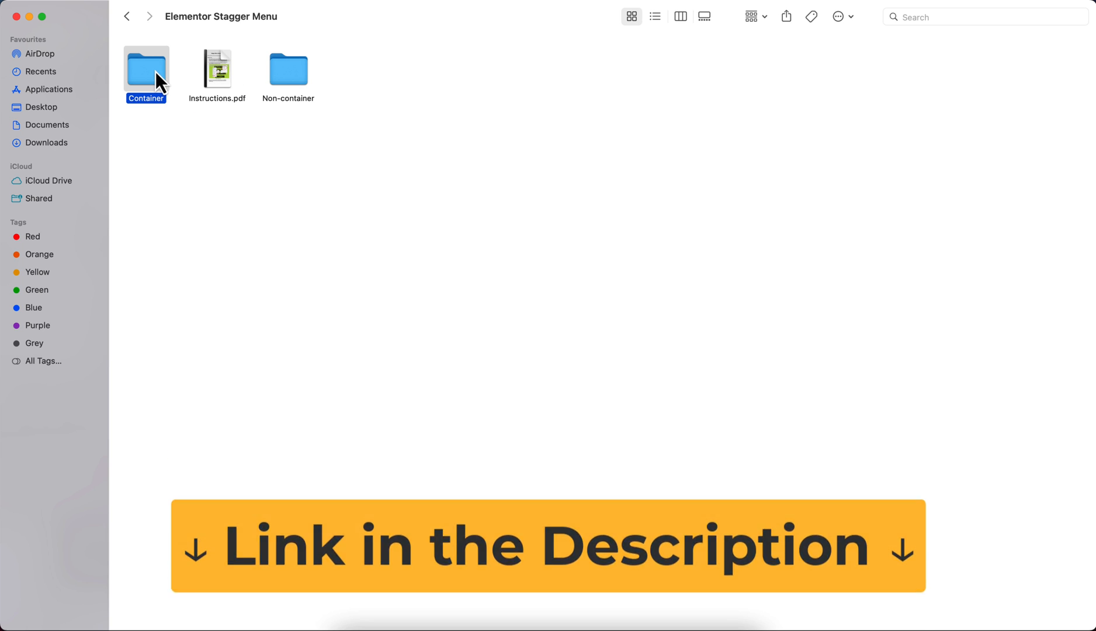
{"action": "left_click", "coordinate": [287, 66]}
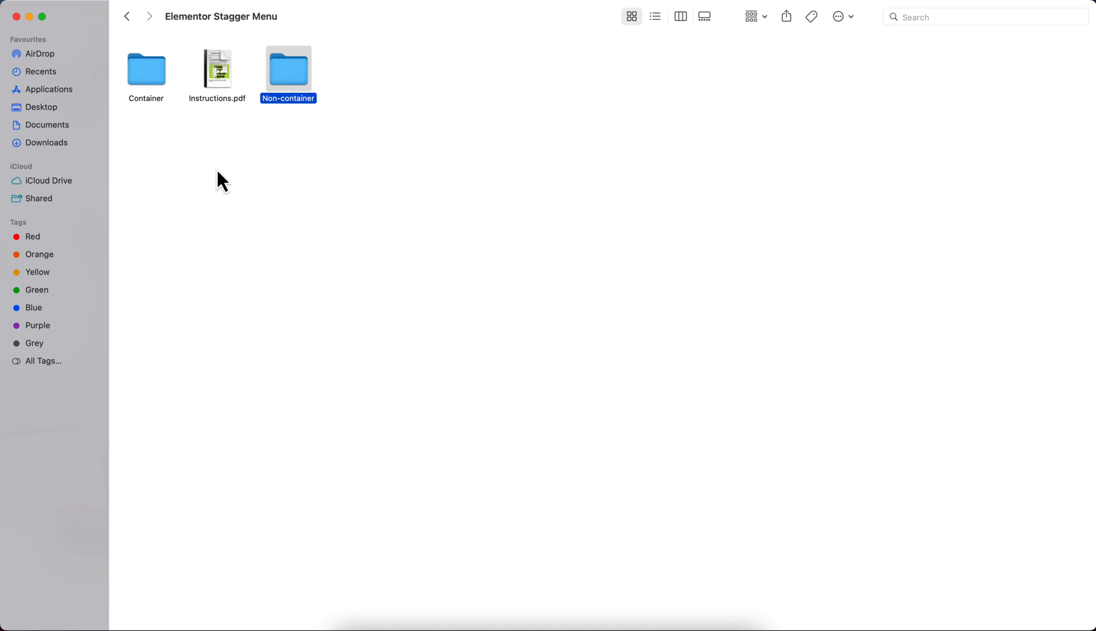
{"action": "left_click", "coordinate": [220, 180]}
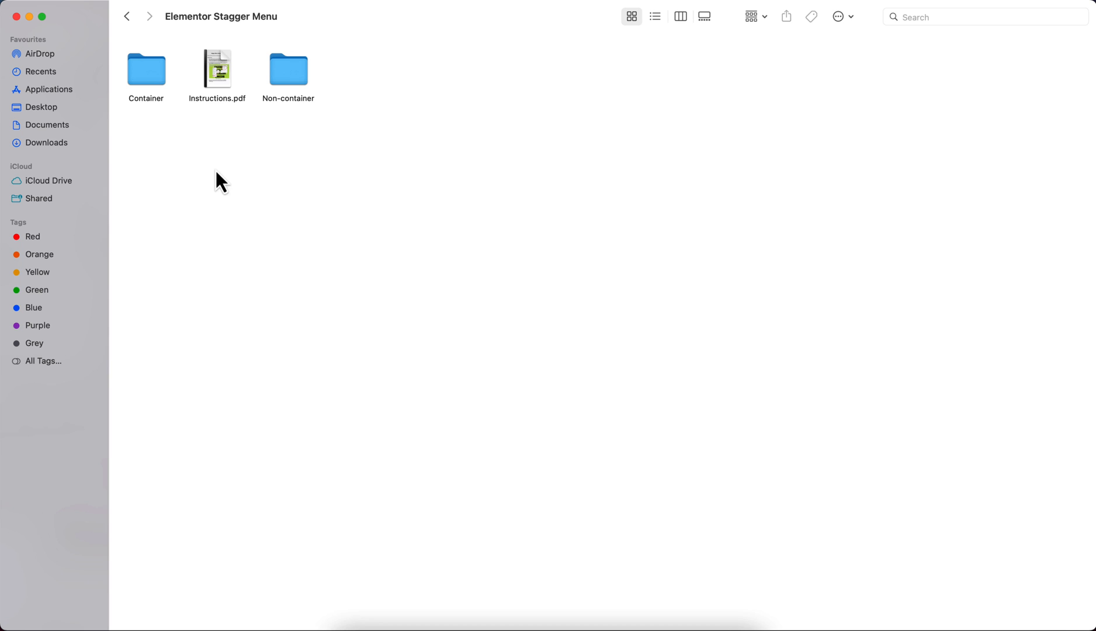
{"action": "double_click", "coordinate": [146, 68]}
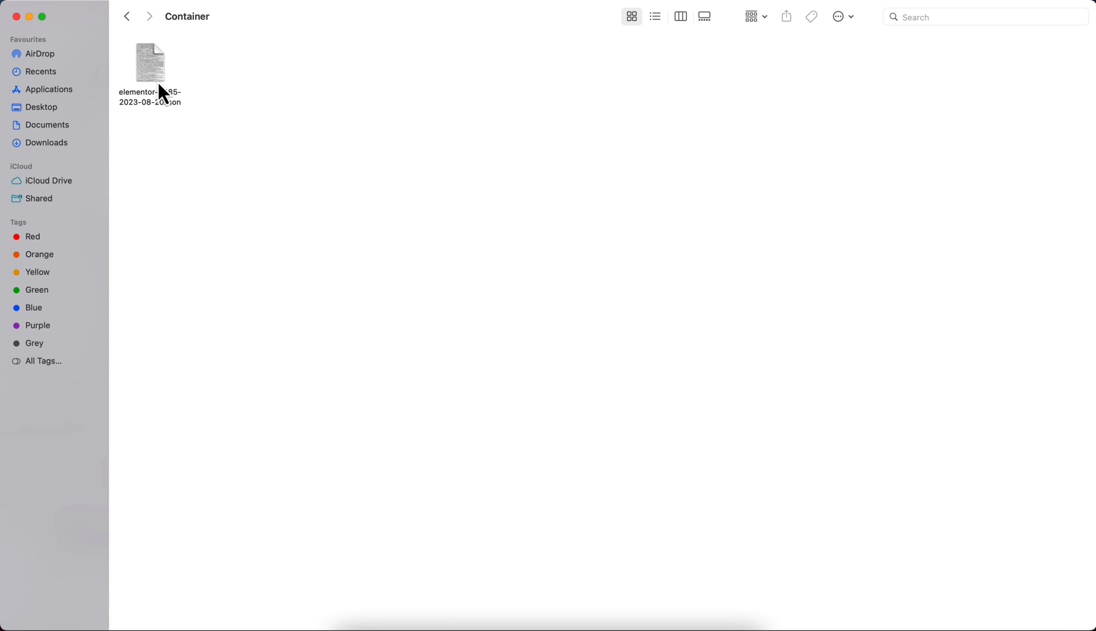
{"action": "left_click", "coordinate": [150, 63]}
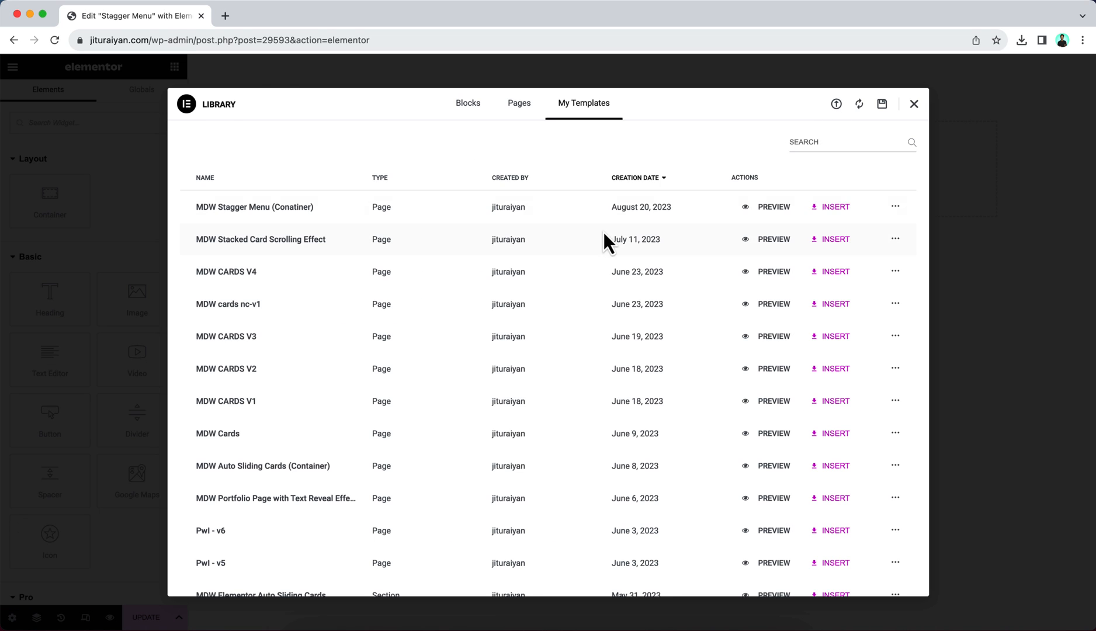
{"action": "mouse_move", "coordinate": [608, 219]}
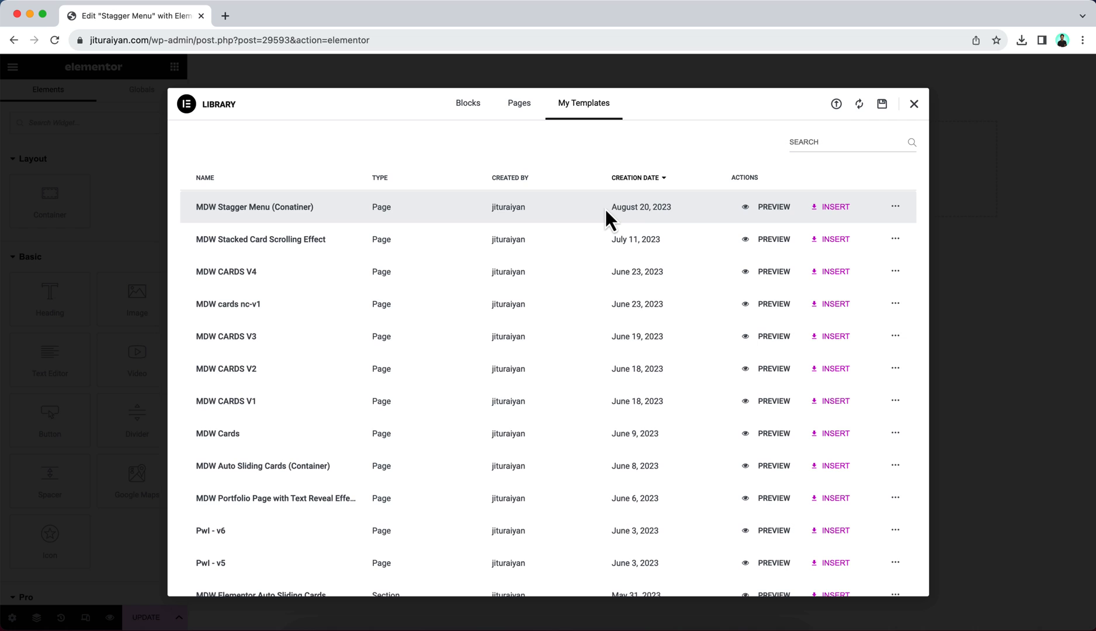
Step: Insert MDW Stagger Menu (Conatiner) from My Templates into the page
{"action": "left_click", "coordinate": [835, 207]}
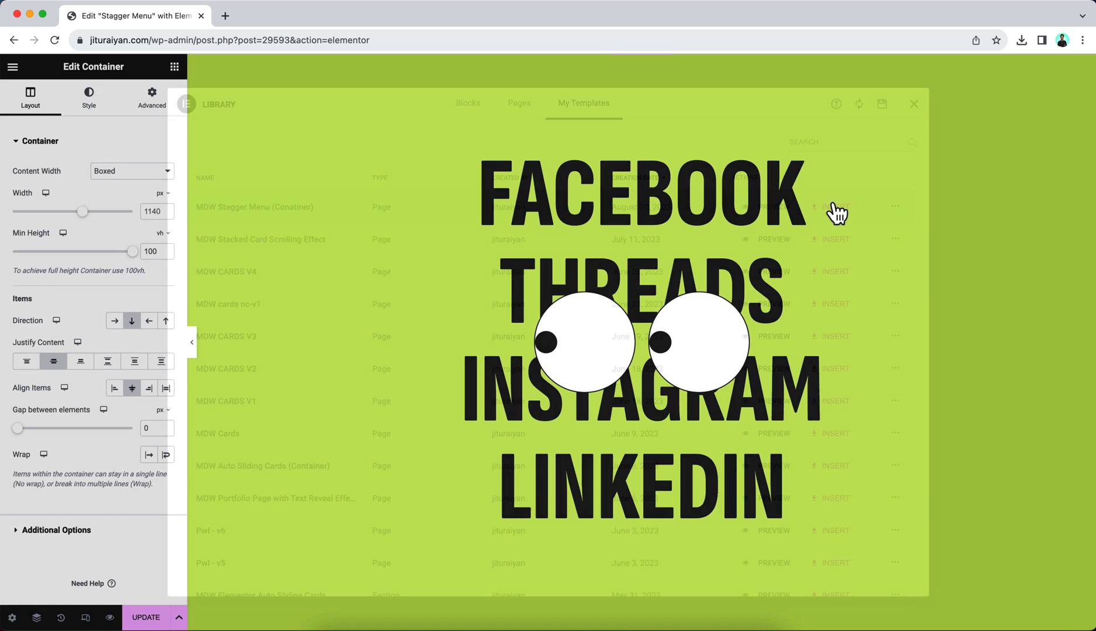
{"action": "left_click", "coordinate": [913, 103]}
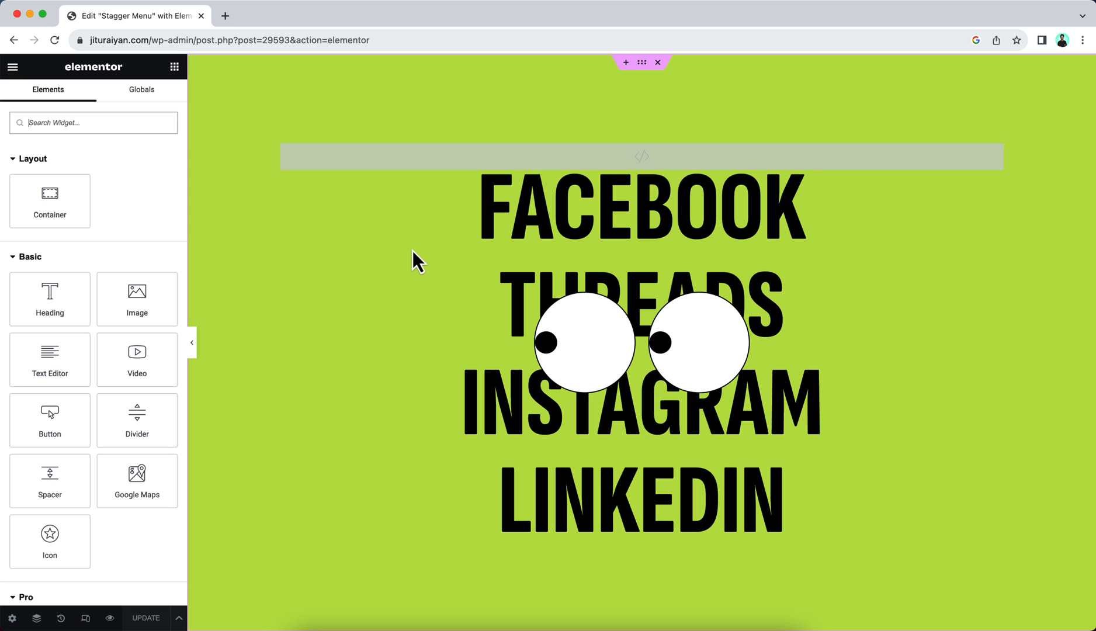
Step: Add a single container with 100 vh minimum height and a #C8E75C background
{"action": "left_click", "coordinate": [657, 62]}
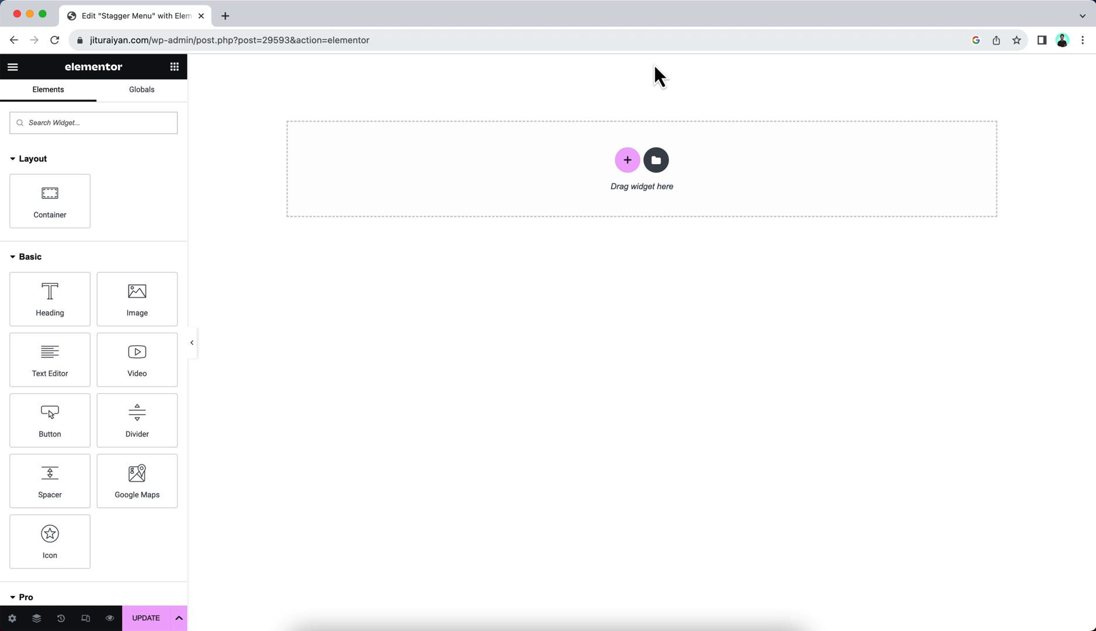
{"action": "mouse_move", "coordinate": [630, 110]}
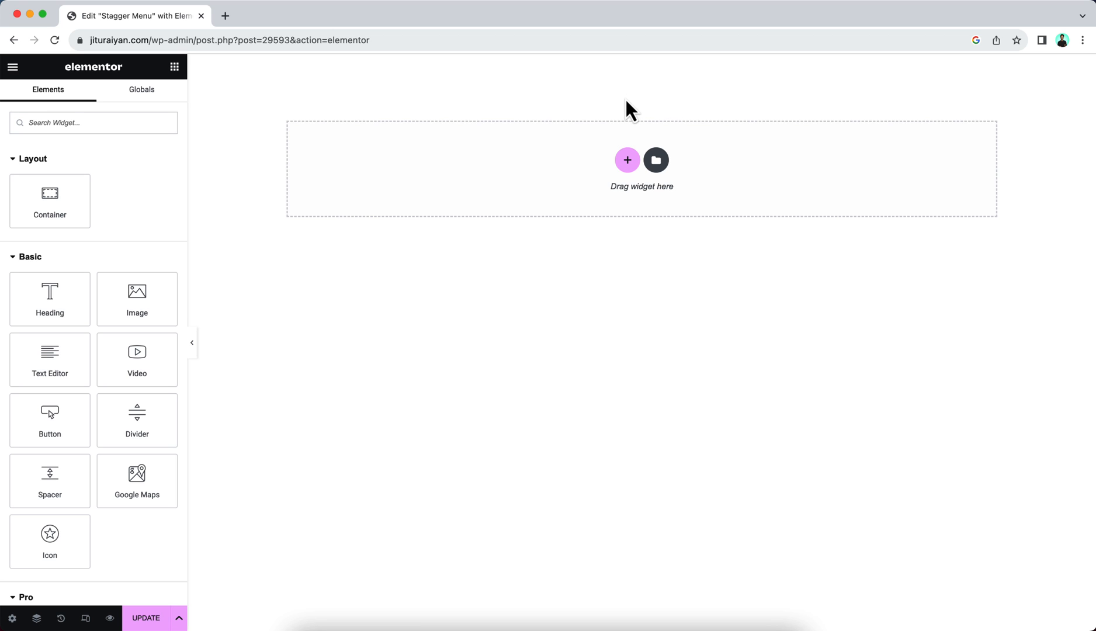
{"action": "mouse_move", "coordinate": [627, 160]}
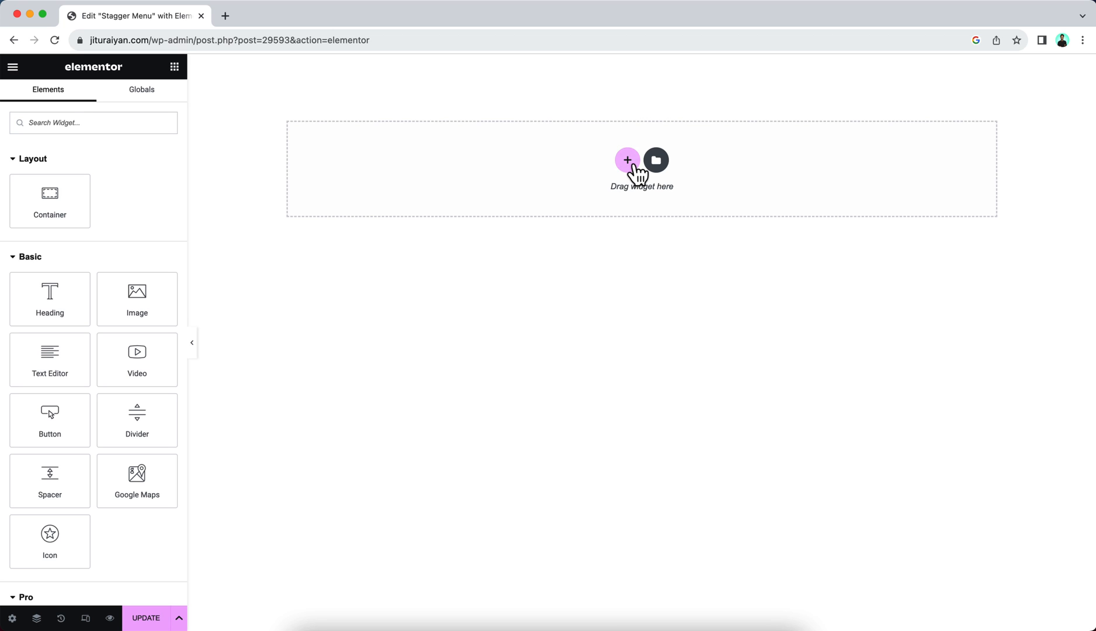
{"action": "left_click", "coordinate": [626, 160]}
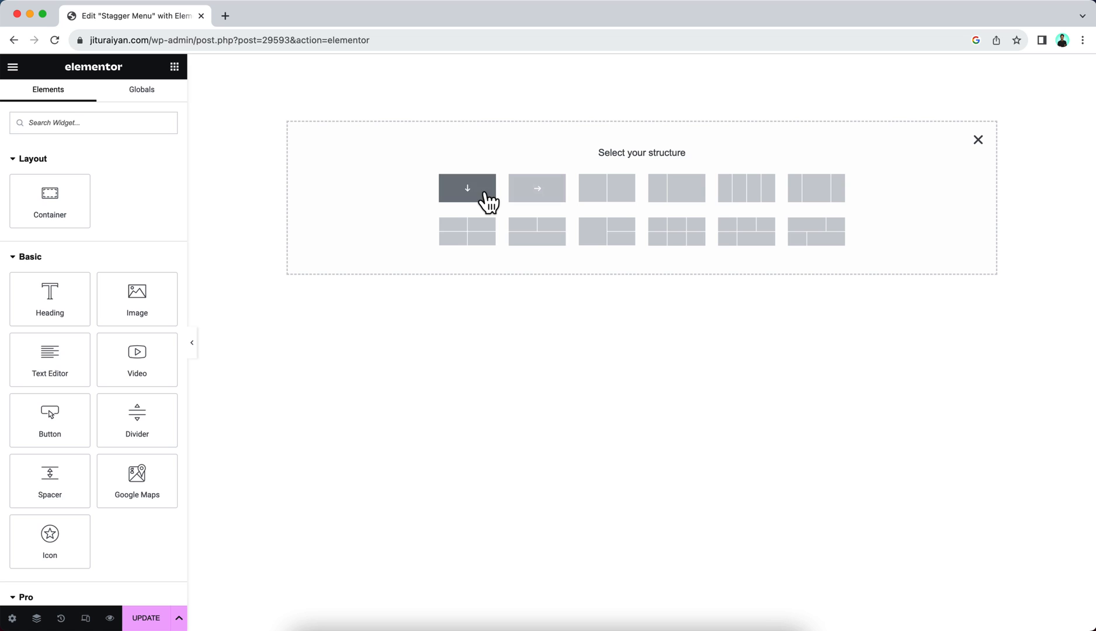
{"action": "left_click", "coordinate": [466, 187]}
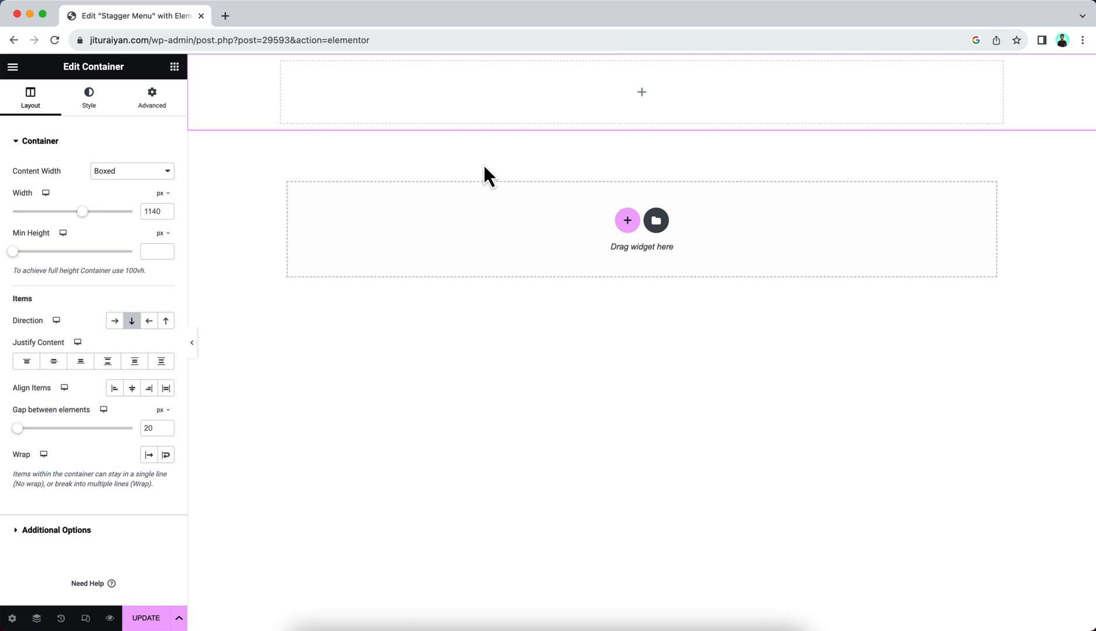
{"action": "mouse_move", "coordinate": [260, 269]}
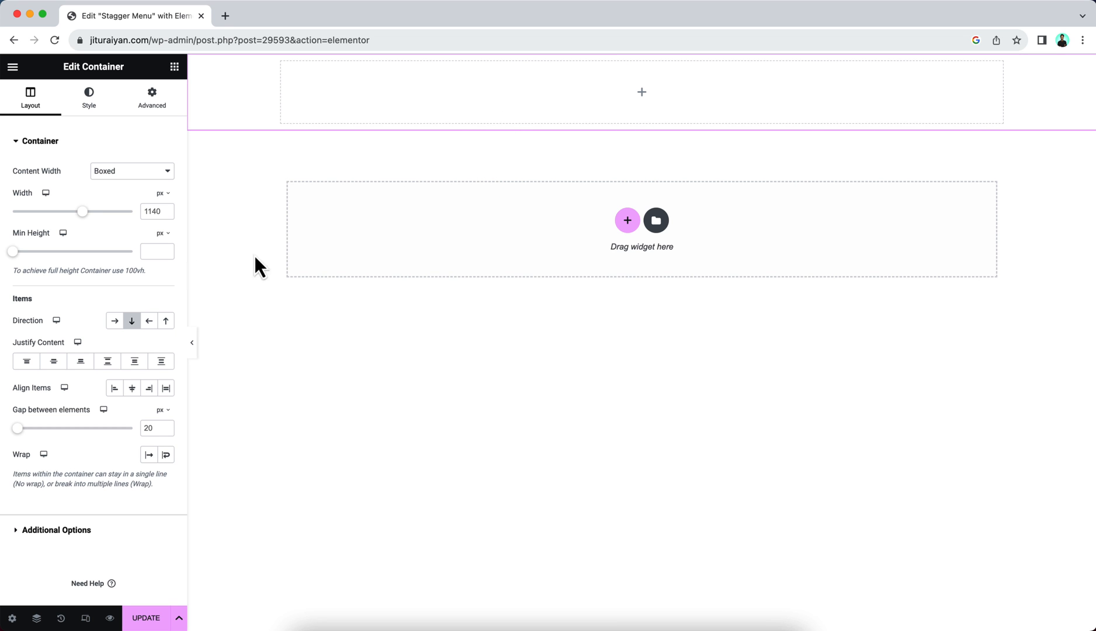
{"action": "left_click", "coordinate": [163, 232]}
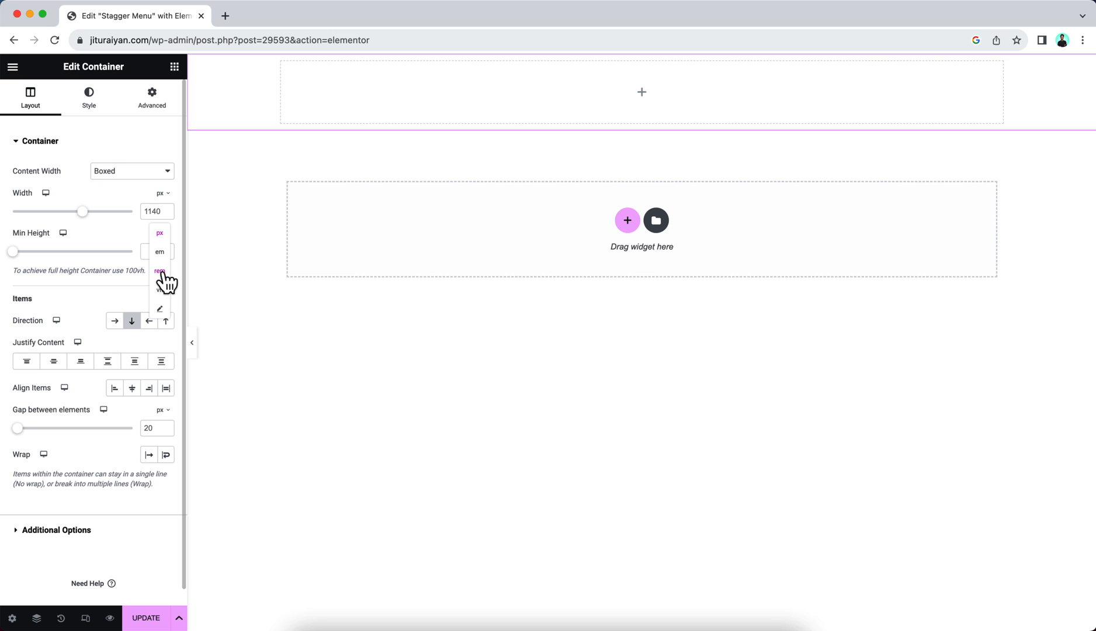
{"action": "left_click", "coordinate": [159, 271]}
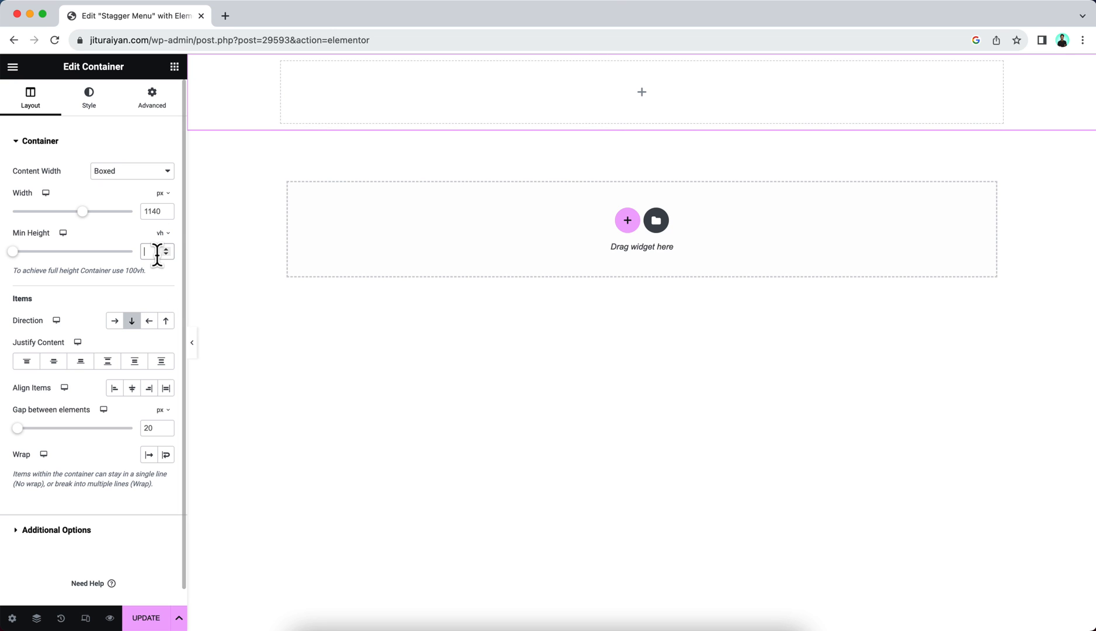
{"action": "type", "text": "100"}
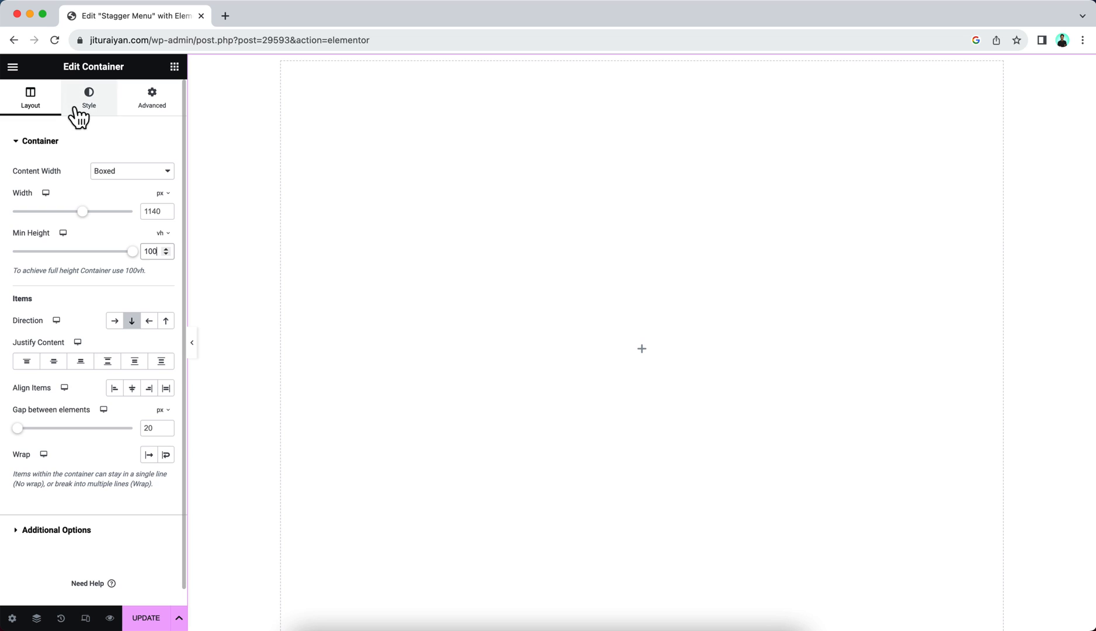
{"action": "left_click", "coordinate": [88, 96]}
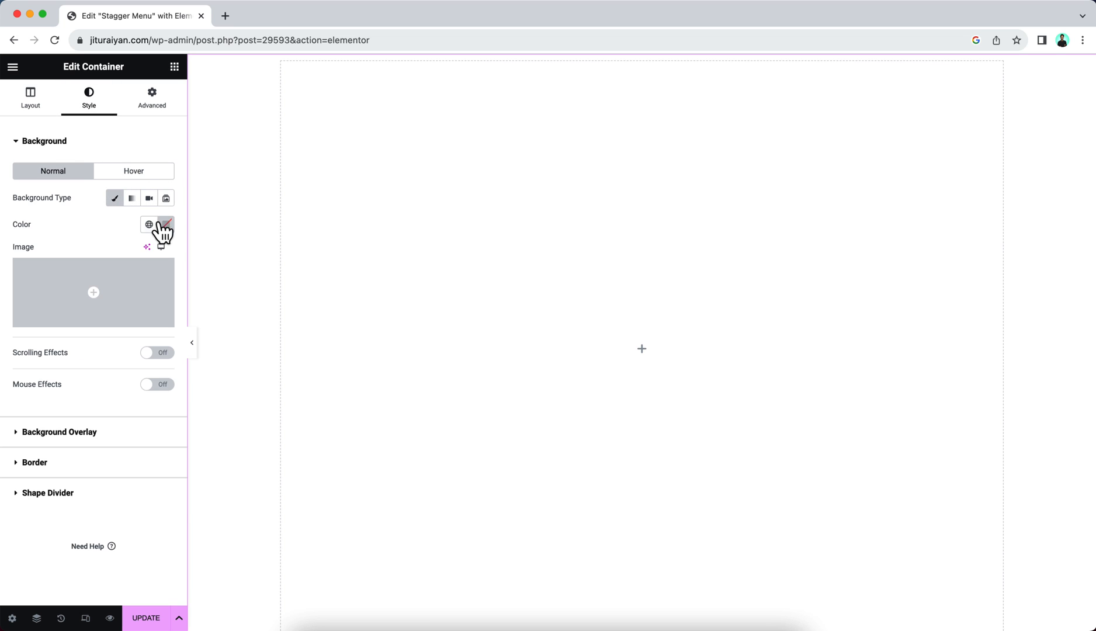
{"action": "left_click", "coordinate": [166, 225]}
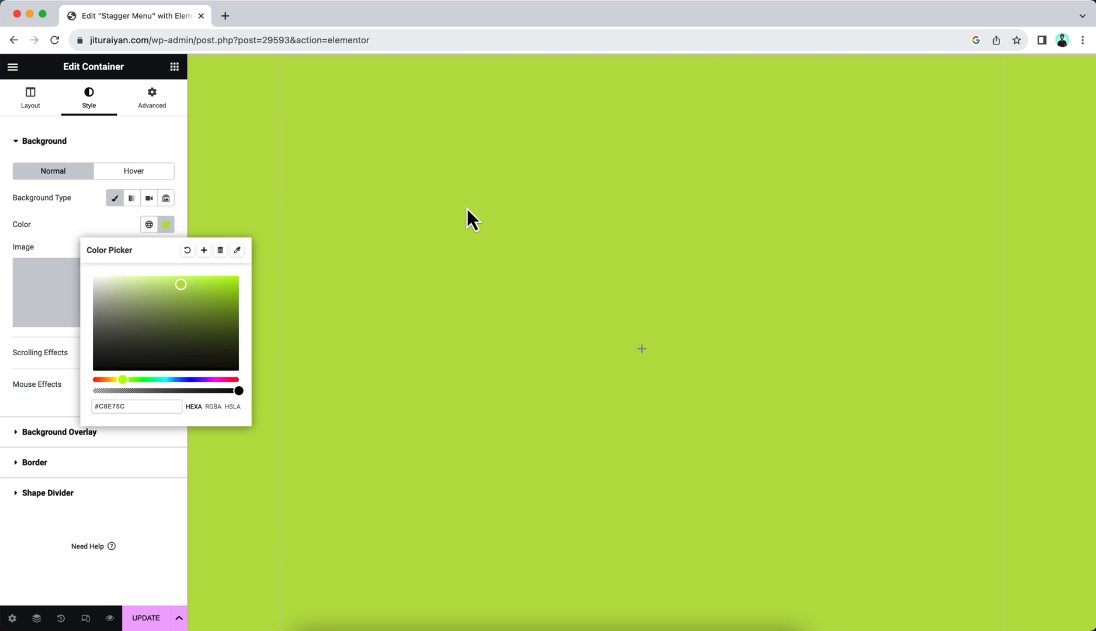
{"action": "mouse_move", "coordinate": [184, 77]}
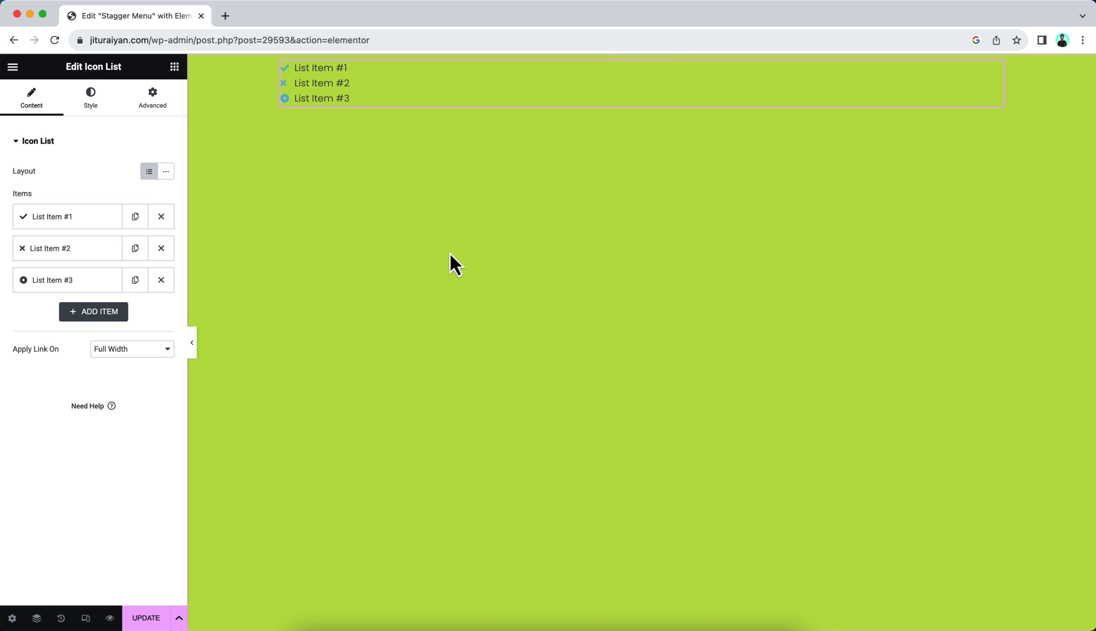
{"action": "mouse_move", "coordinate": [161, 247]}
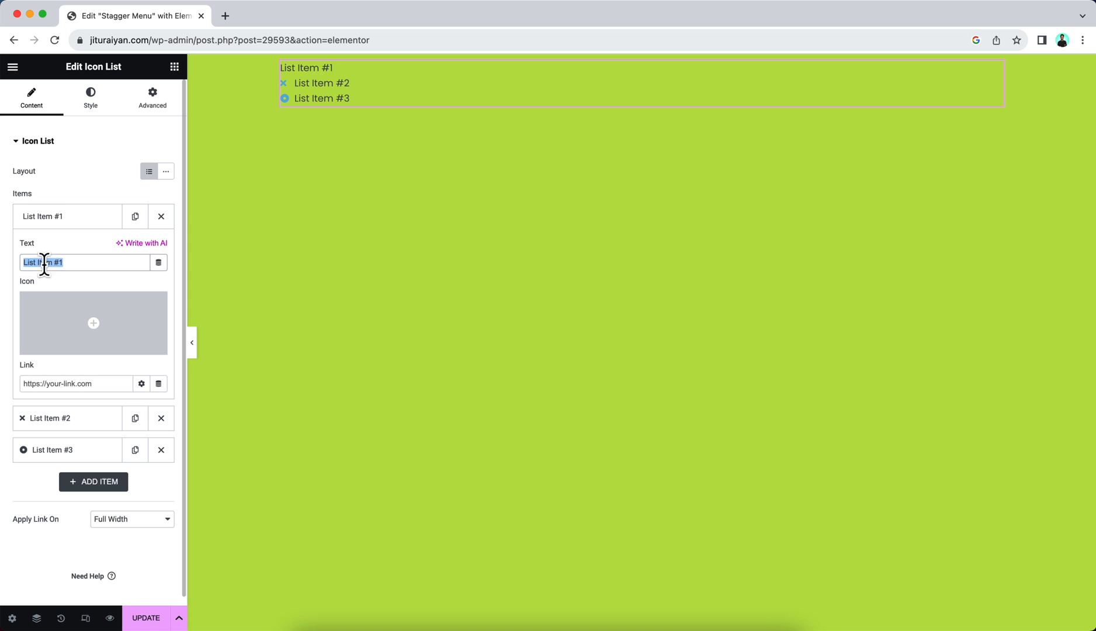
Step: Rename the menu items to FACEBOOK and THREADS, deleting a leftover placeholder item
{"action": "type", "text": "FACEBOOK"}
{"action": "left_click", "coordinate": [77, 383]}
{"action": "type", "text": "#"}
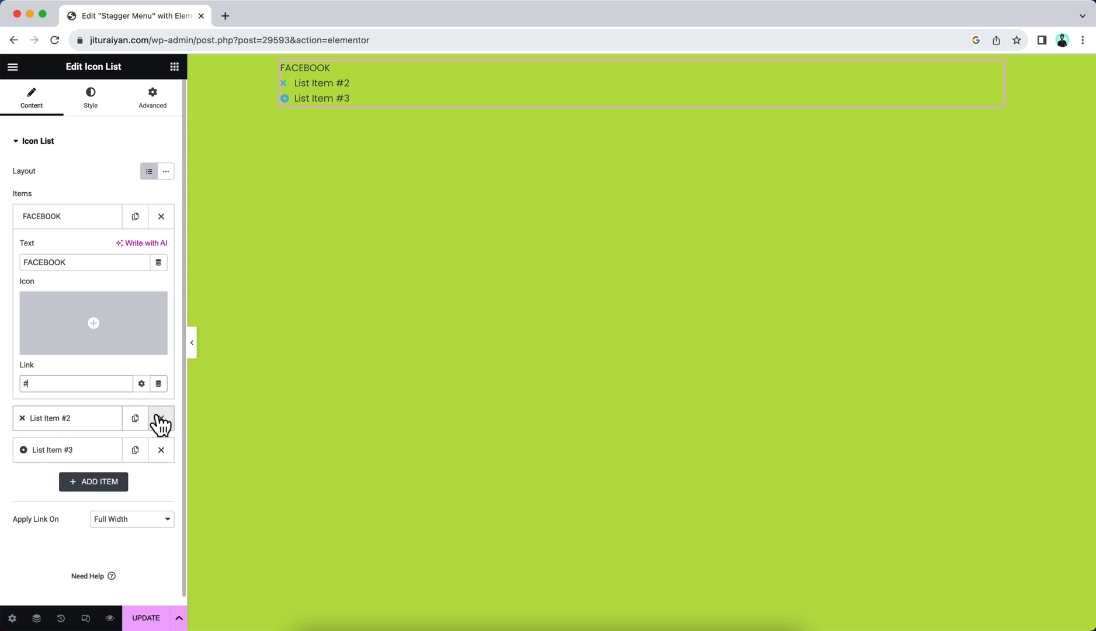
{"action": "left_click", "coordinate": [160, 417]}
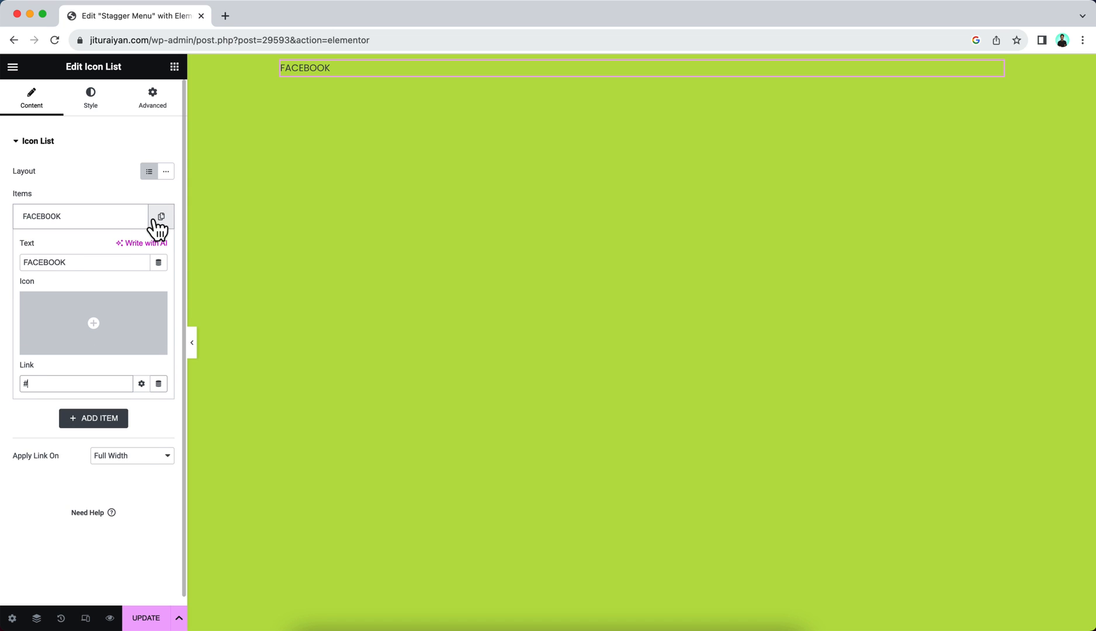
{"action": "left_click", "coordinate": [160, 216]}
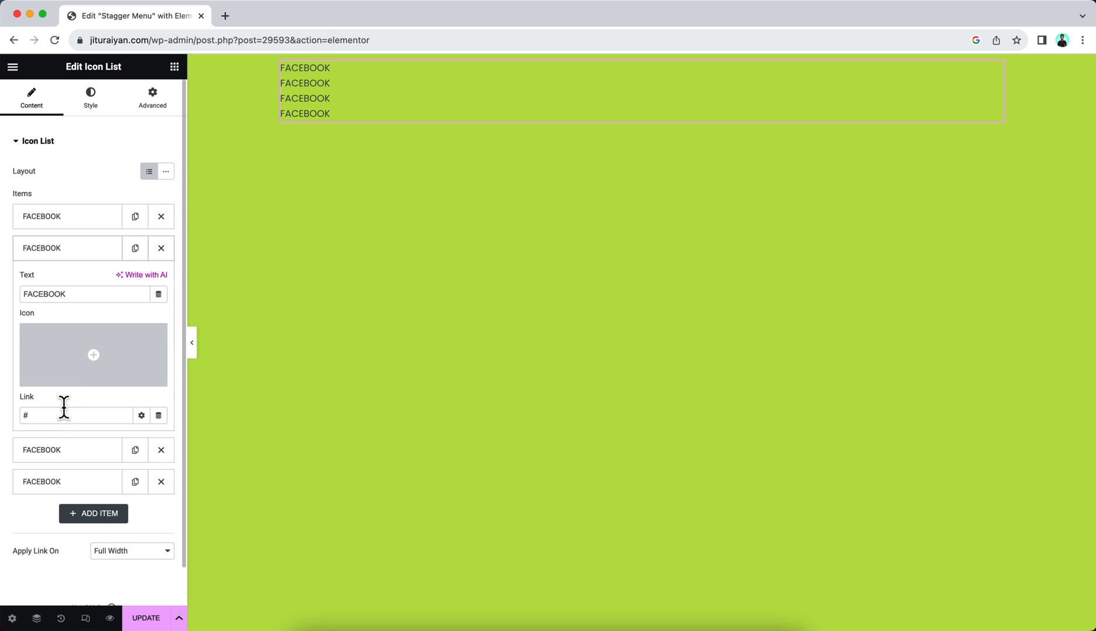
{"action": "type", "text": "THREADS"}
{"action": "type", "text": "LINKEDIN"}
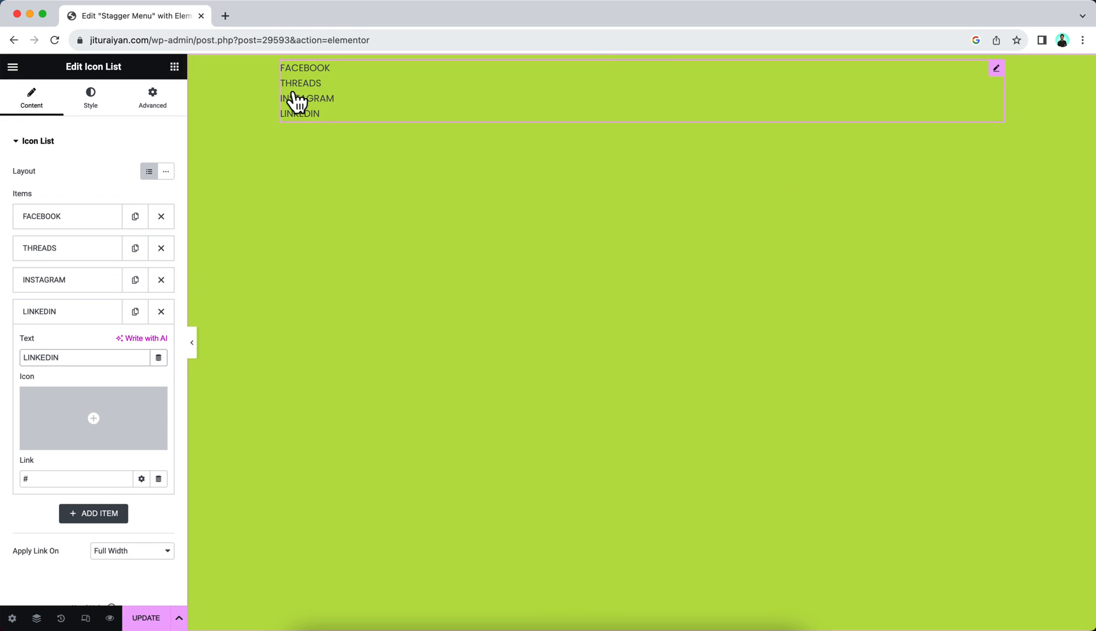
{"action": "left_click", "coordinate": [90, 97]}
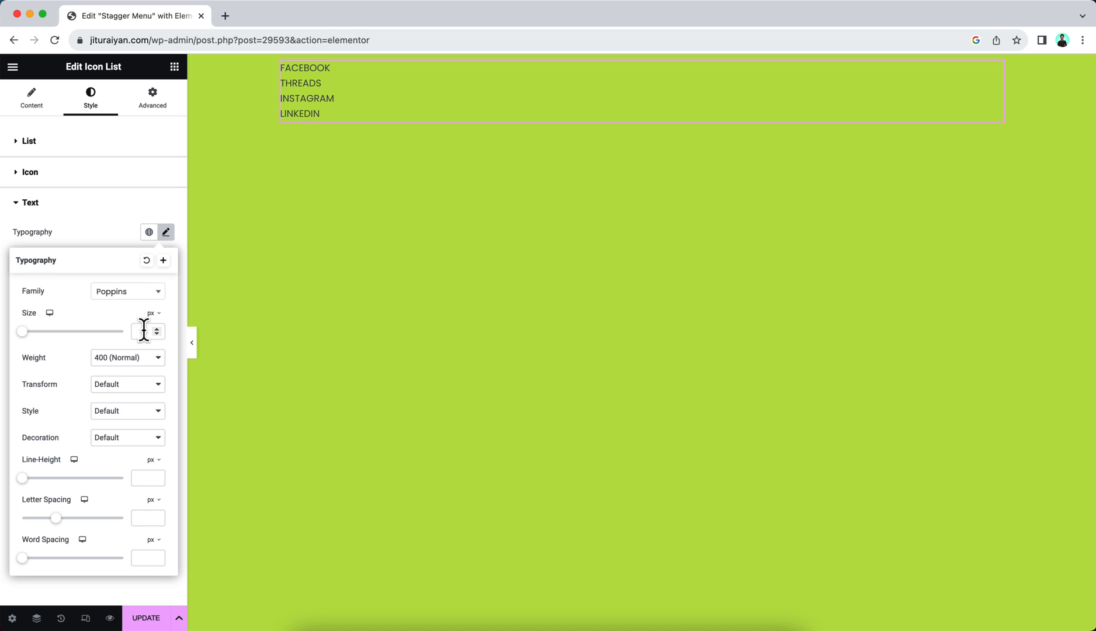
Step: Set the menu text to 155px, 0.8em line height, condensed Sofia Sans, weight 800, black
{"action": "type", "text": "155"}
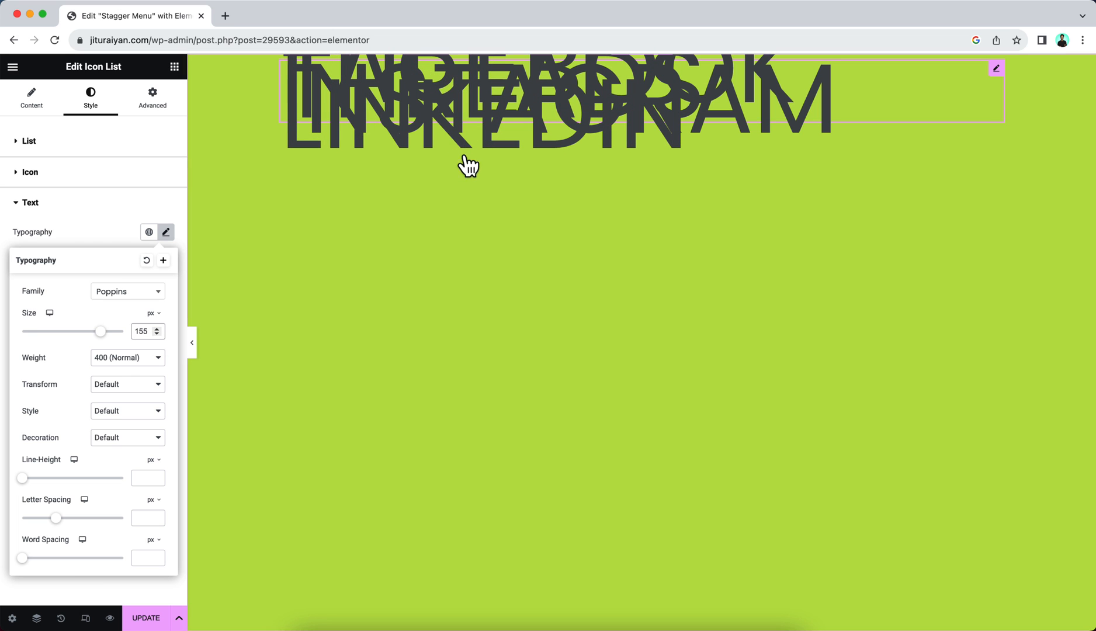
{"action": "mouse_move", "coordinate": [492, 124]}
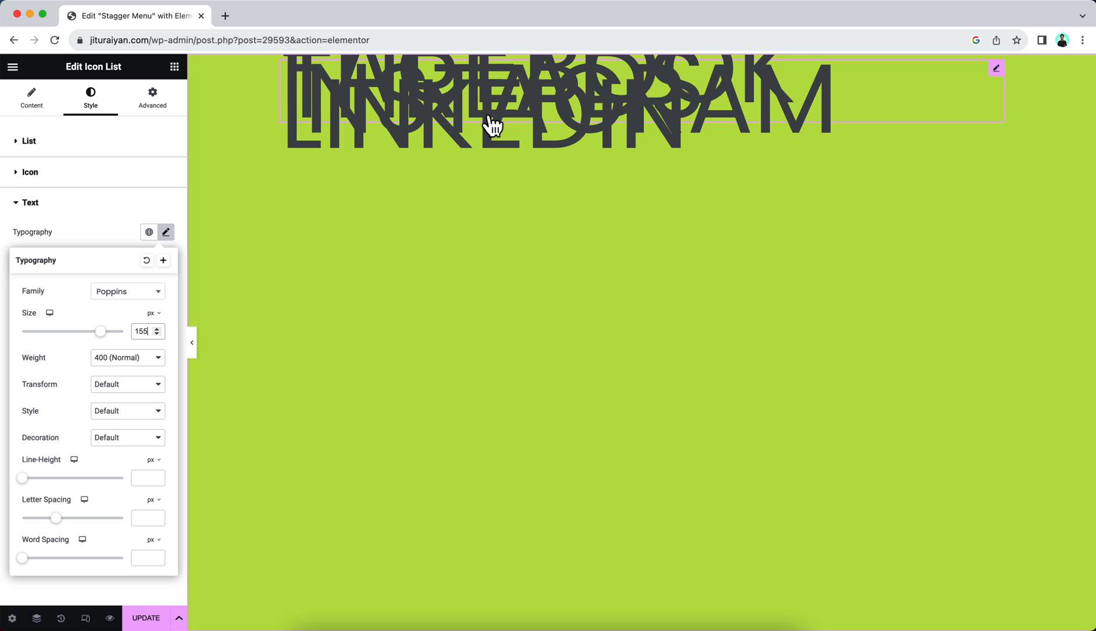
{"action": "left_click", "coordinate": [152, 459]}
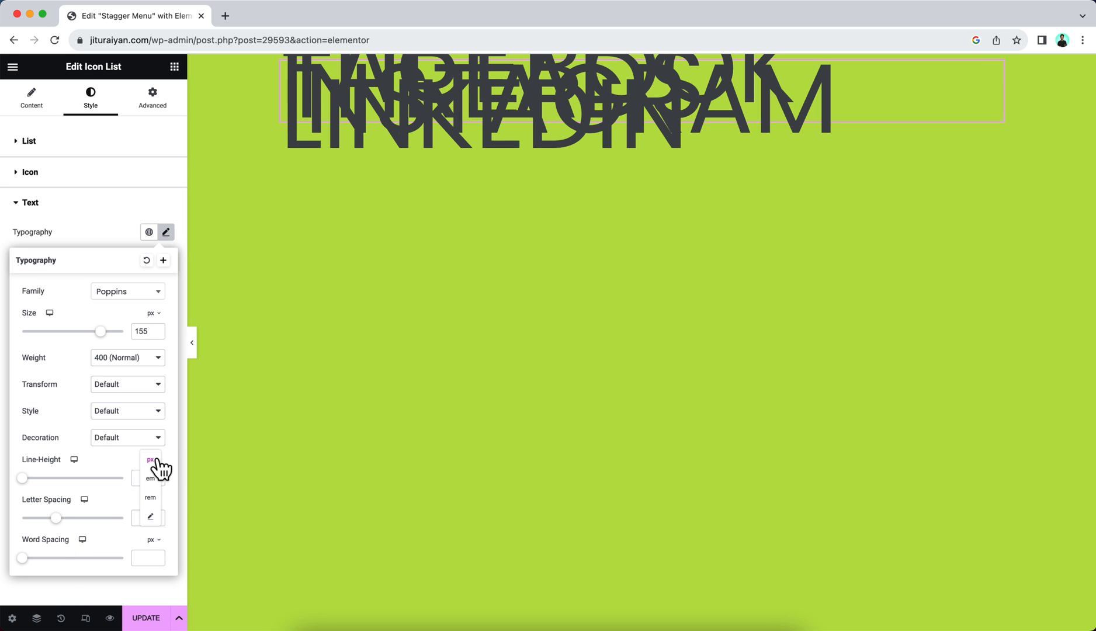
{"action": "left_click", "coordinate": [150, 481]}
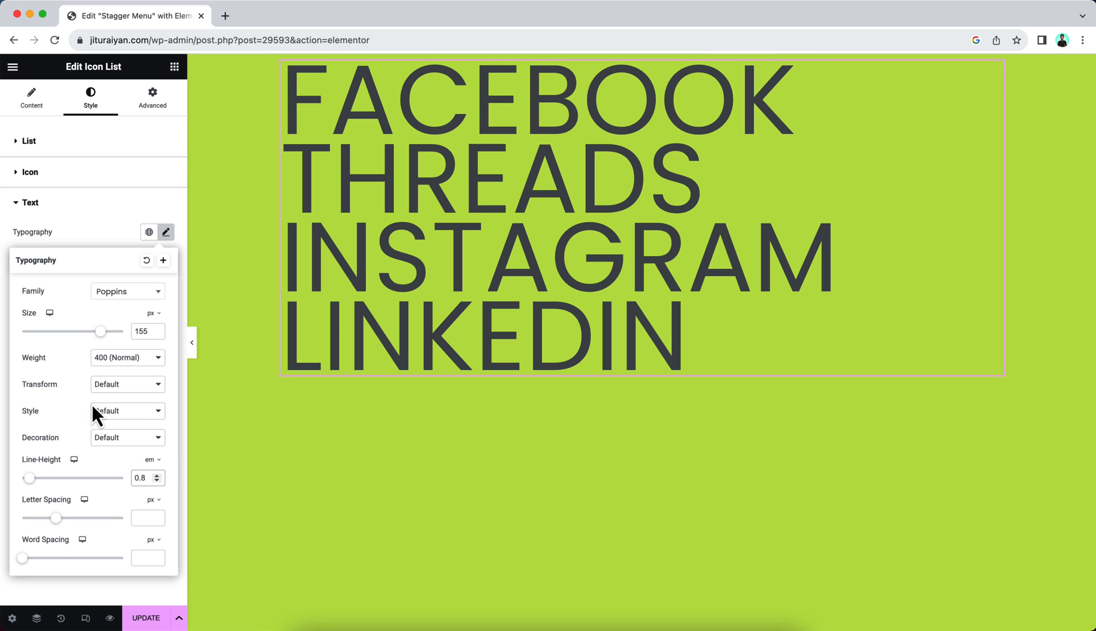
{"action": "left_click", "coordinate": [127, 290]}
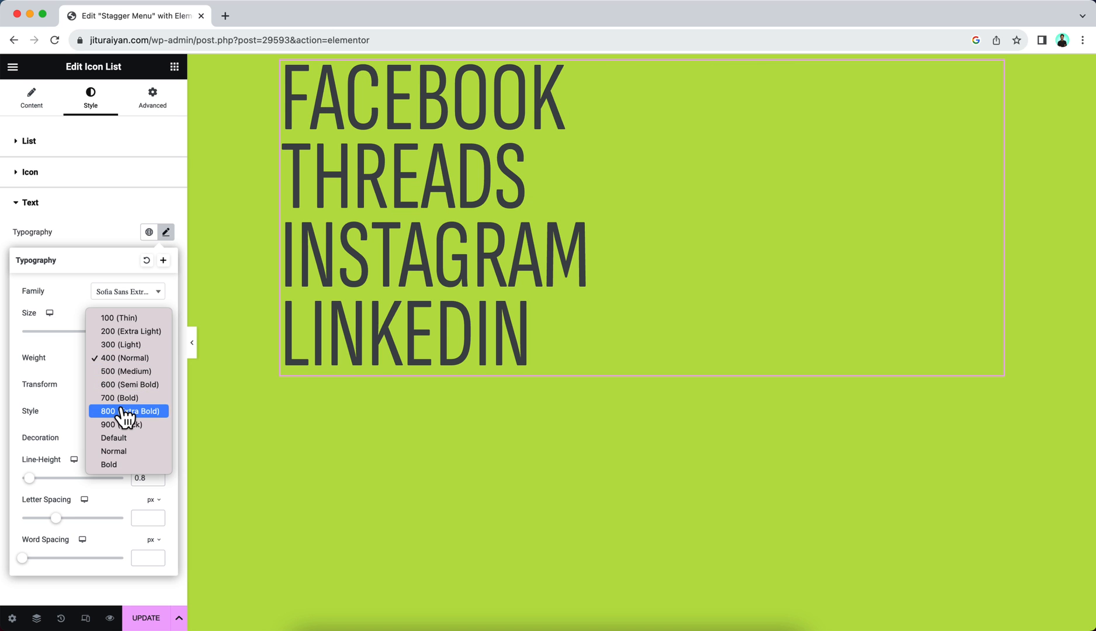
{"action": "left_click", "coordinate": [128, 410]}
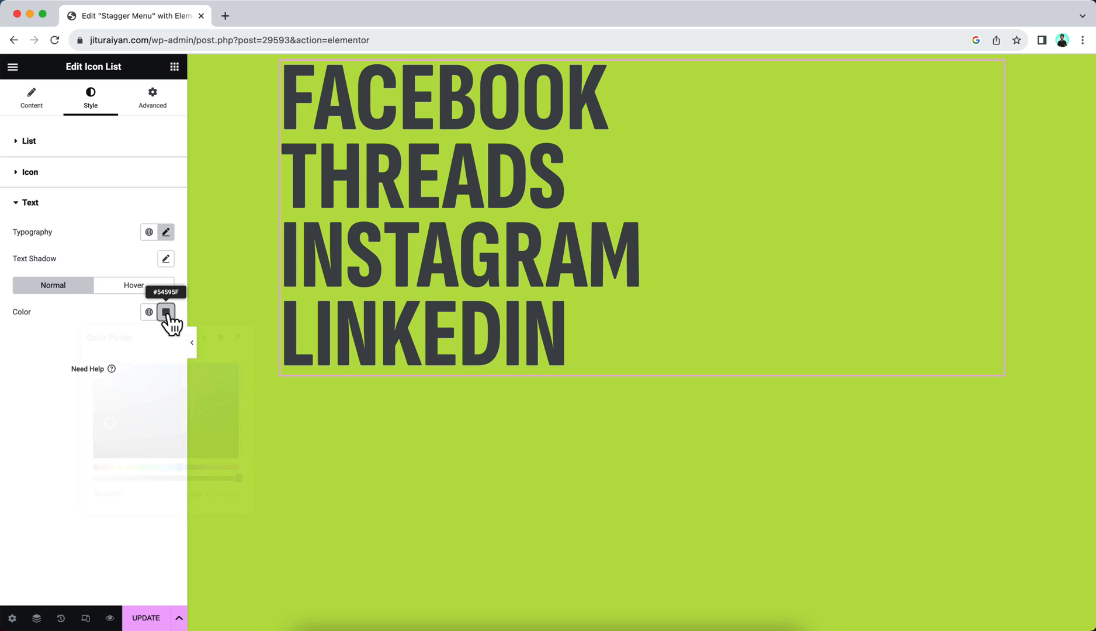
{"action": "left_click", "coordinate": [166, 312]}
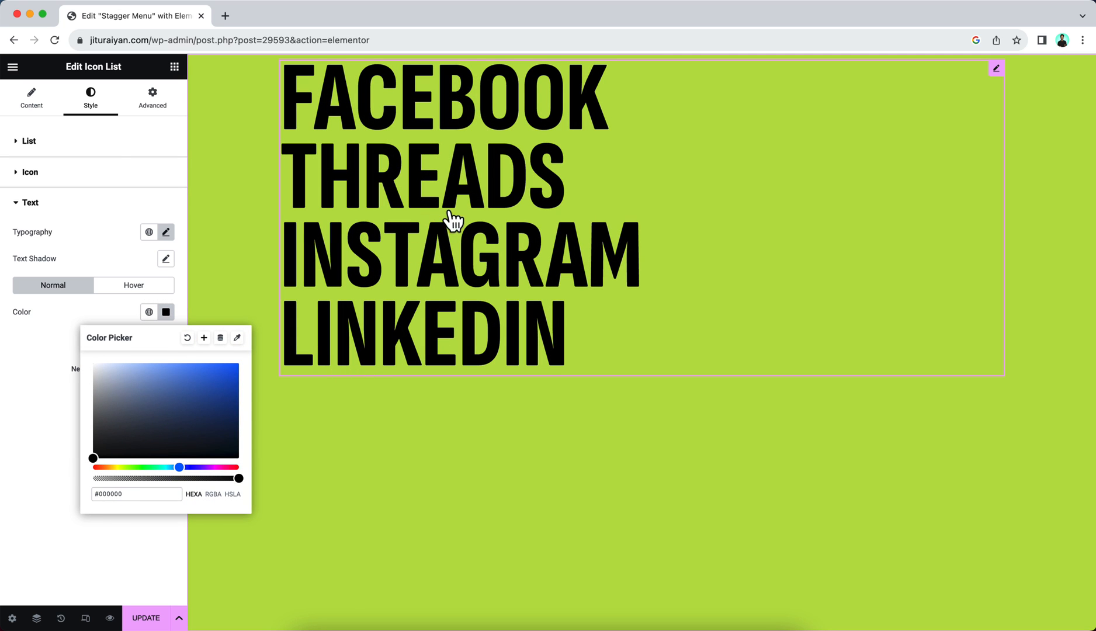
Step: Set 60px space between list items and centre-align the list
{"action": "left_click", "coordinate": [29, 157]}
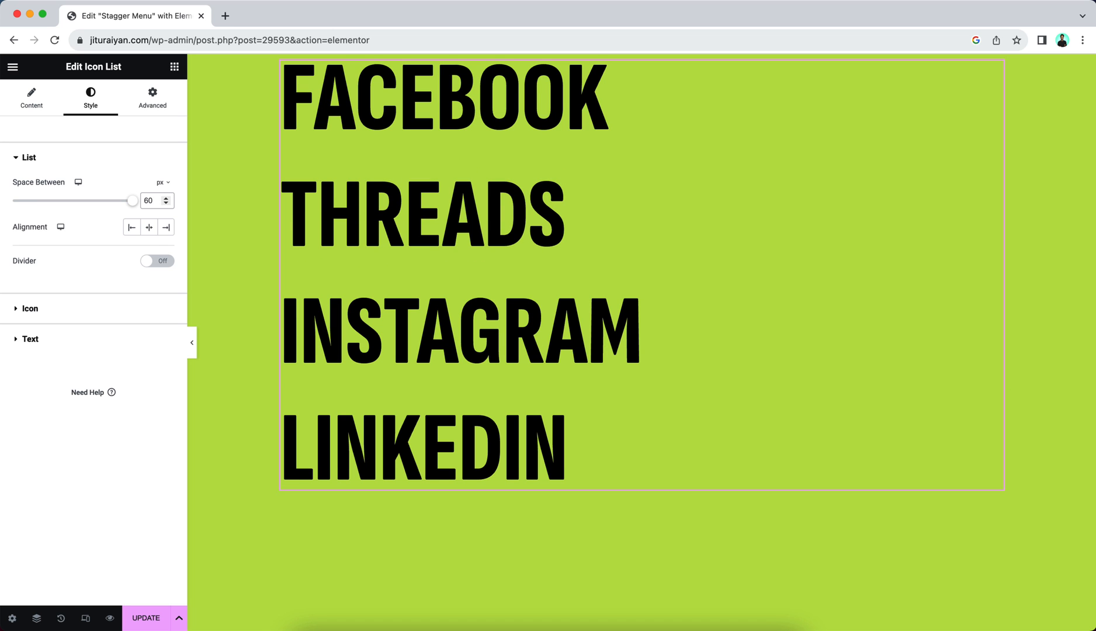
{"action": "left_click", "coordinate": [149, 227]}
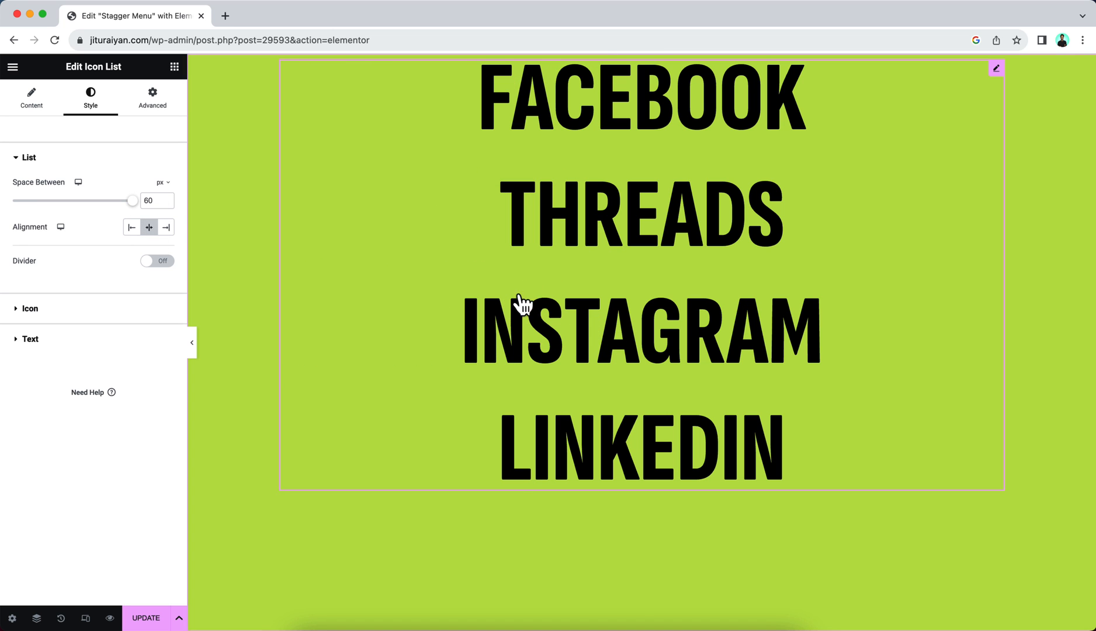
{"action": "mouse_move", "coordinate": [632, 311]}
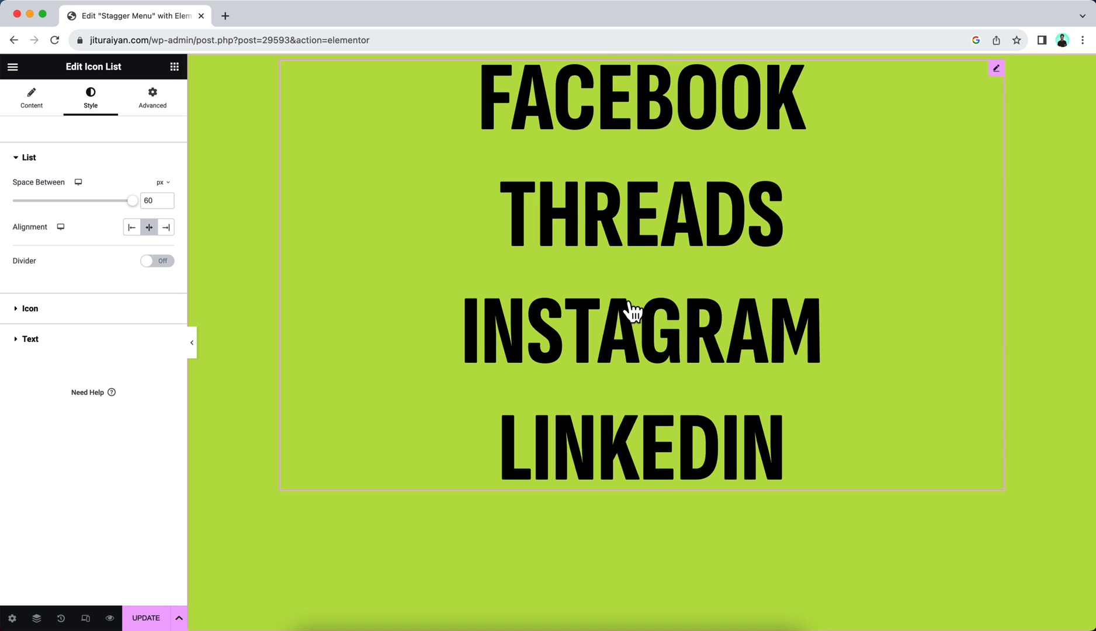
{"action": "mouse_move", "coordinate": [591, 304]}
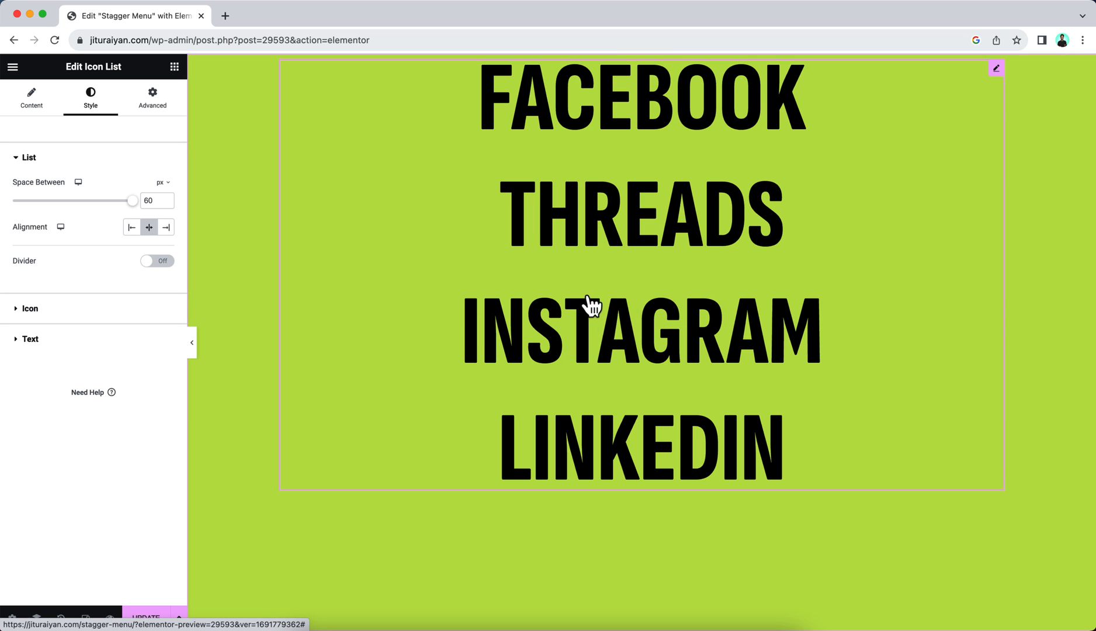
{"action": "mouse_move", "coordinate": [514, 484]}
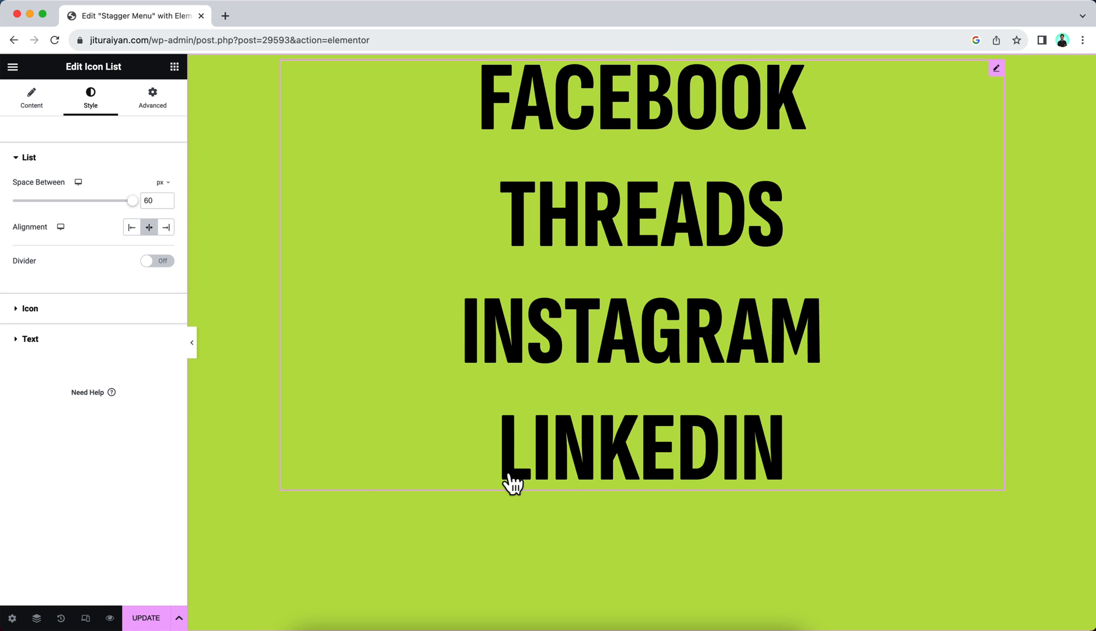
Step: Set the page container's layout to 100vh with content centred both ways
{"action": "right_click", "coordinate": [514, 484]}
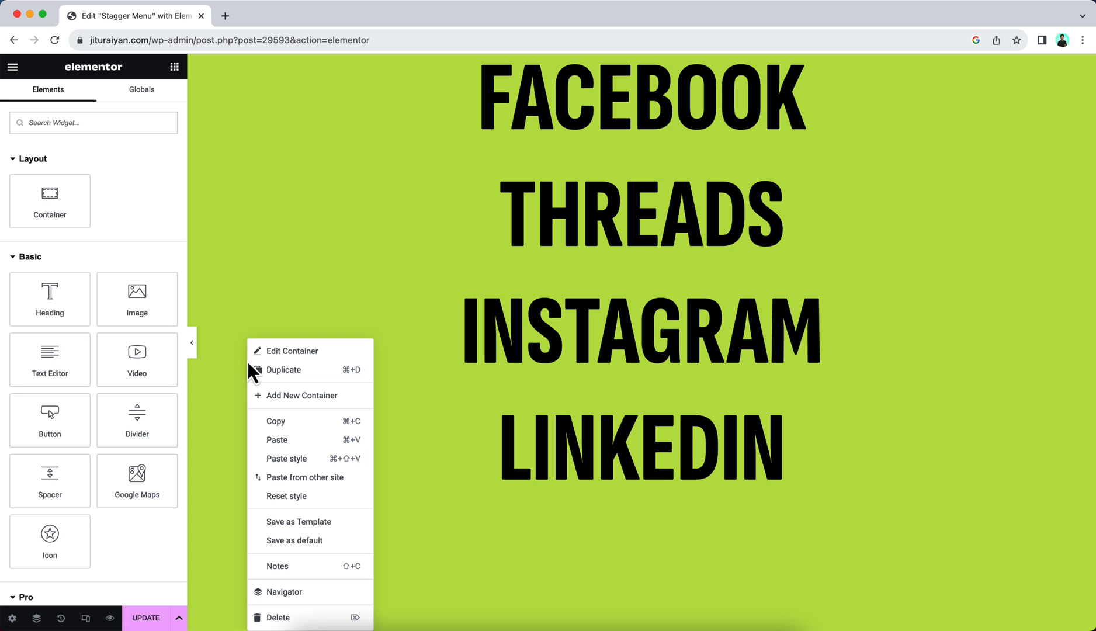
{"action": "left_click", "coordinate": [292, 350]}
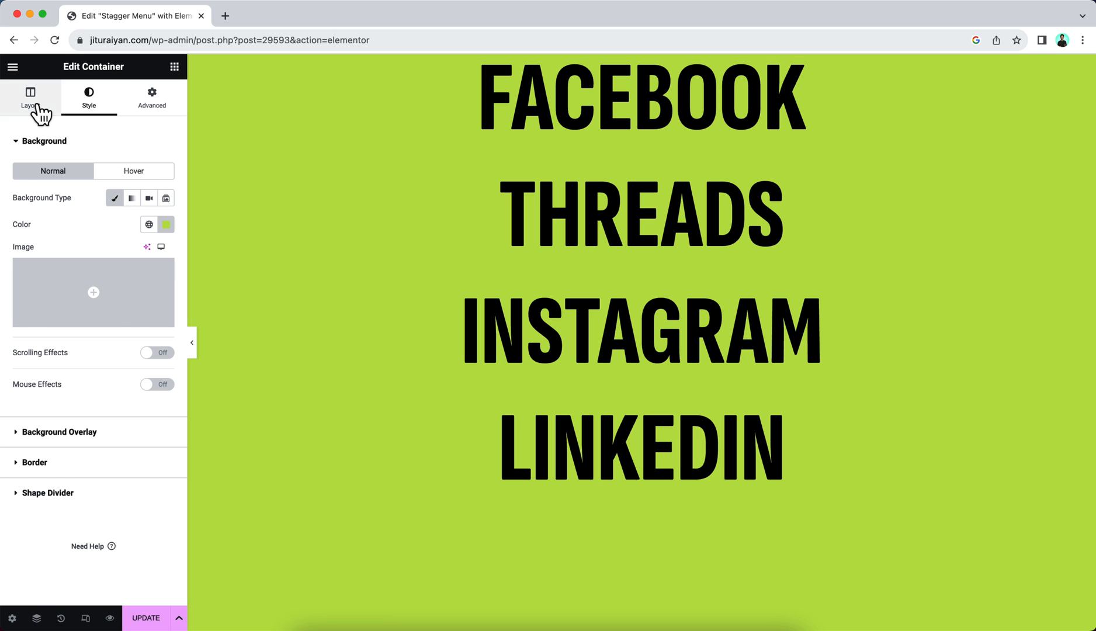
{"action": "left_click", "coordinate": [29, 96]}
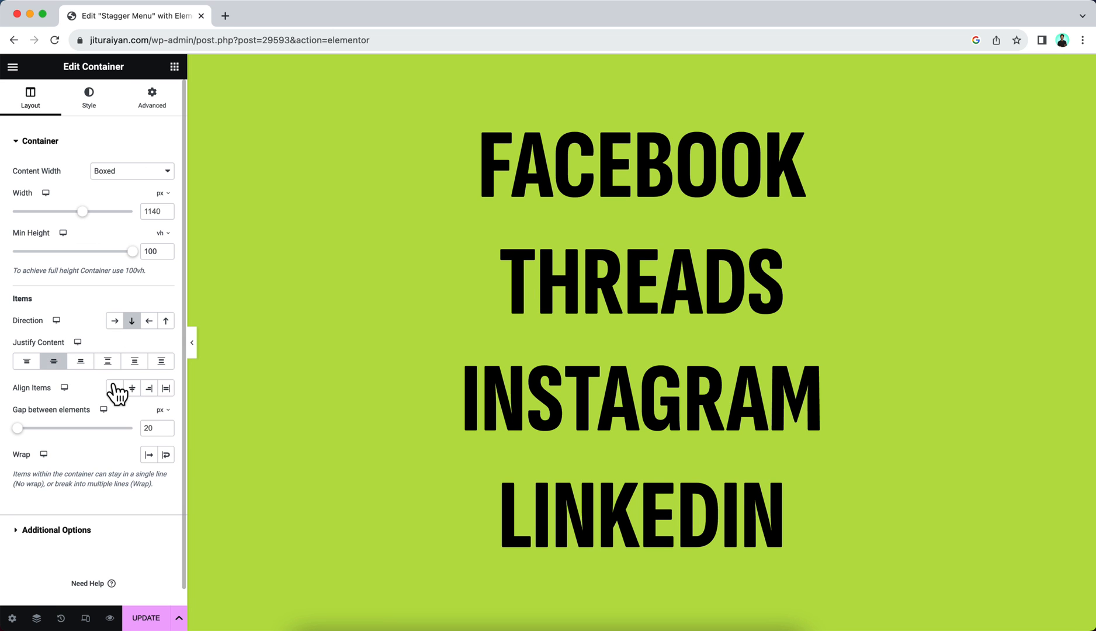
{"action": "left_click", "coordinate": [131, 388]}
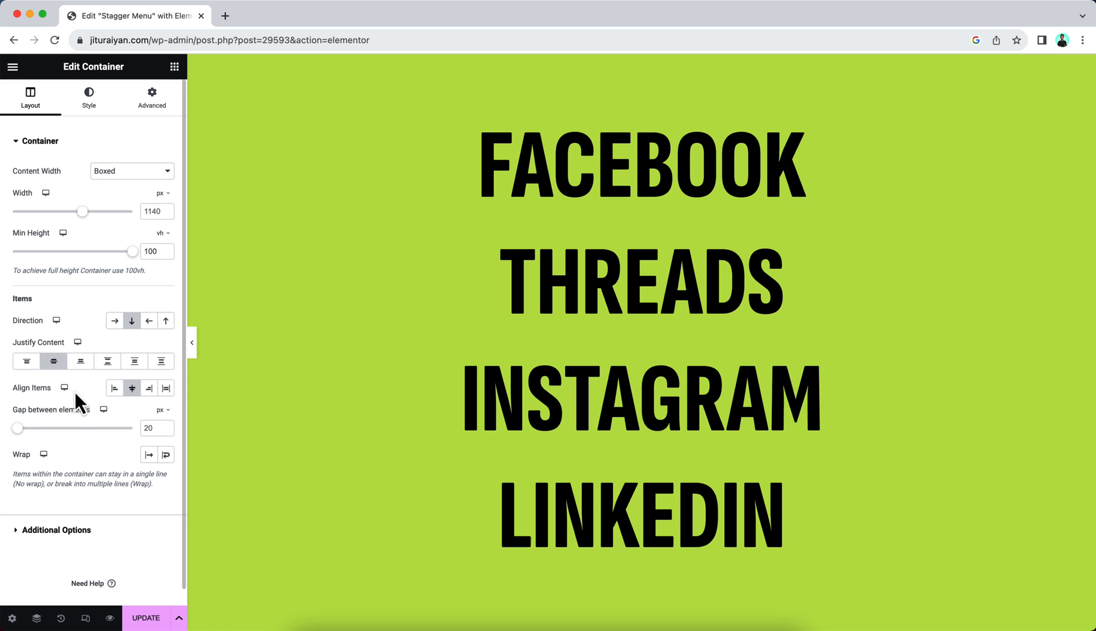
{"action": "mouse_move", "coordinate": [841, 433]}
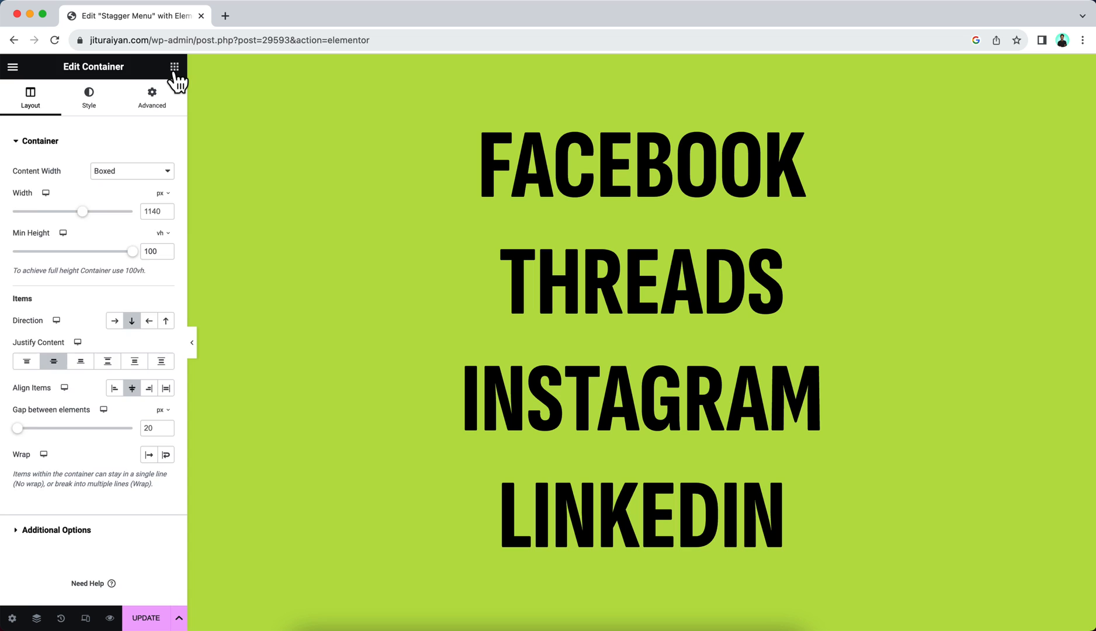
Step: Add a new container set to absolute position and adjust its top offset
{"action": "left_click", "coordinate": [174, 66]}
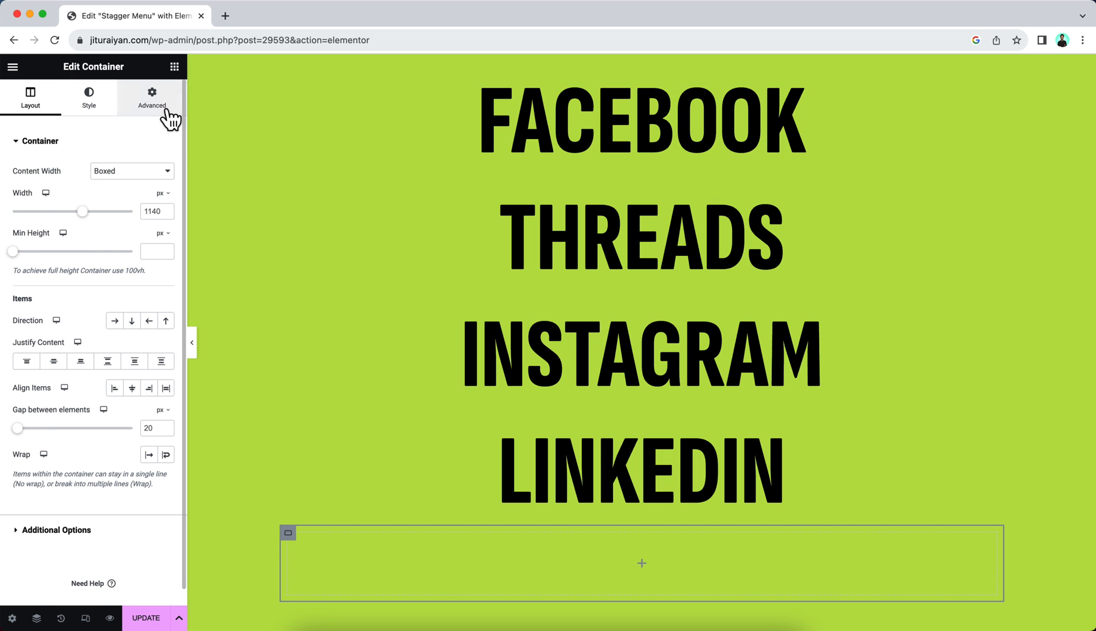
{"action": "left_click", "coordinate": [151, 97]}
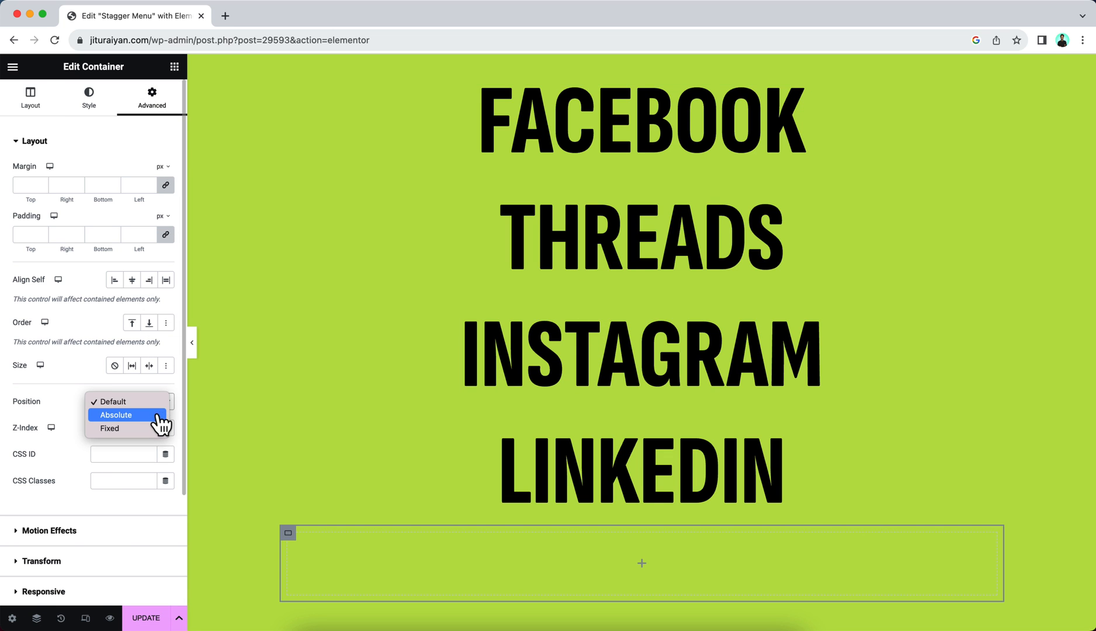
{"action": "left_click", "coordinate": [116, 414]}
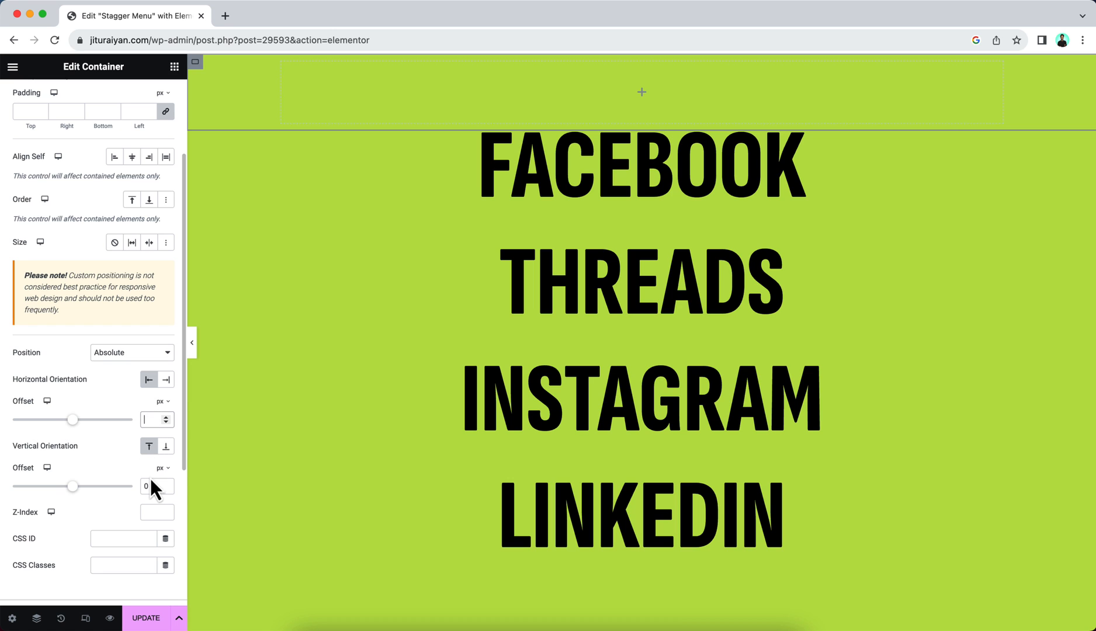
{"action": "left_click", "coordinate": [640, 209]}
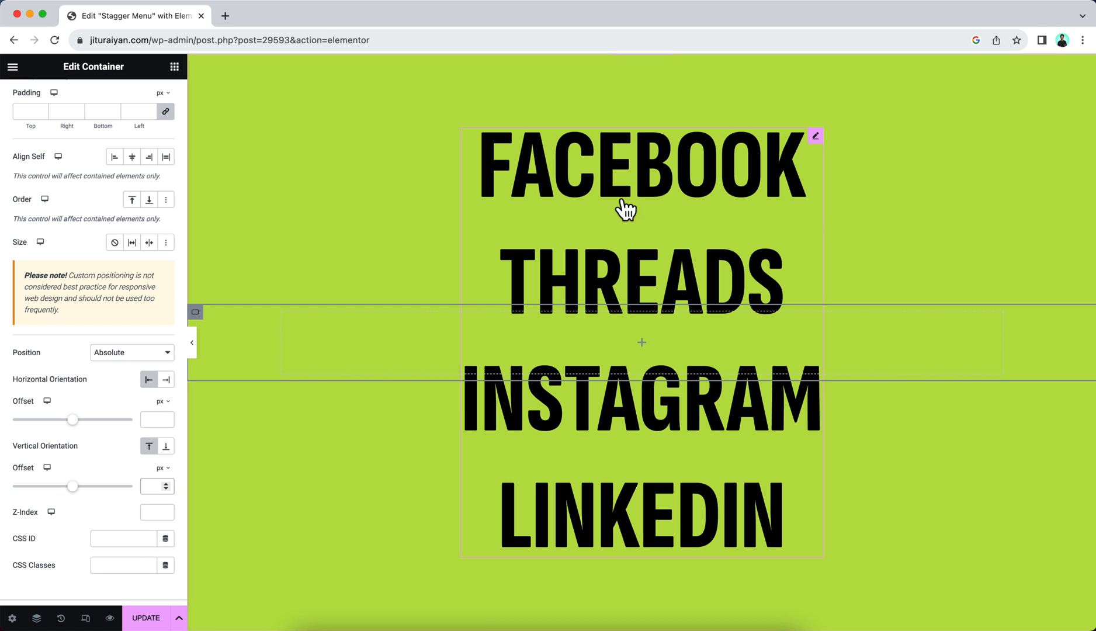
{"action": "left_click", "coordinate": [174, 66]}
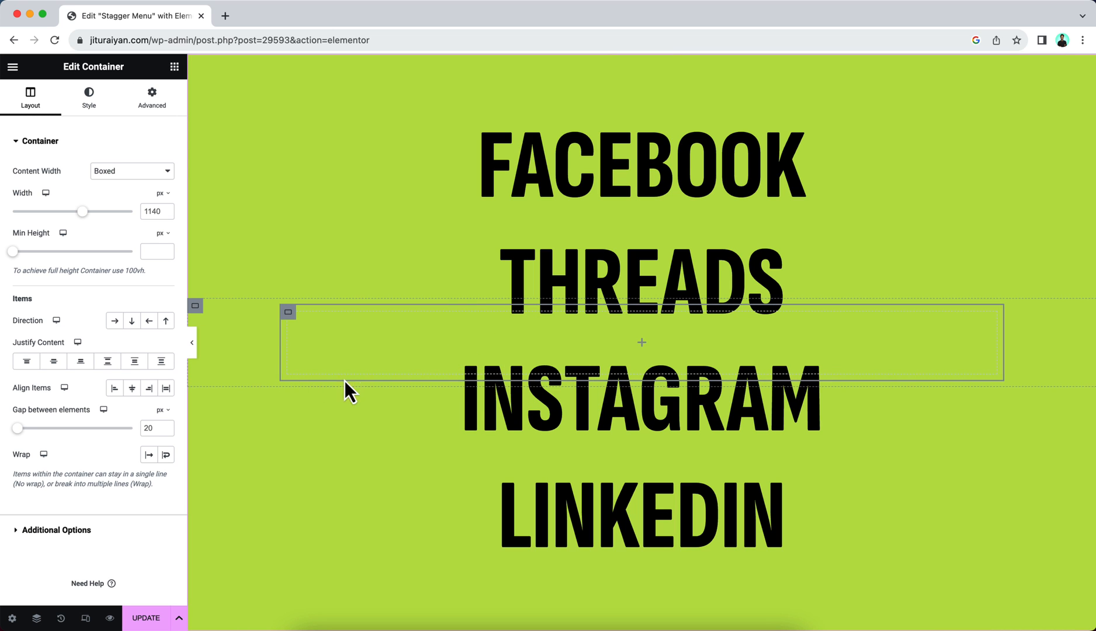
{"action": "mouse_move", "coordinate": [349, 376]}
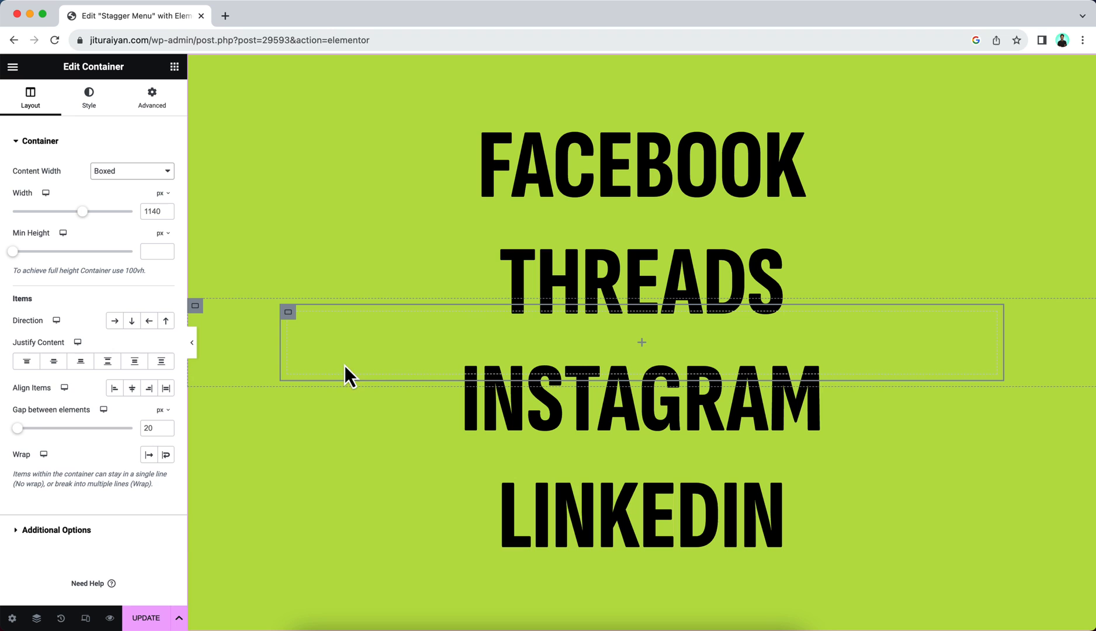
Step: Change the floating container's width and unit and give it a solid background colour
{"action": "left_click", "coordinate": [131, 171]}
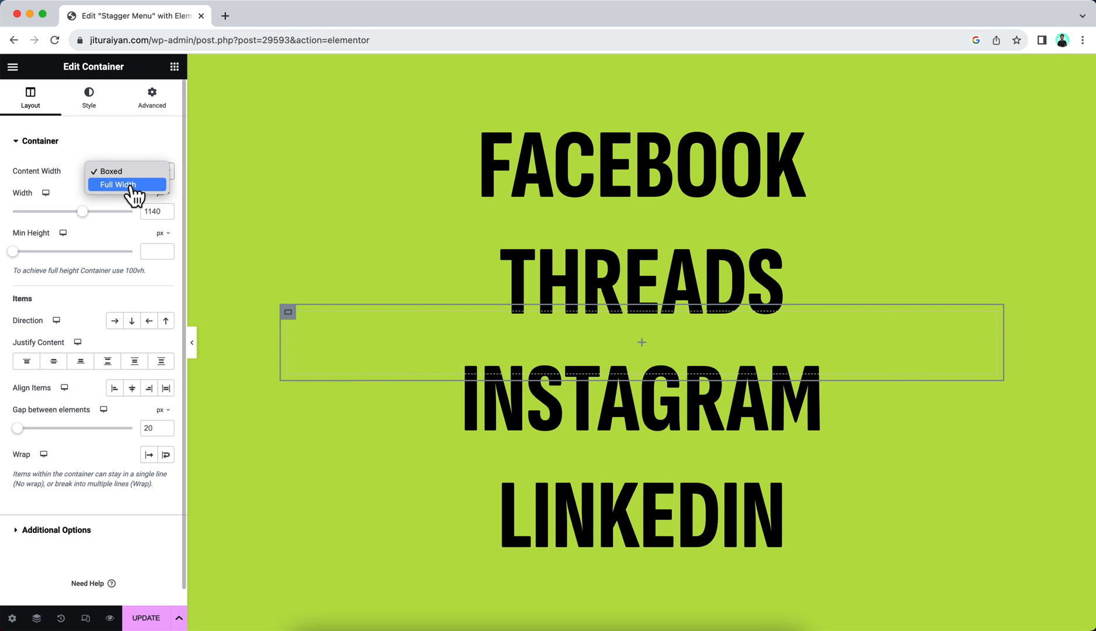
{"action": "left_click", "coordinate": [126, 185]}
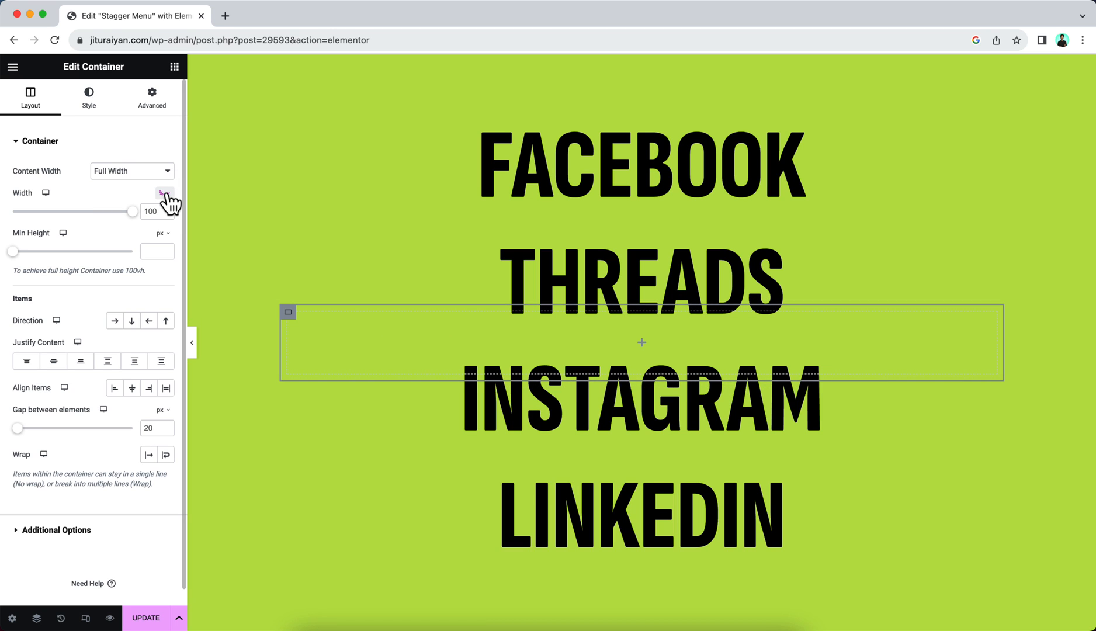
{"action": "left_click", "coordinate": [157, 211]}
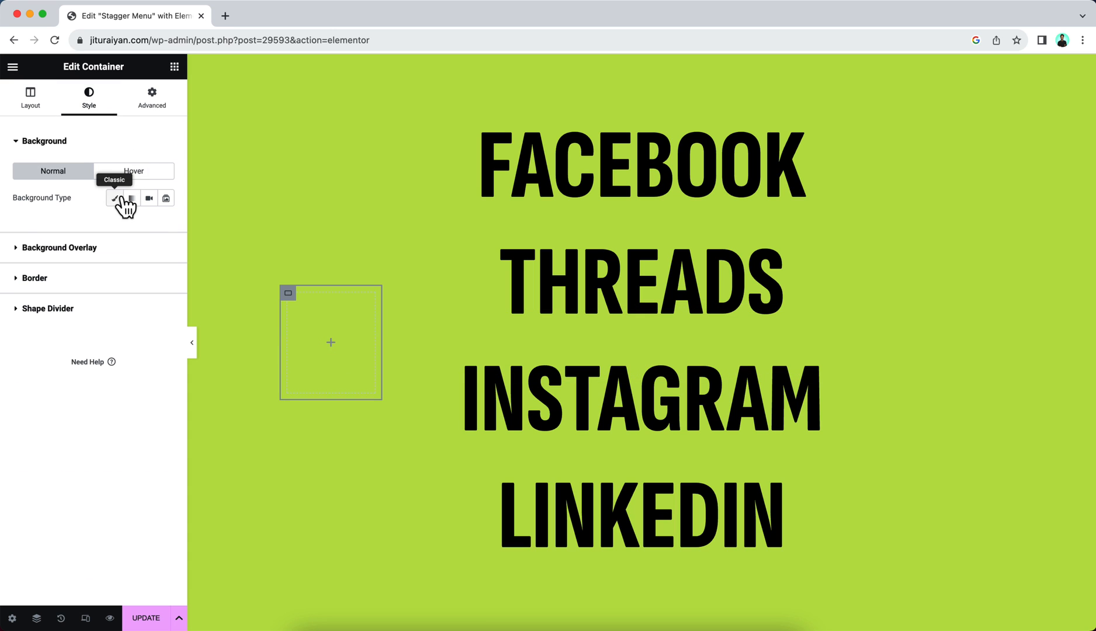
{"action": "left_click", "coordinate": [114, 197]}
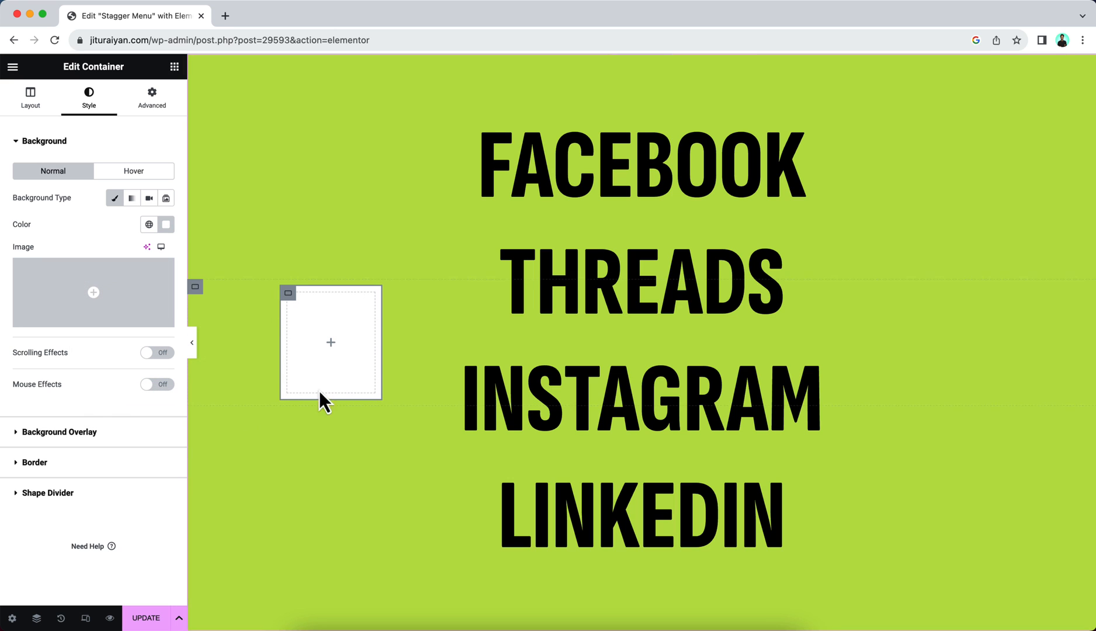
{"action": "left_click", "coordinate": [34, 461]}
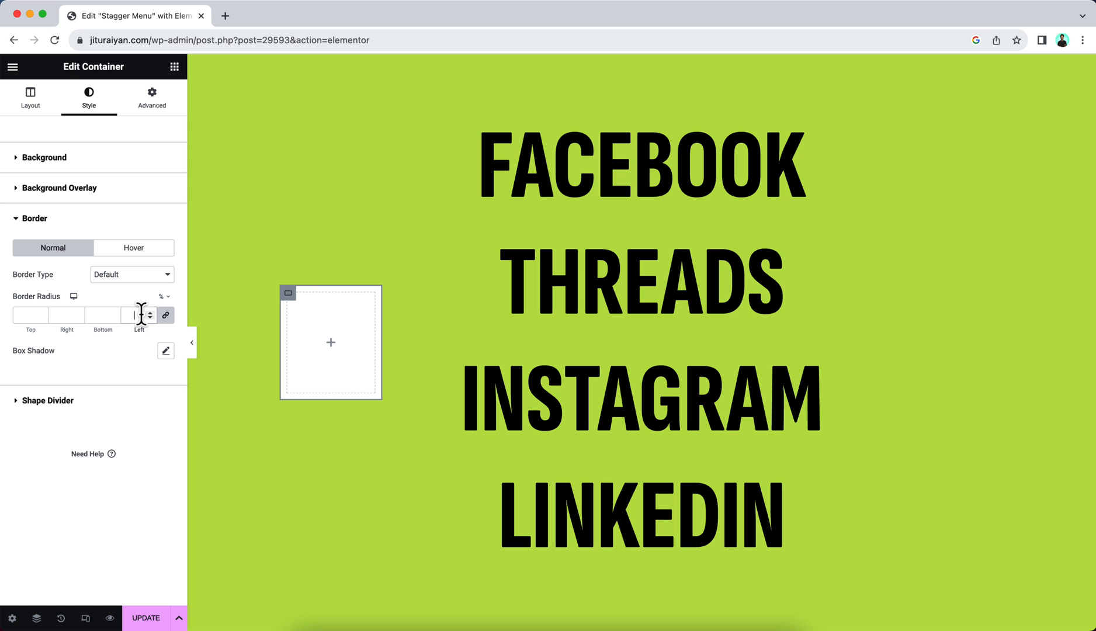
Step: Give the container a 50% border radius and a solid black border
{"action": "type", "text": "50"}
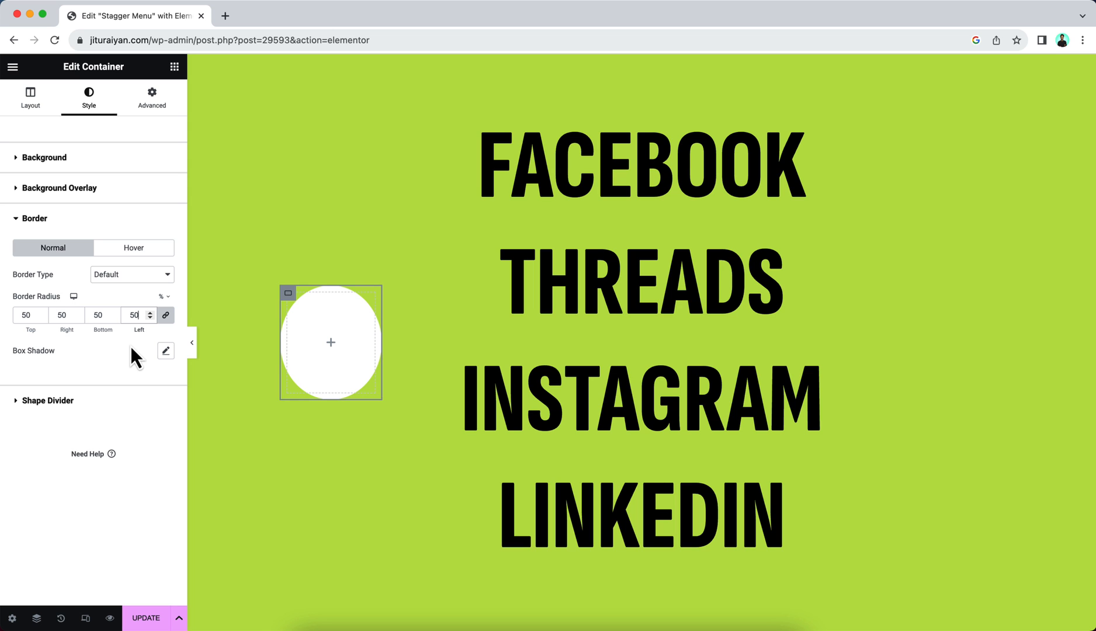
{"action": "left_click", "coordinate": [131, 274]}
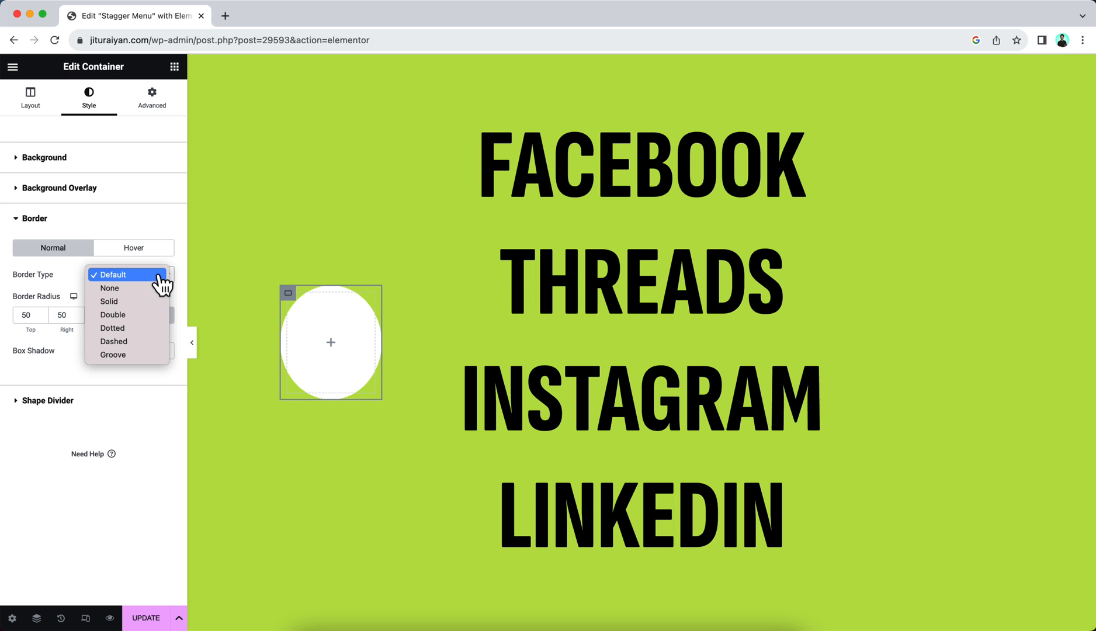
{"action": "left_click", "coordinate": [108, 300]}
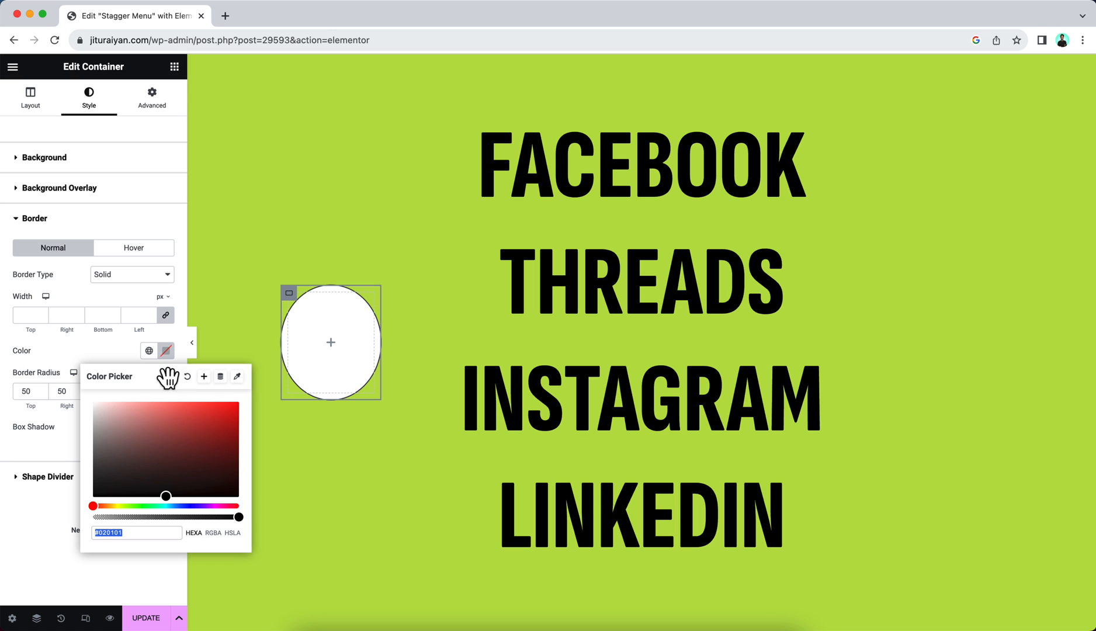
{"action": "left_click", "coordinate": [291, 395]}
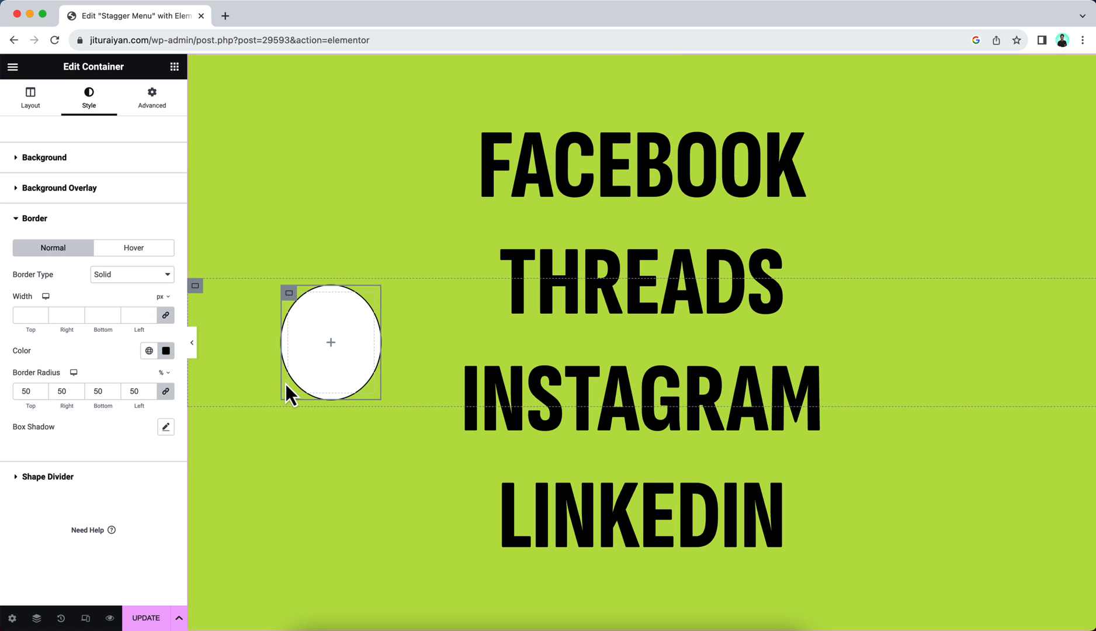
{"action": "mouse_move", "coordinate": [290, 374]}
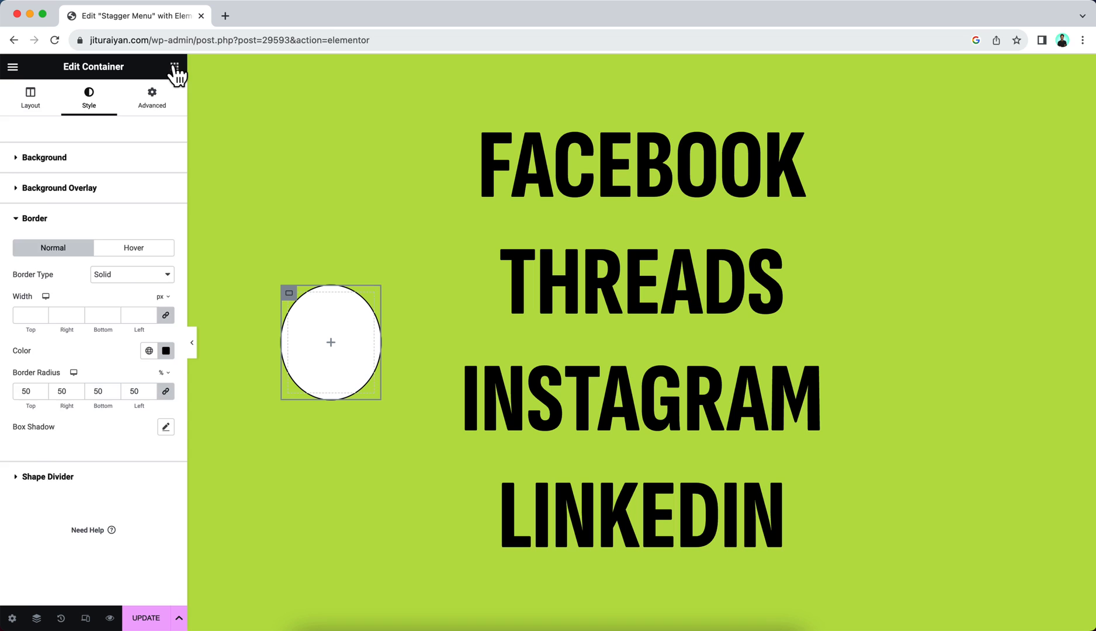
Step: Search for the Divider widget and drop it inside the white circle
{"action": "left_click", "coordinate": [175, 67]}
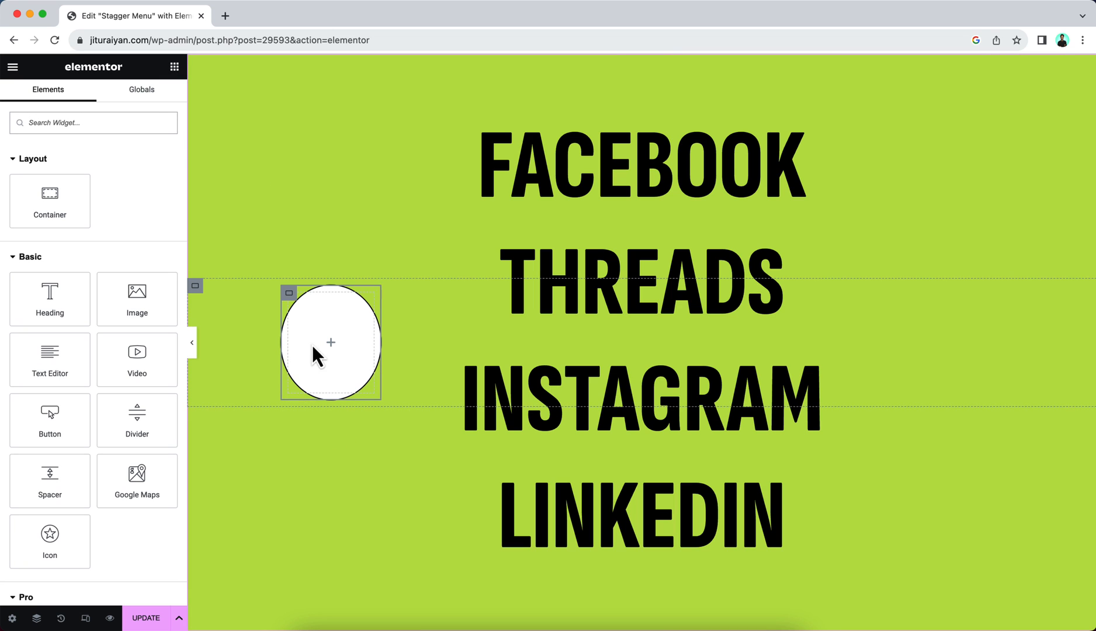
{"action": "type", "text": "d"}
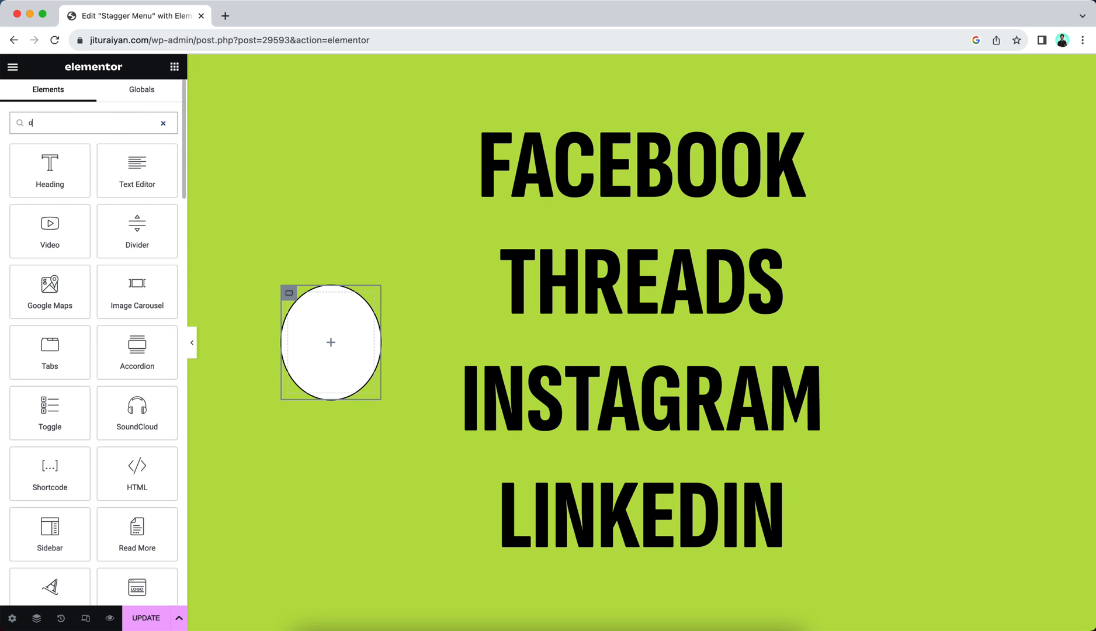
{"action": "type", "text": "ivi"}
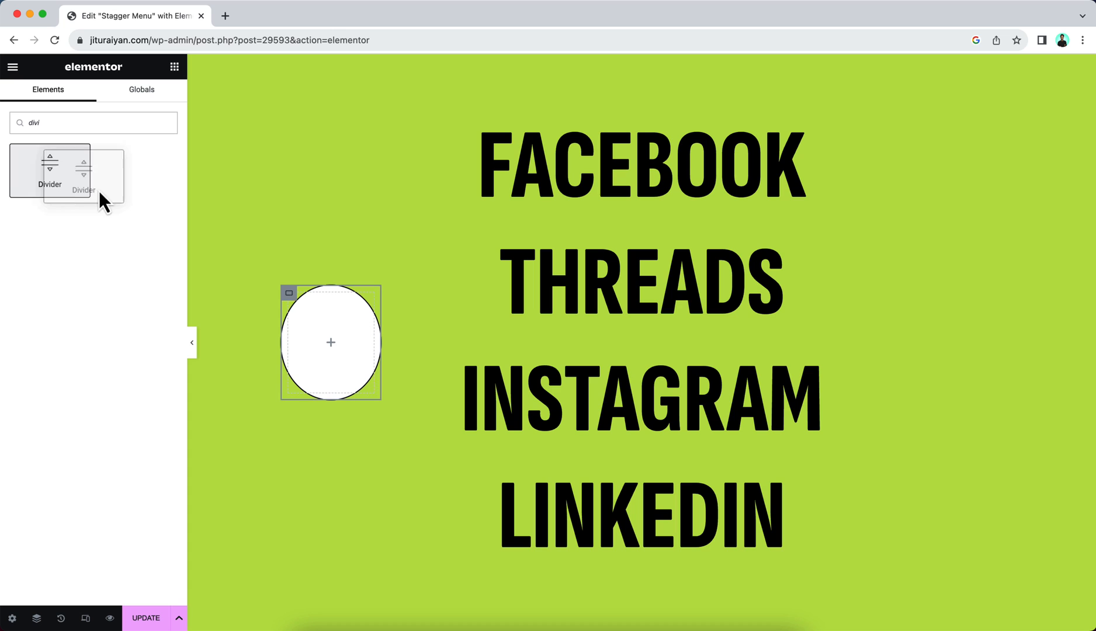
{"action": "left_click_drag", "start_coordinate": [49, 172], "coordinate": [330, 307]}
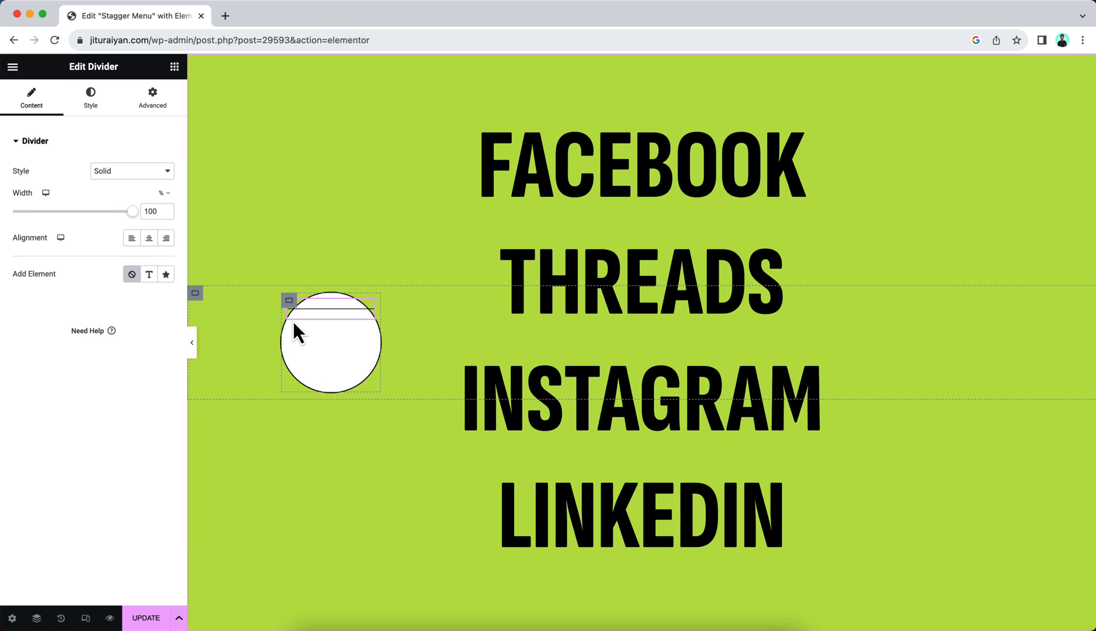
{"action": "mouse_move", "coordinate": [103, 132]}
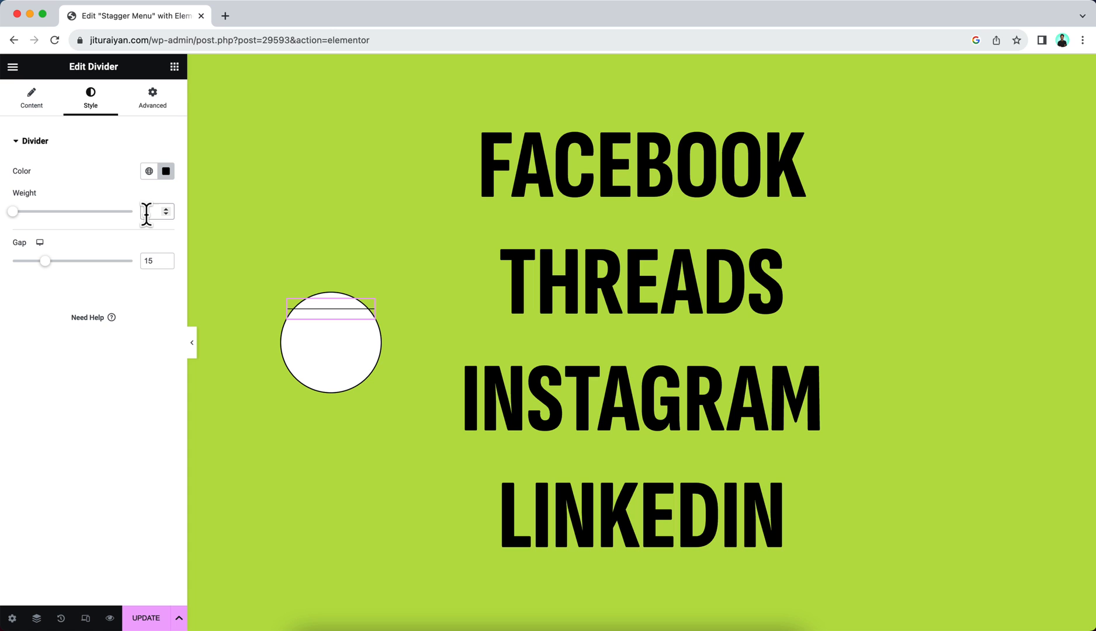
Step: Give the divider weight 35, gap 0, custom 35px width, and 50% border radius
{"action": "left_click_drag", "start_coordinate": [13, 211], "coordinate": [132, 210]}
{"action": "type", "text": "0"}
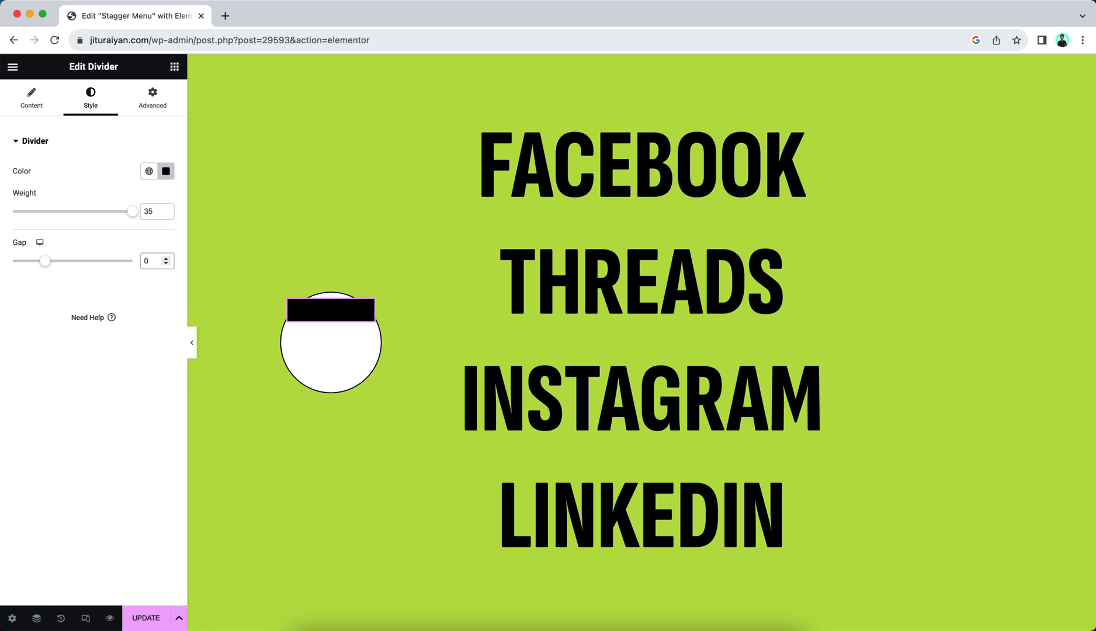
{"action": "left_click", "coordinate": [330, 335]}
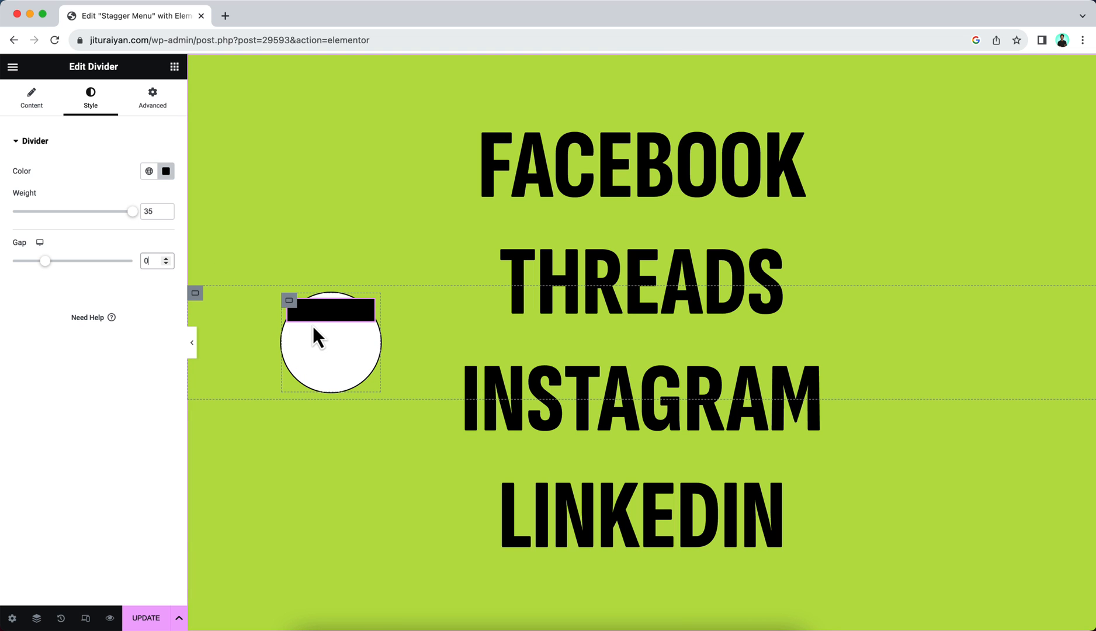
{"action": "left_click", "coordinate": [151, 96]}
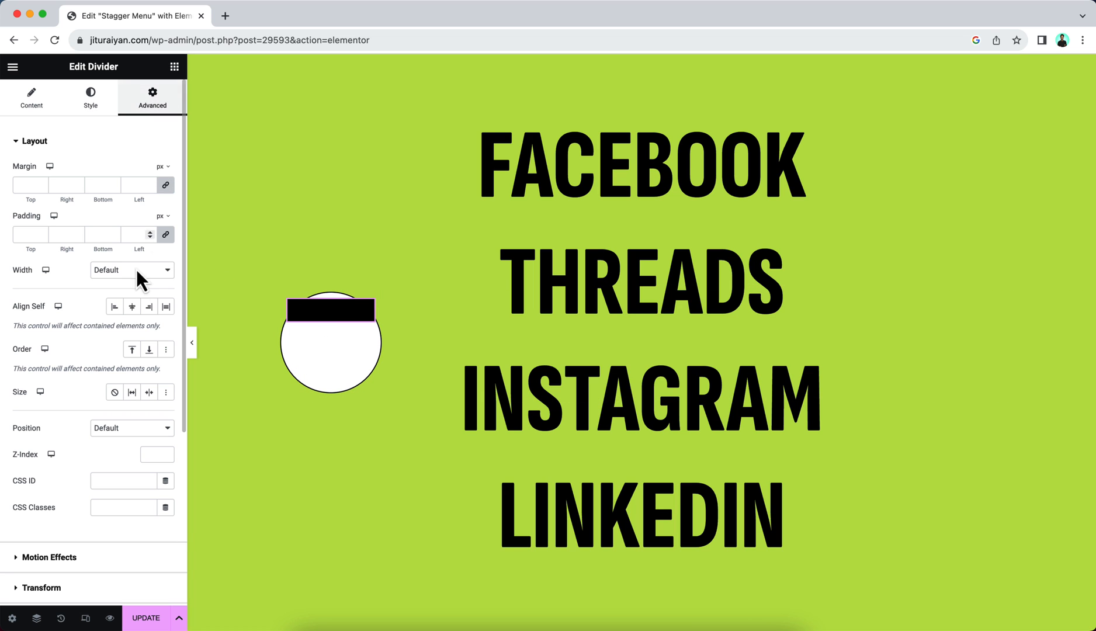
{"action": "left_click", "coordinate": [131, 269]}
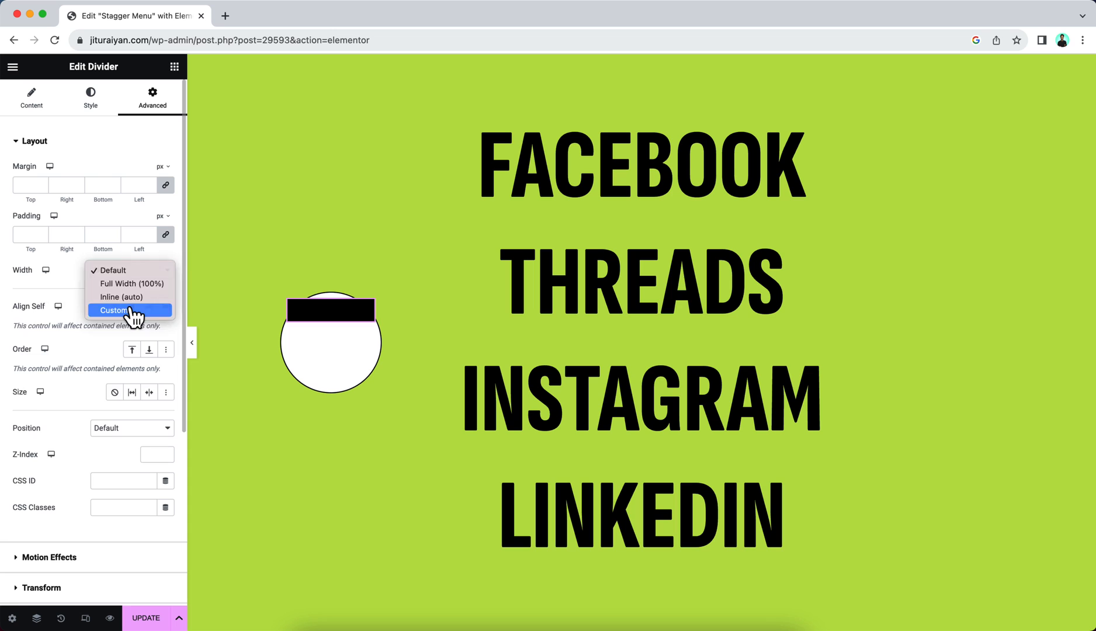
{"action": "left_click", "coordinate": [112, 310]}
{"action": "type", "text": "35"}
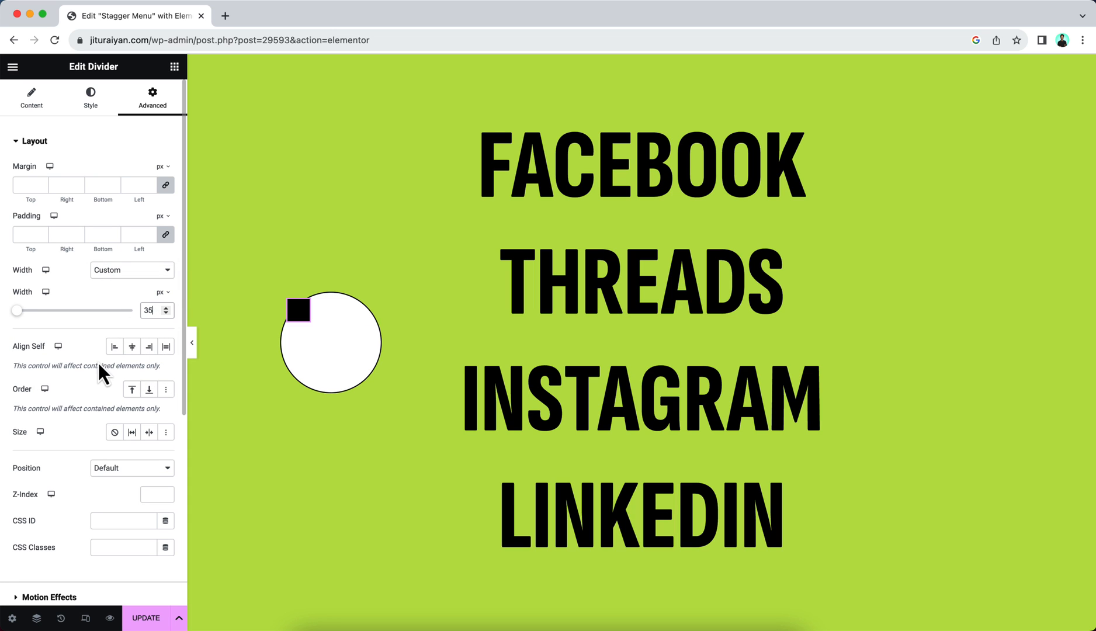
{"action": "scroll", "scroll_direction": "down", "scroll_amount": 3}
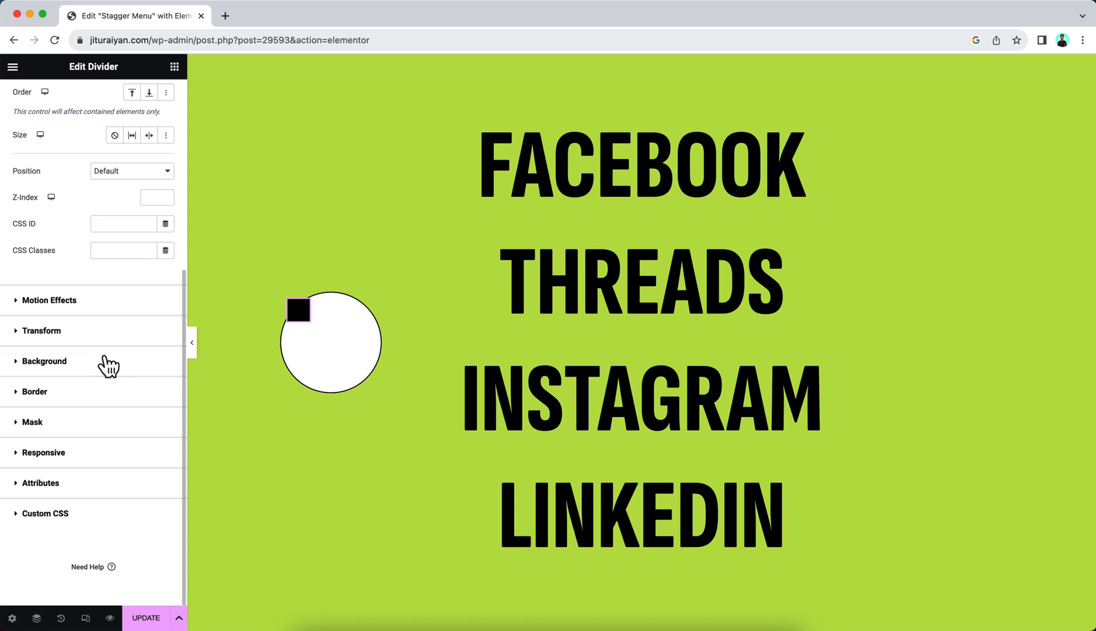
{"action": "left_click", "coordinate": [33, 391]}
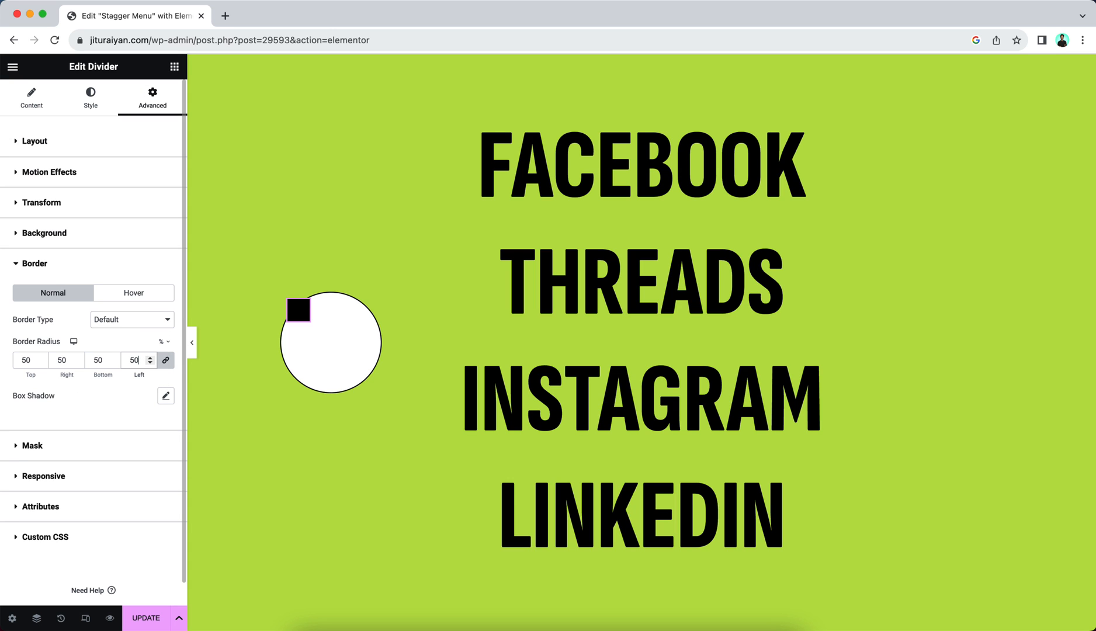
{"action": "mouse_move", "coordinate": [245, 424]}
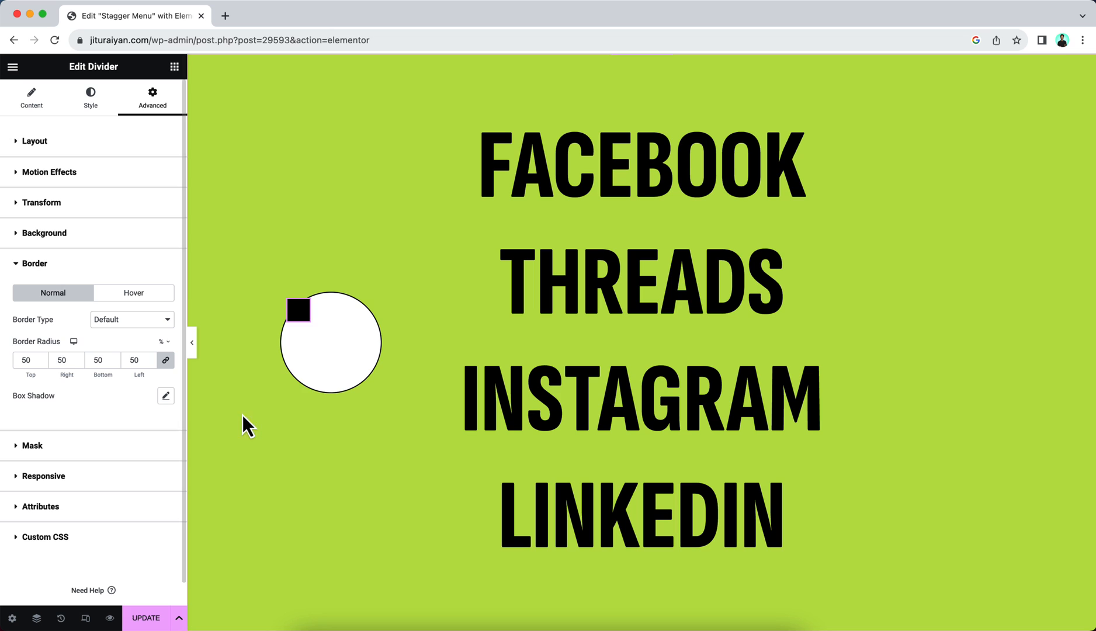
Step: Finish the 50% rounding, make the divider line transparent and its background classic black
{"action": "left_click", "coordinate": [330, 342]}
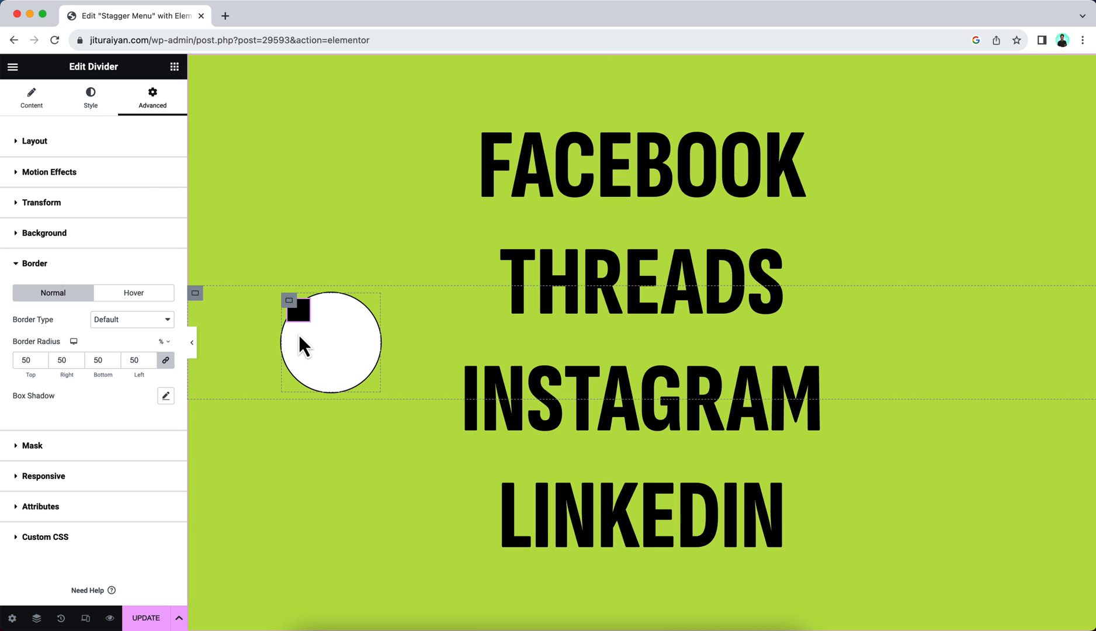
{"action": "left_click", "coordinate": [90, 96]}
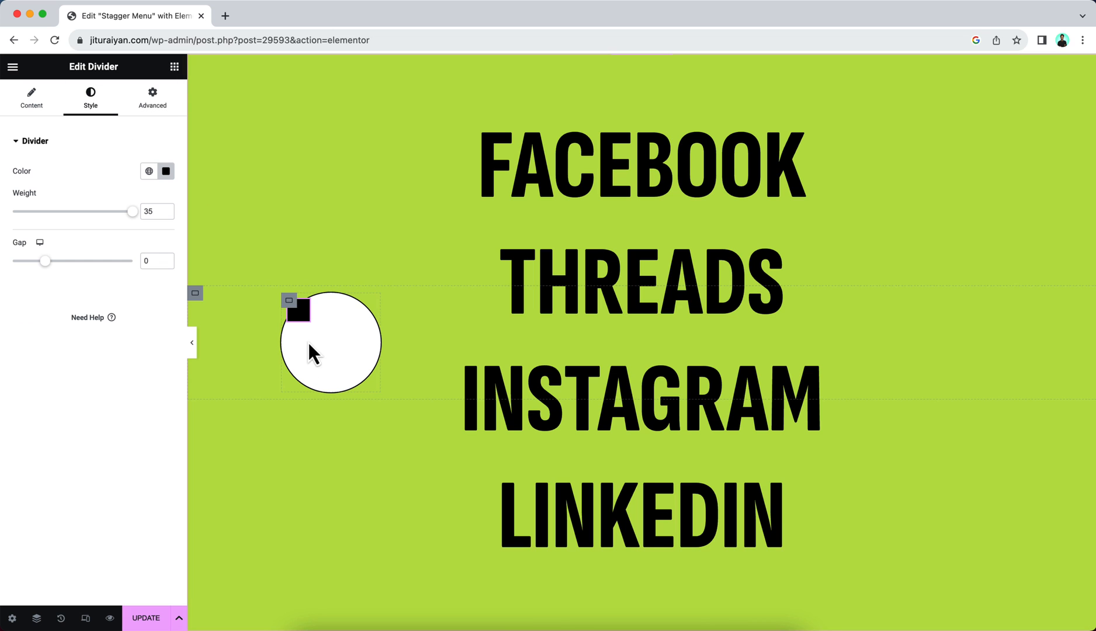
{"action": "left_click", "coordinate": [165, 171]}
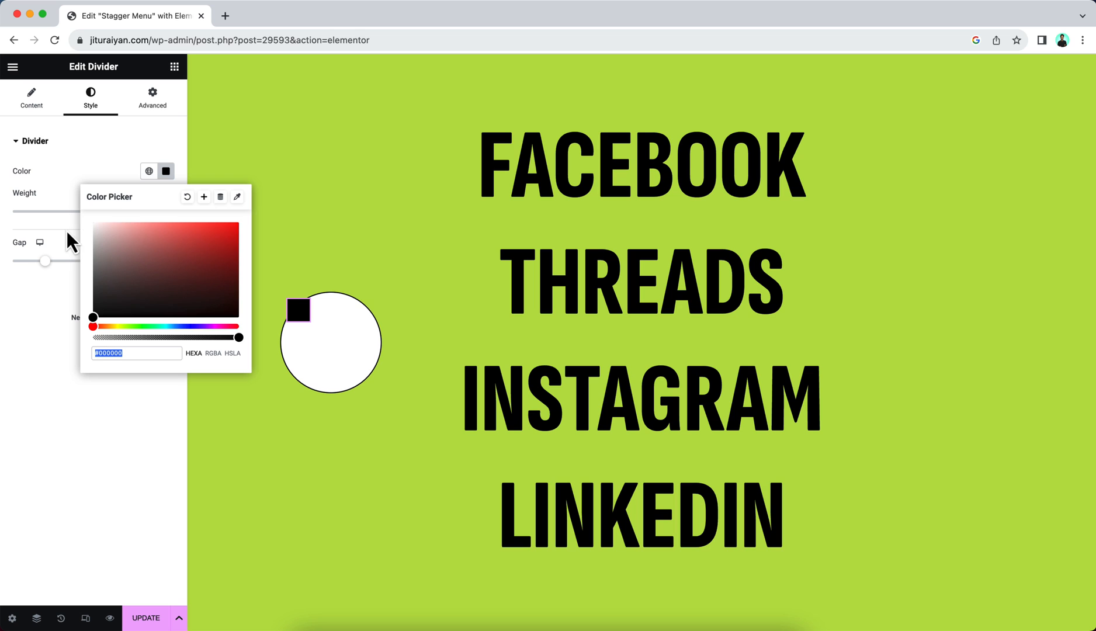
{"action": "mouse_move", "coordinate": [112, 342]}
{"action": "type", "text": "00"}
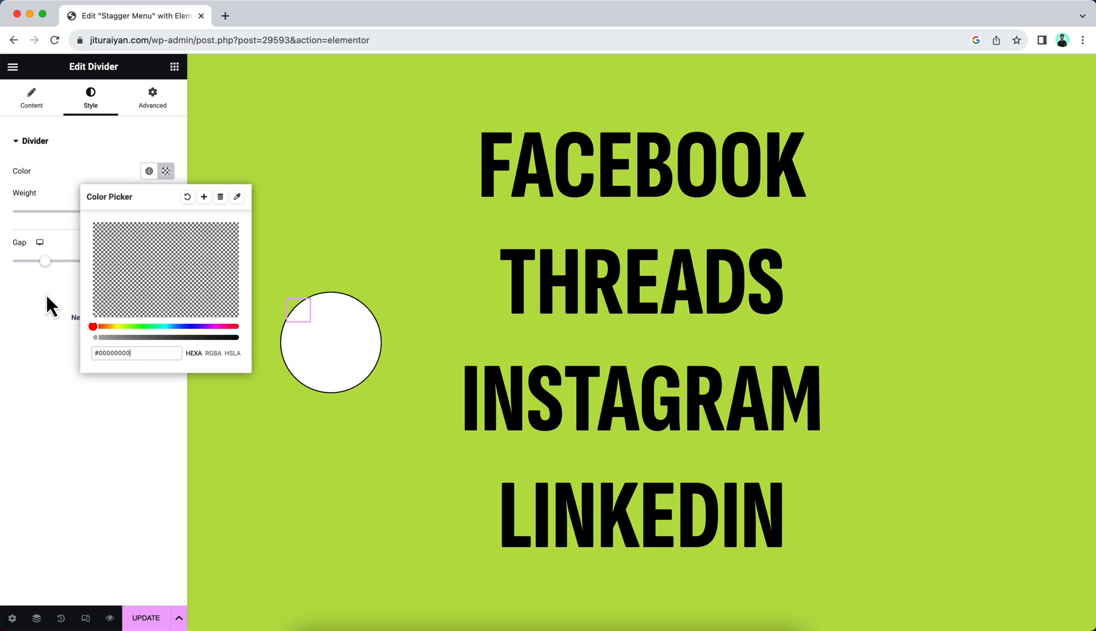
{"action": "left_click", "coordinate": [152, 97]}
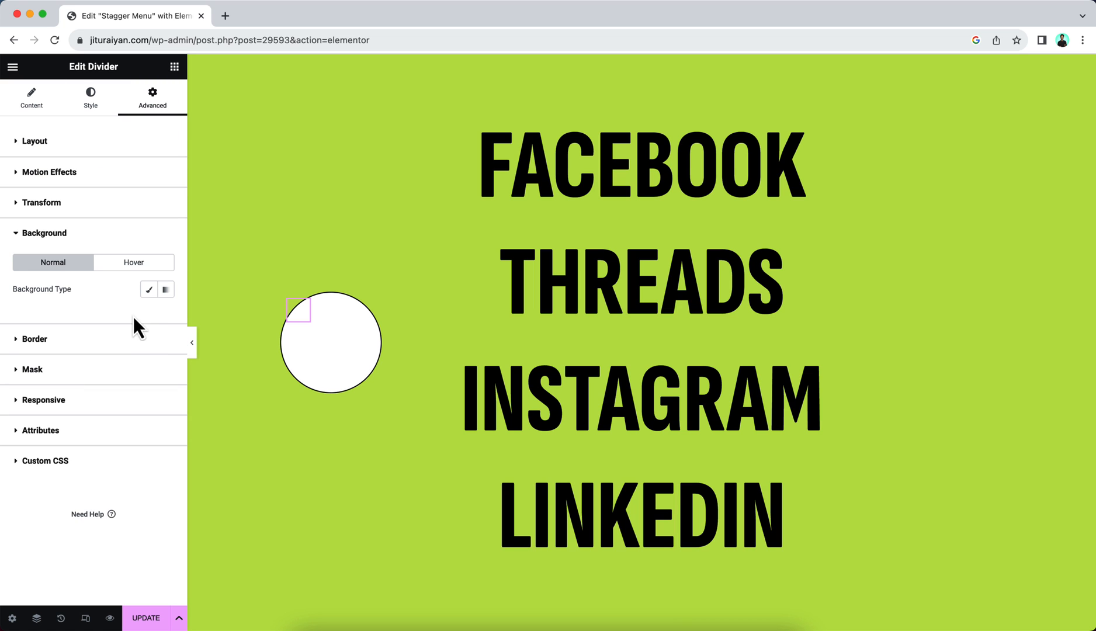
{"action": "left_click", "coordinate": [166, 314]}
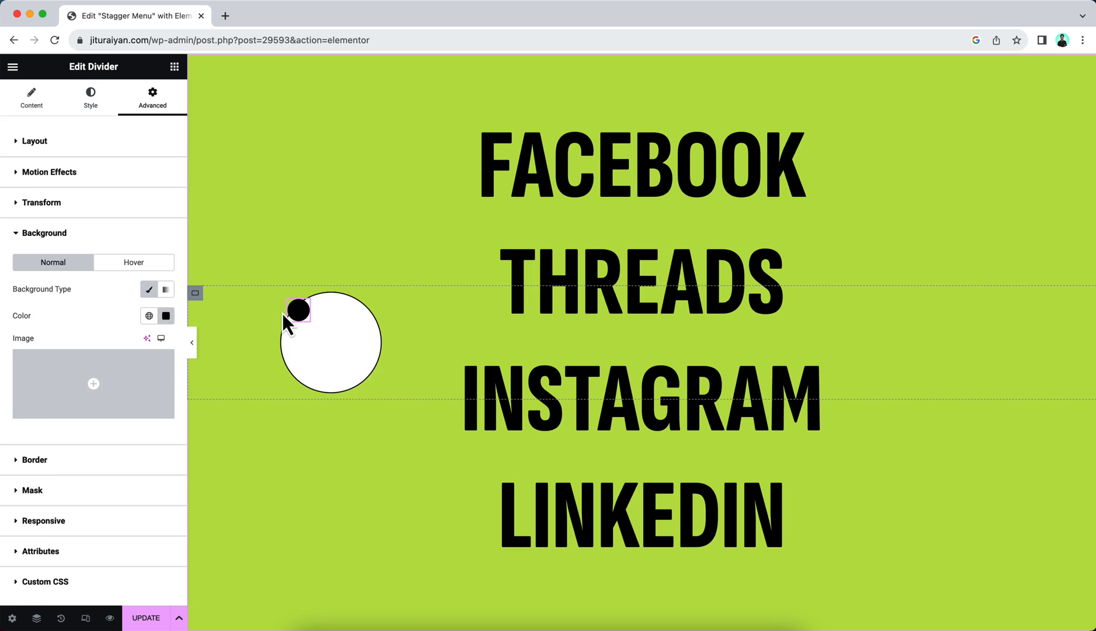
Step: Select the circle container in Navigator, centre the pupil vertically, and set padding to 0
{"action": "right_click", "coordinate": [329, 311]}
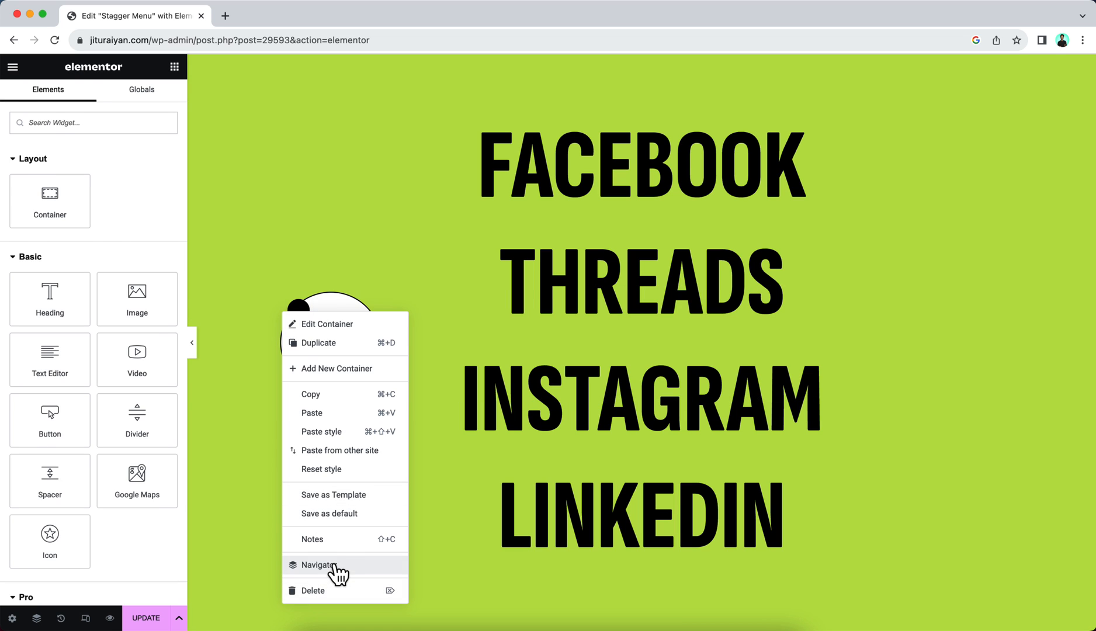
{"action": "left_click", "coordinate": [321, 564]}
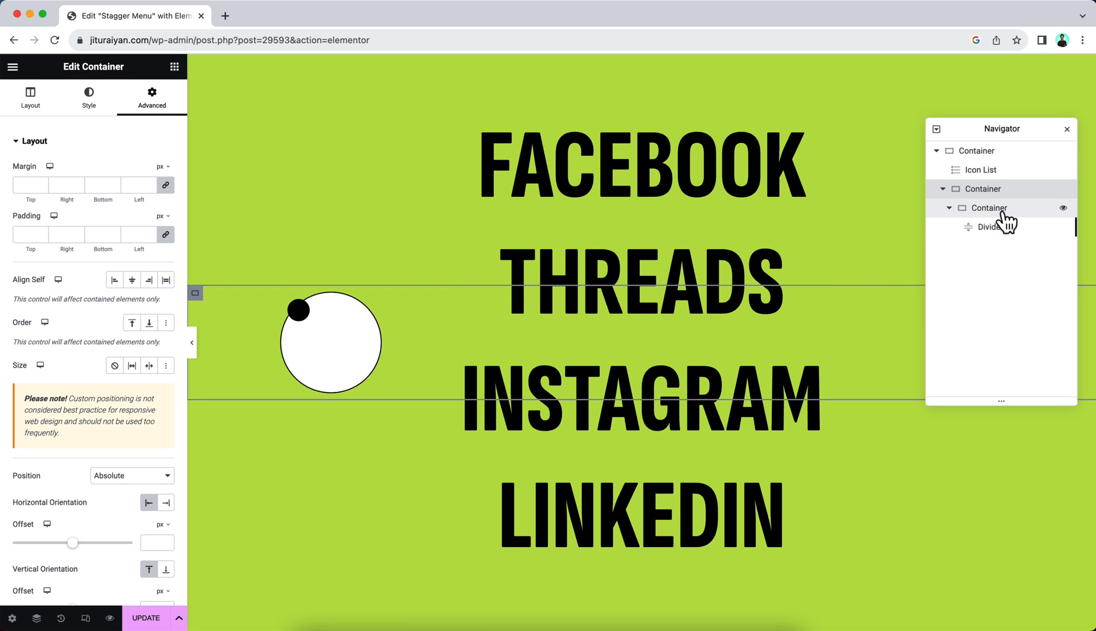
{"action": "left_click", "coordinate": [88, 98]}
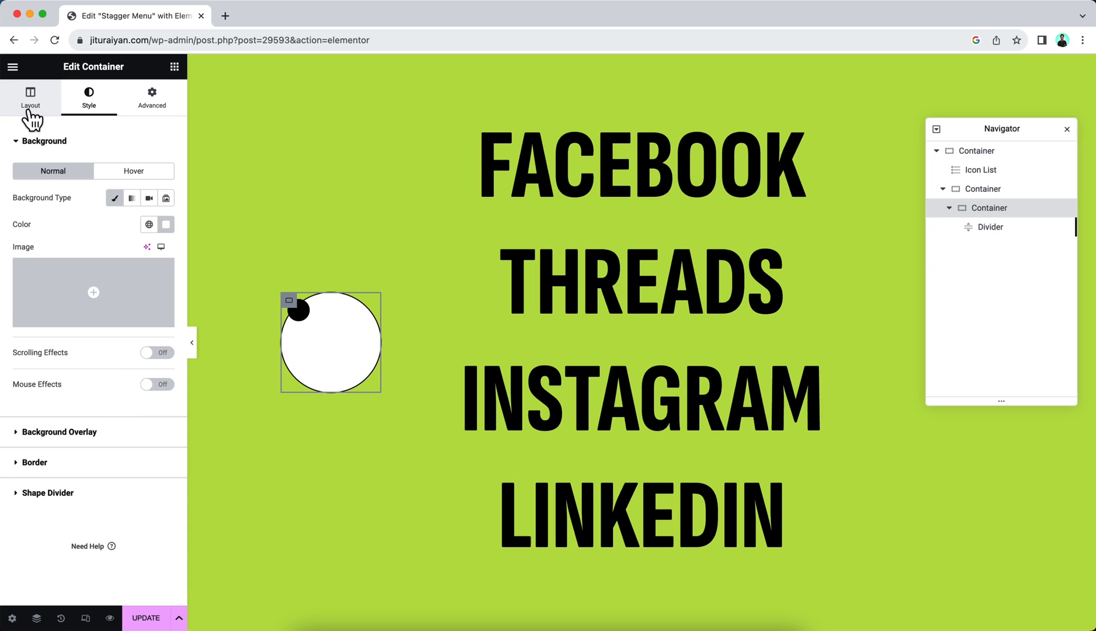
{"action": "left_click", "coordinate": [29, 97]}
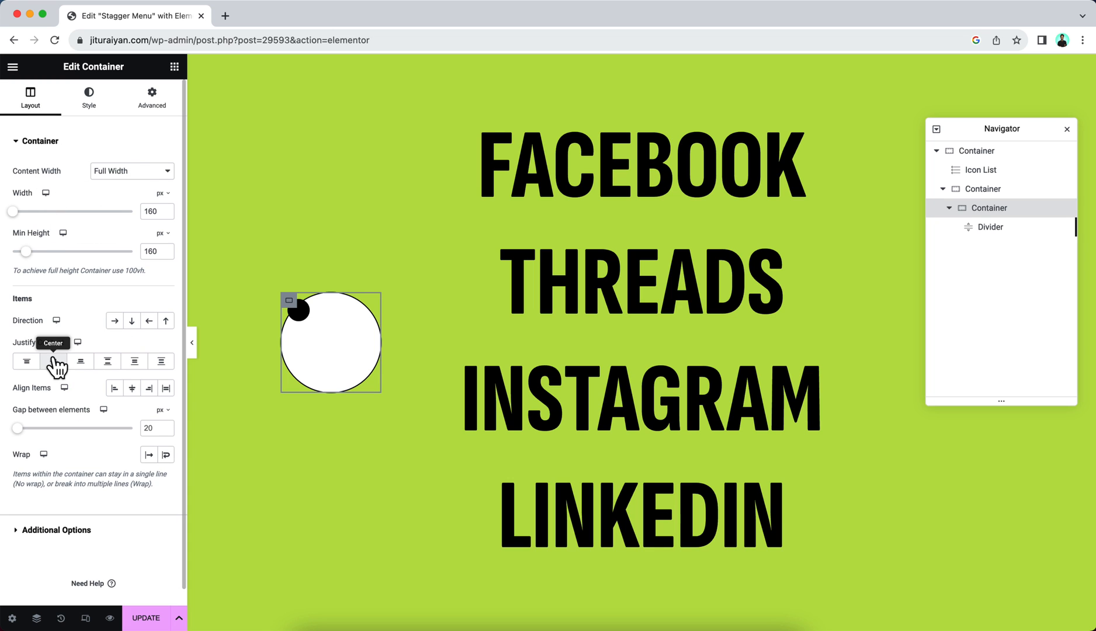
{"action": "left_click", "coordinate": [53, 361]}
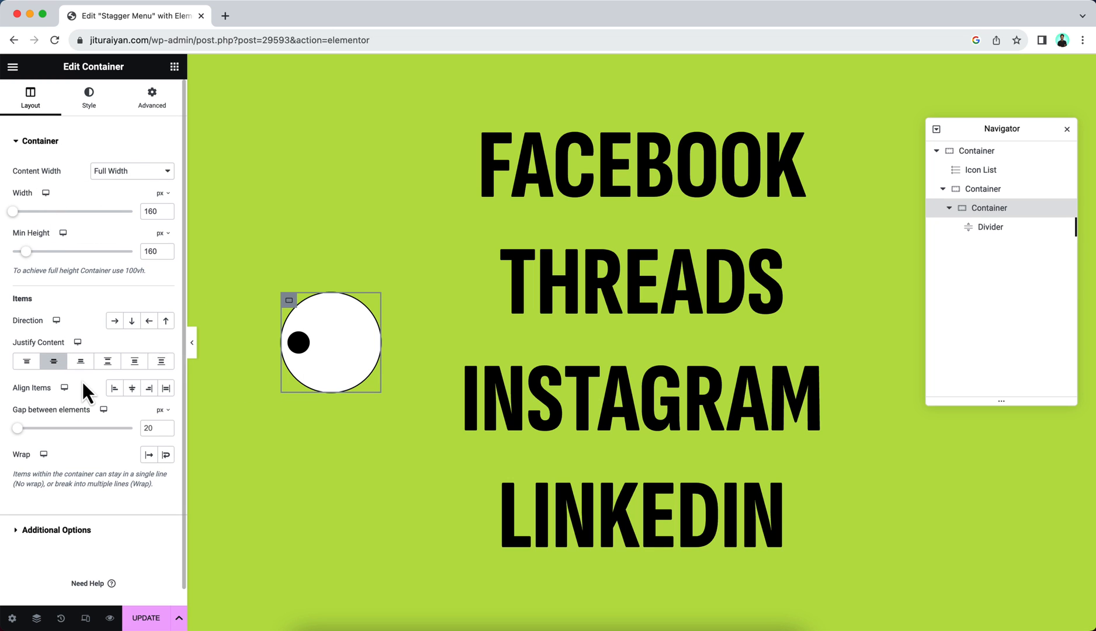
{"action": "mouse_move", "coordinate": [281, 353]}
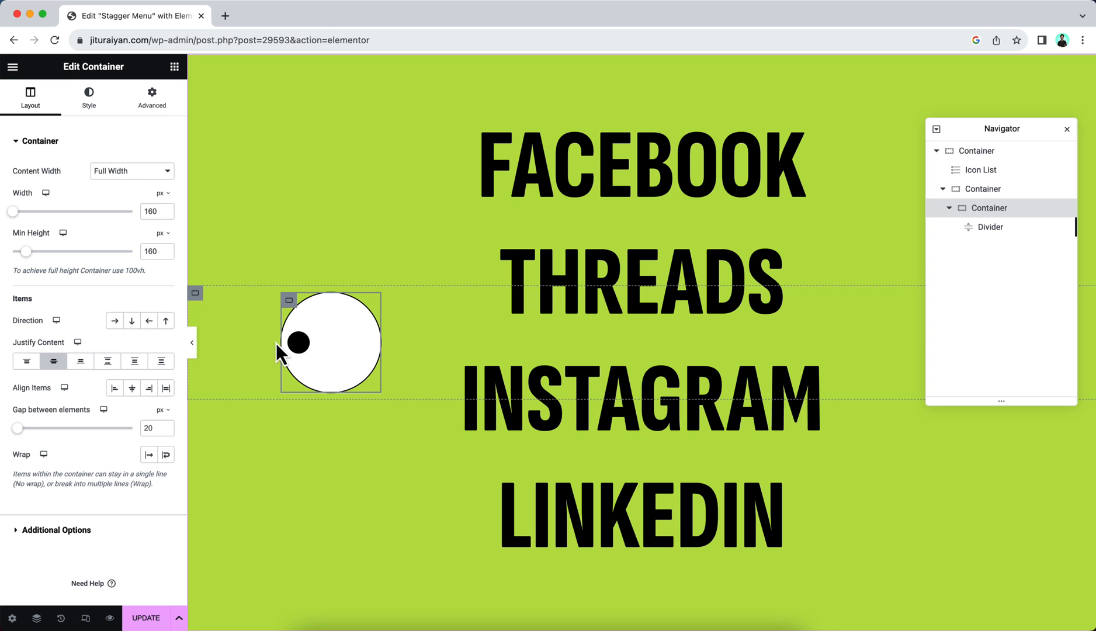
{"action": "left_click", "coordinate": [152, 97]}
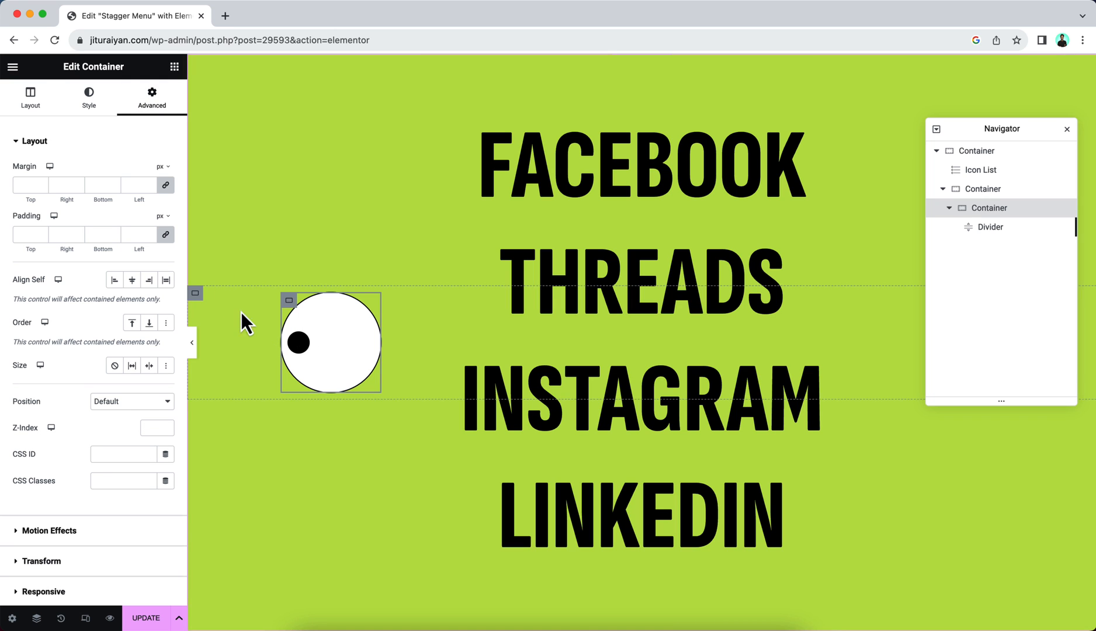
{"action": "left_click", "coordinate": [124, 234]}
{"action": "type", "text": "0"}
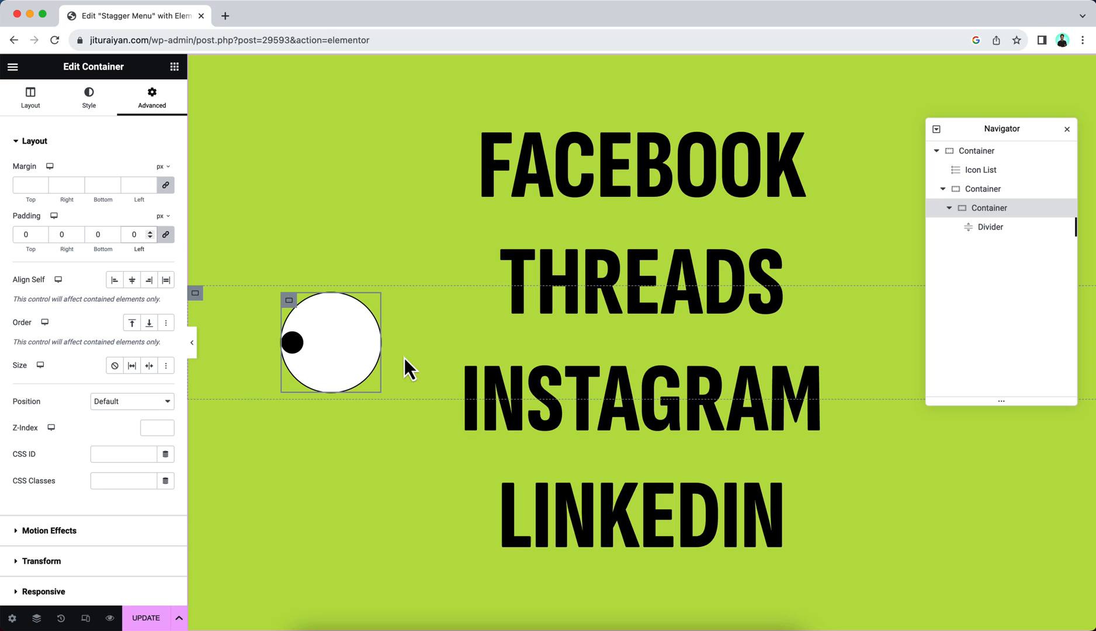
{"action": "mouse_move", "coordinate": [468, 398]}
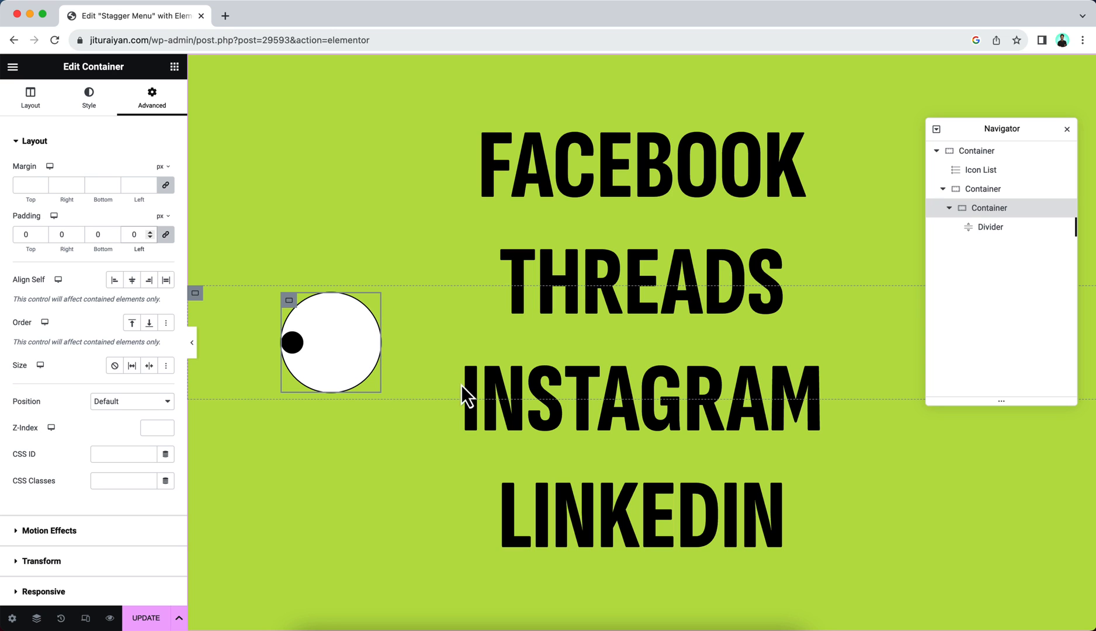
{"action": "mouse_move", "coordinate": [291, 313]}
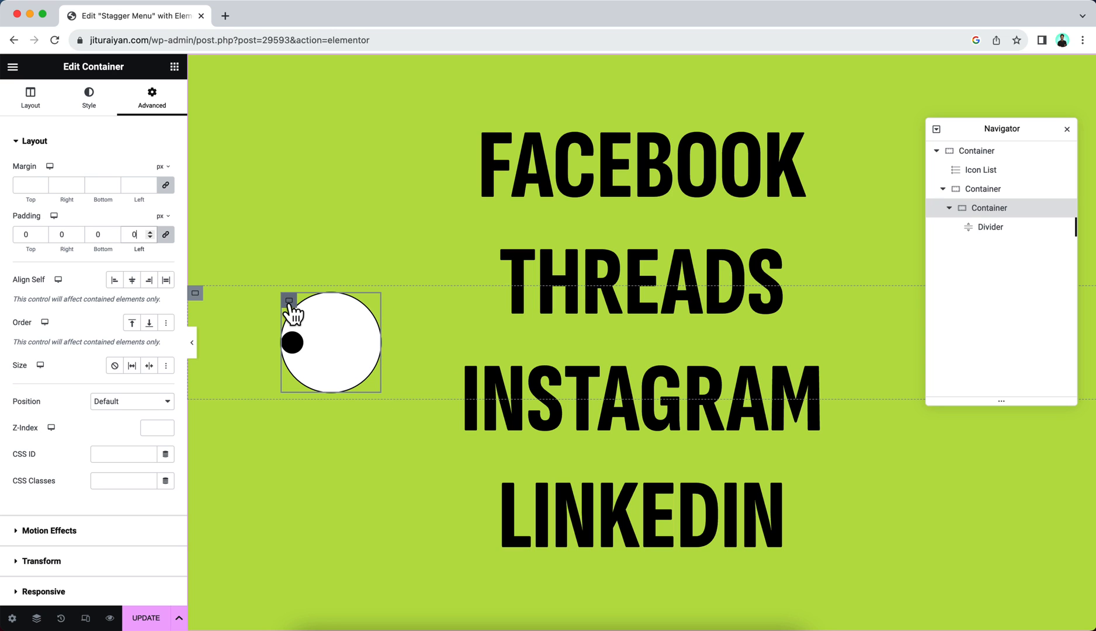
{"action": "mouse_move", "coordinate": [85, 617]}
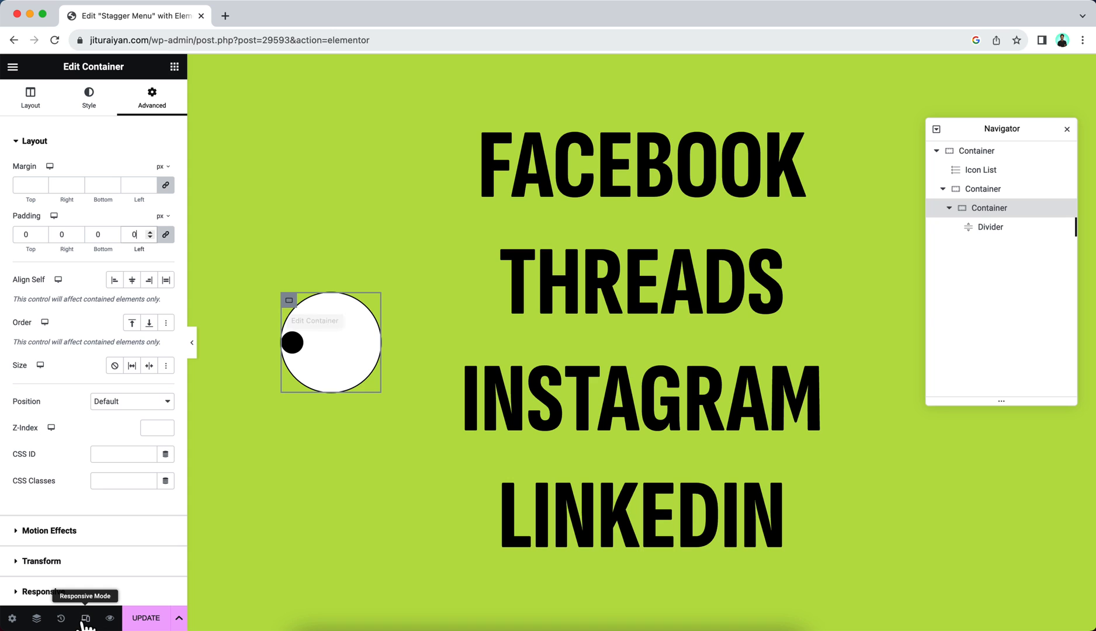
Step: Switch Responsive Mode to mobile and set the eyeball's width and min height to 100 px
{"action": "left_click", "coordinate": [85, 617]}
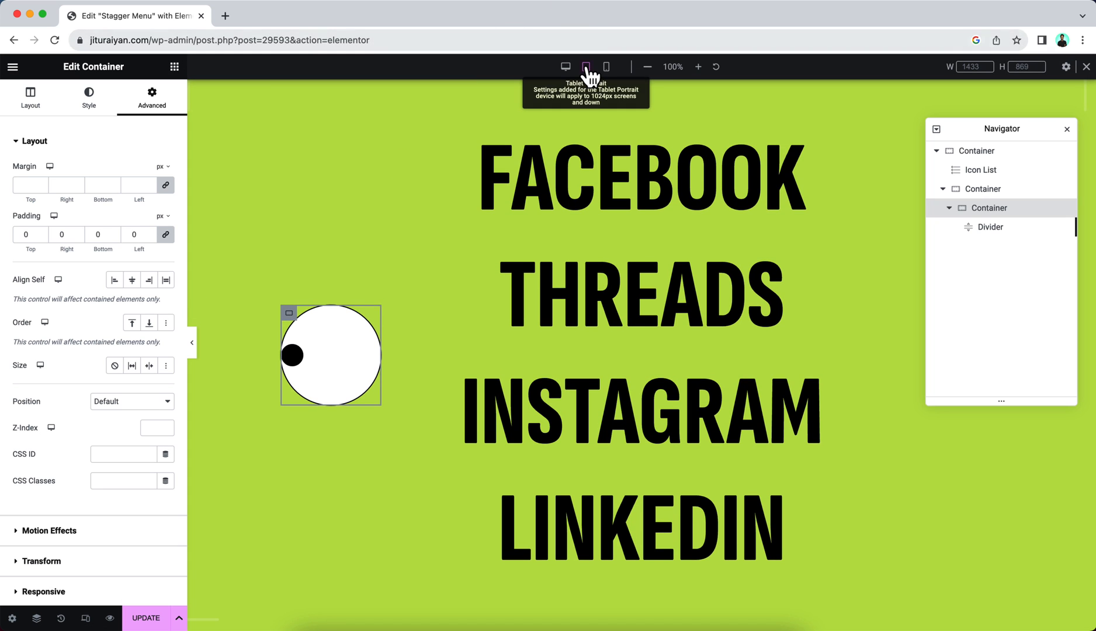
{"action": "left_click", "coordinate": [585, 66]}
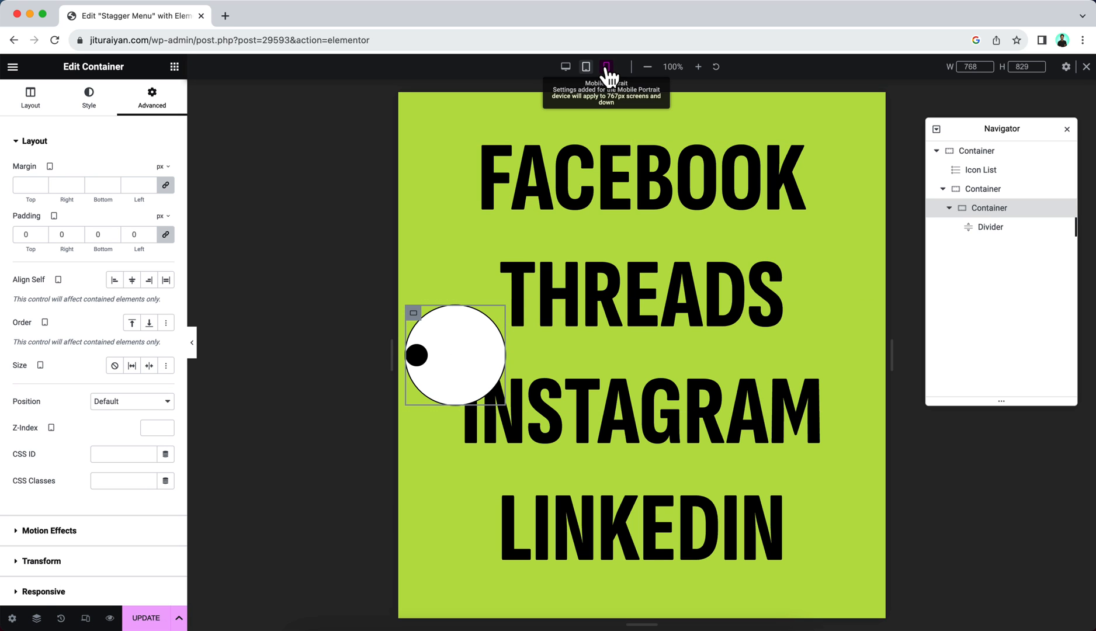
{"action": "left_click", "coordinate": [605, 67]}
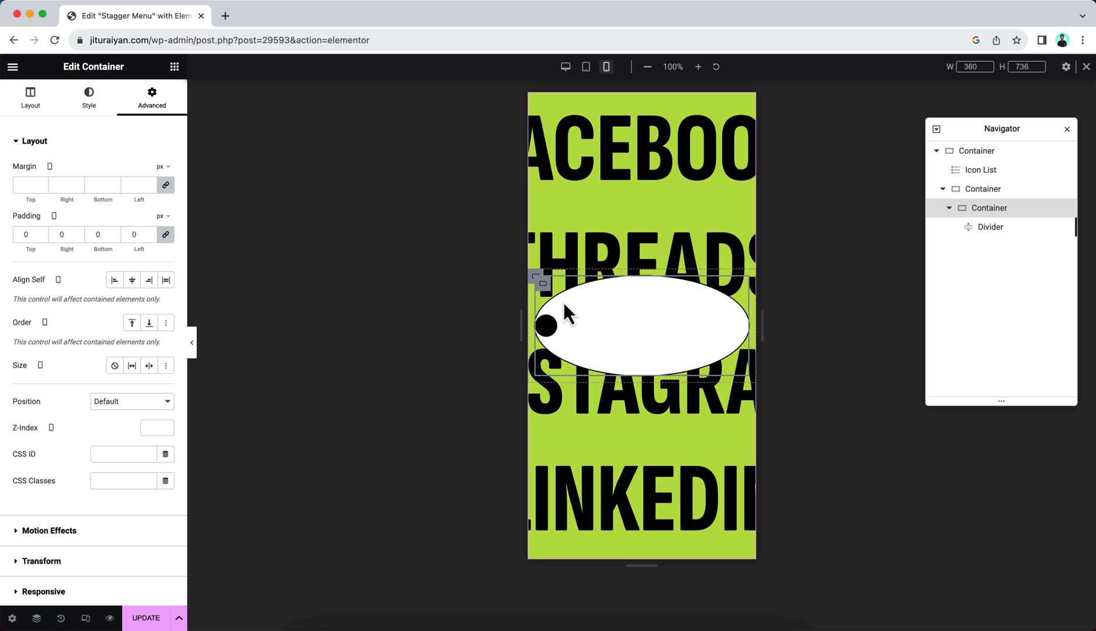
{"action": "left_click", "coordinate": [29, 96]}
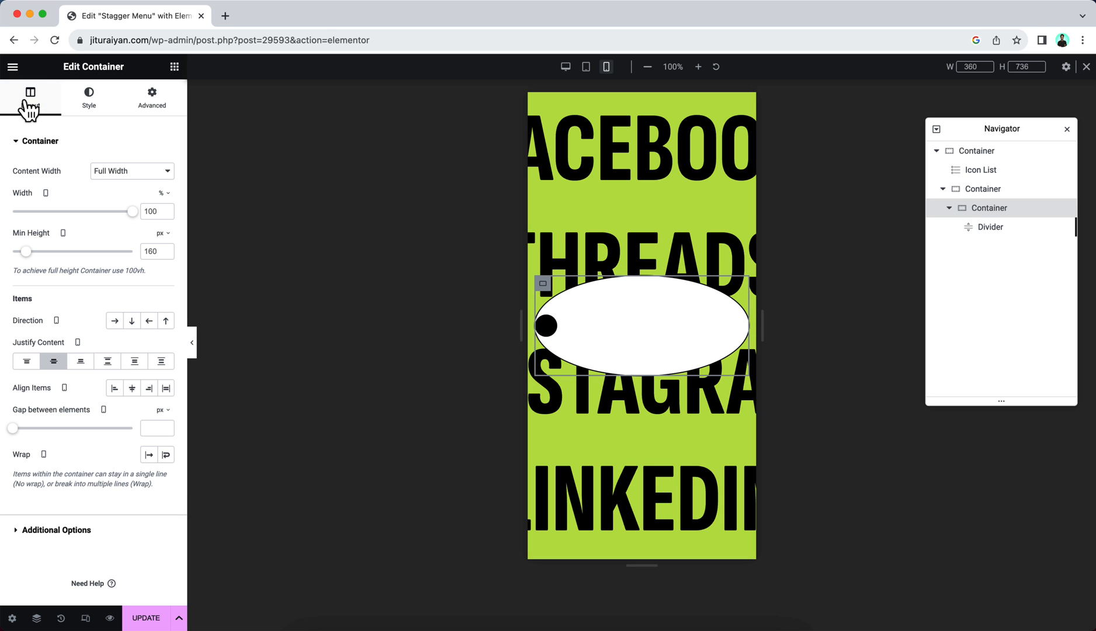
{"action": "left_click", "coordinate": [162, 193]}
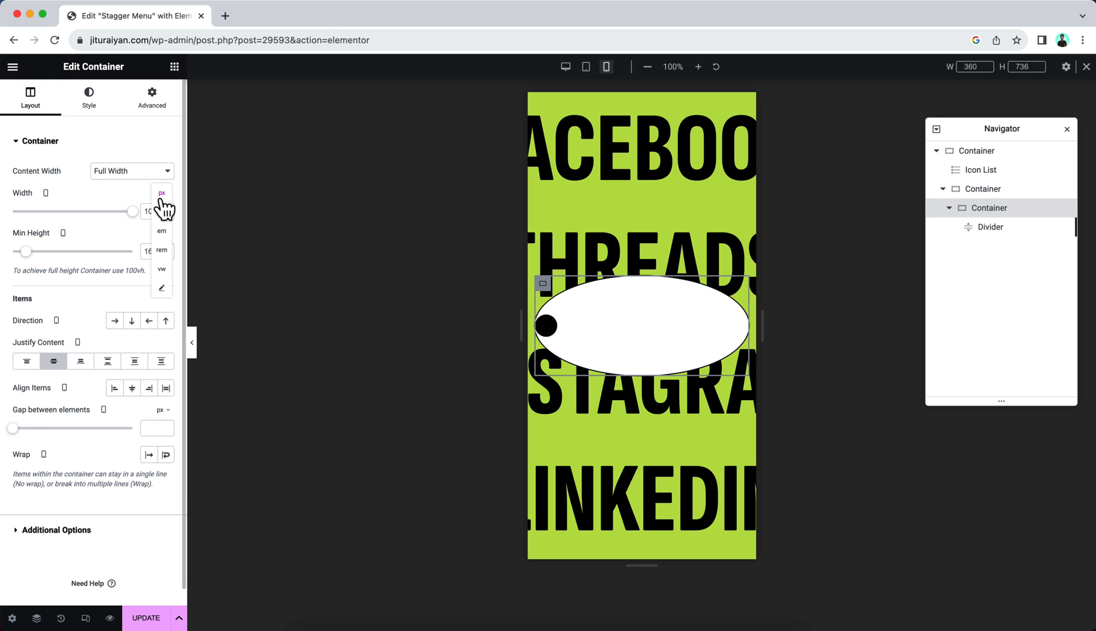
{"action": "left_click", "coordinate": [161, 192]}
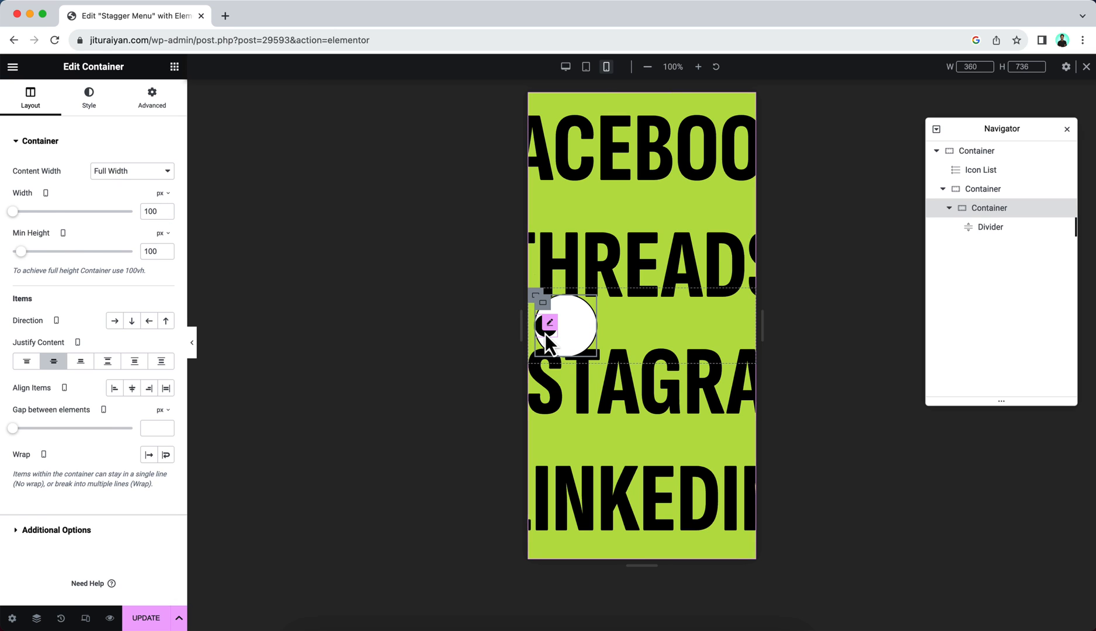
Step: Set the pupil's mobile width to 30 px, check its weight, and return to desktop preview
{"action": "left_click", "coordinate": [989, 226]}
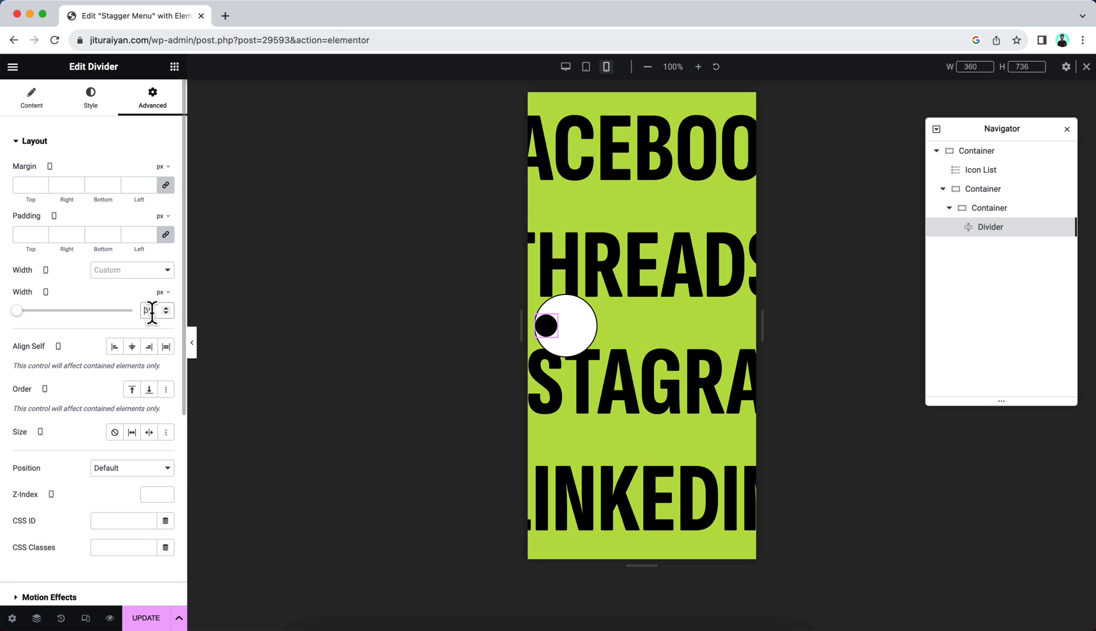
{"action": "type", "text": "30"}
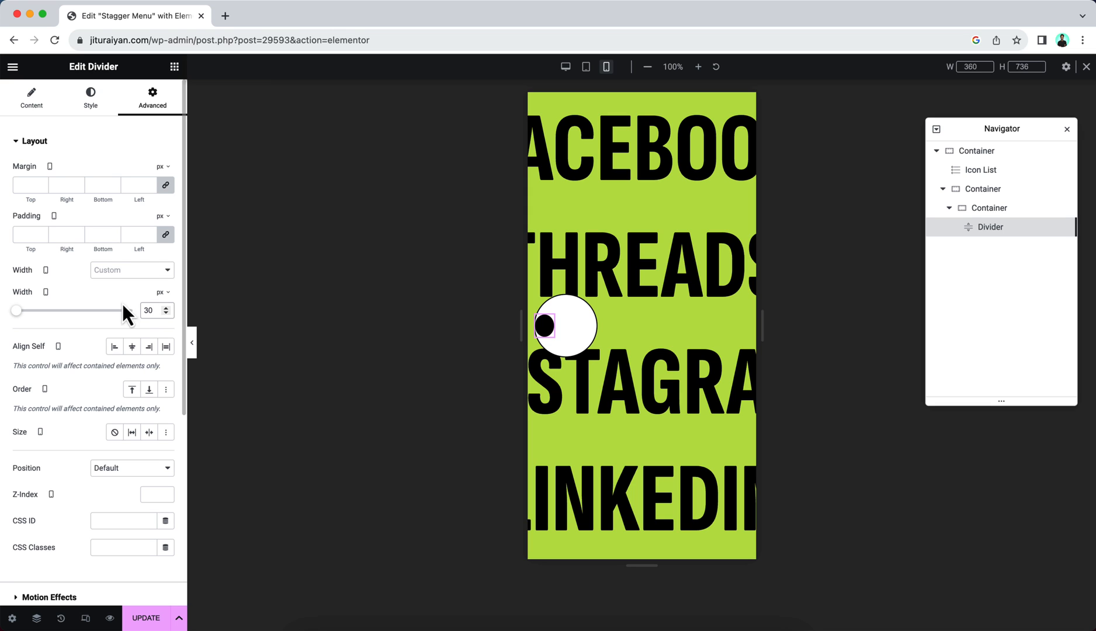
{"action": "left_click", "coordinate": [89, 98]}
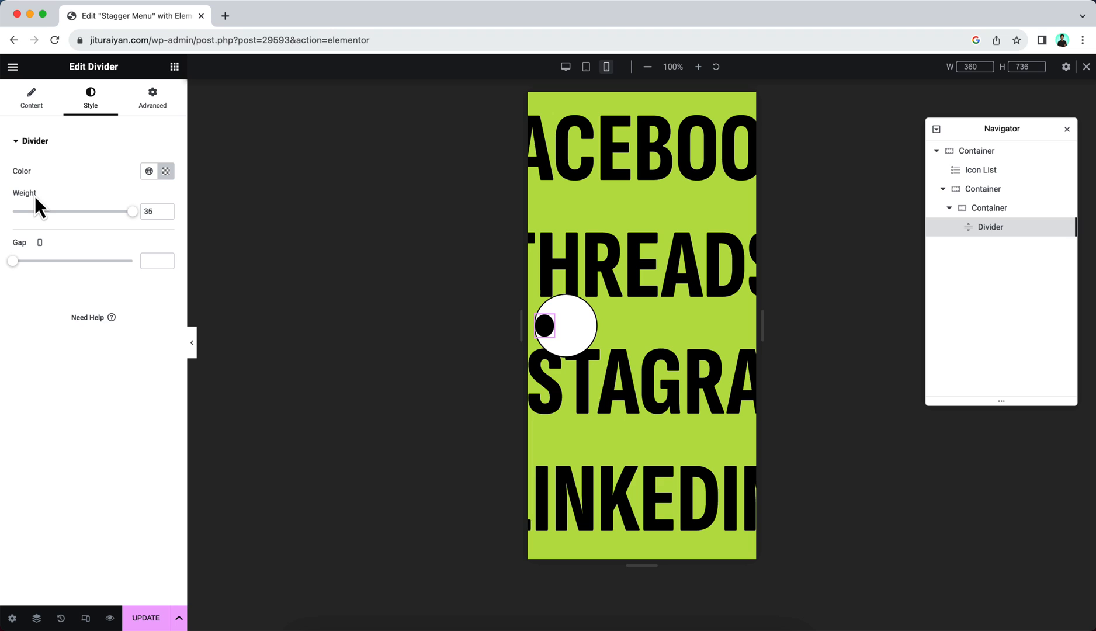
{"action": "mouse_move", "coordinate": [45, 210]}
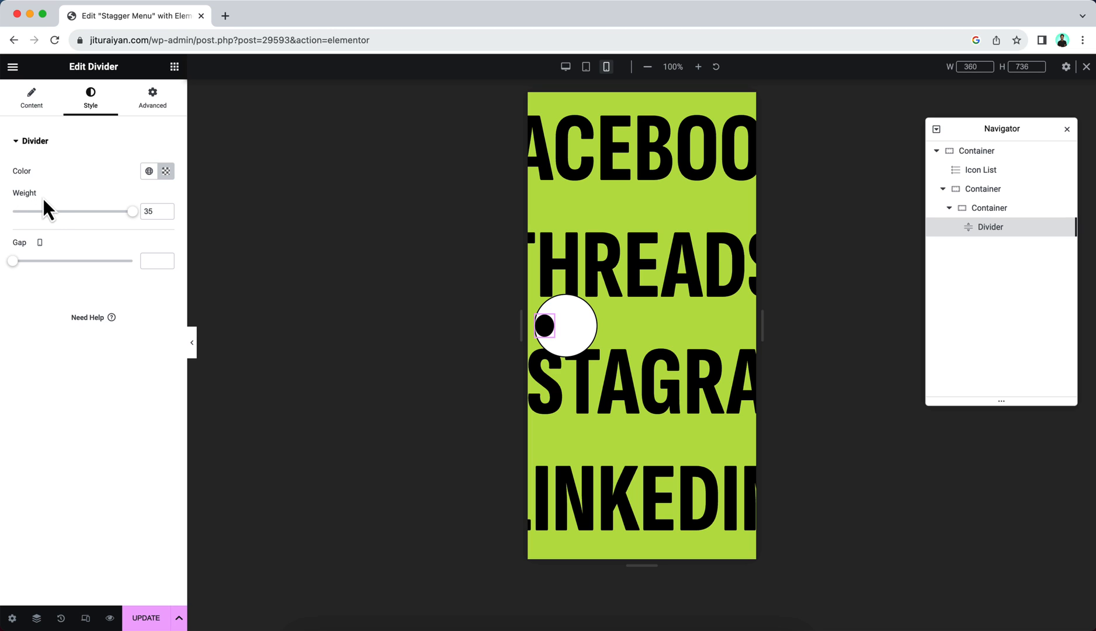
{"action": "mouse_move", "coordinate": [39, 203]}
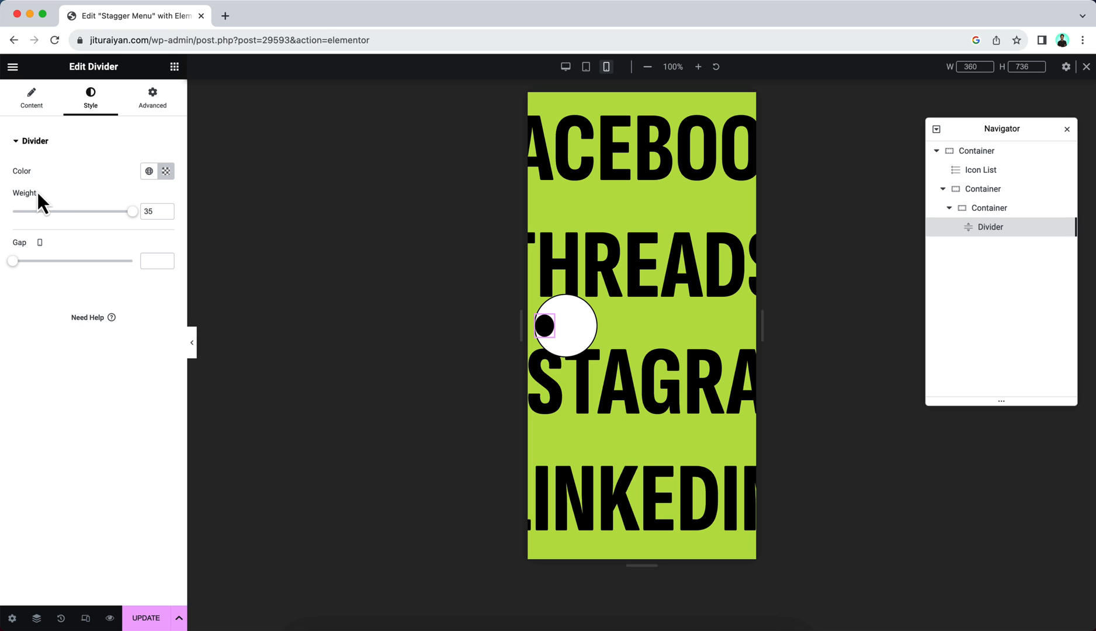
{"action": "mouse_move", "coordinate": [47, 200]}
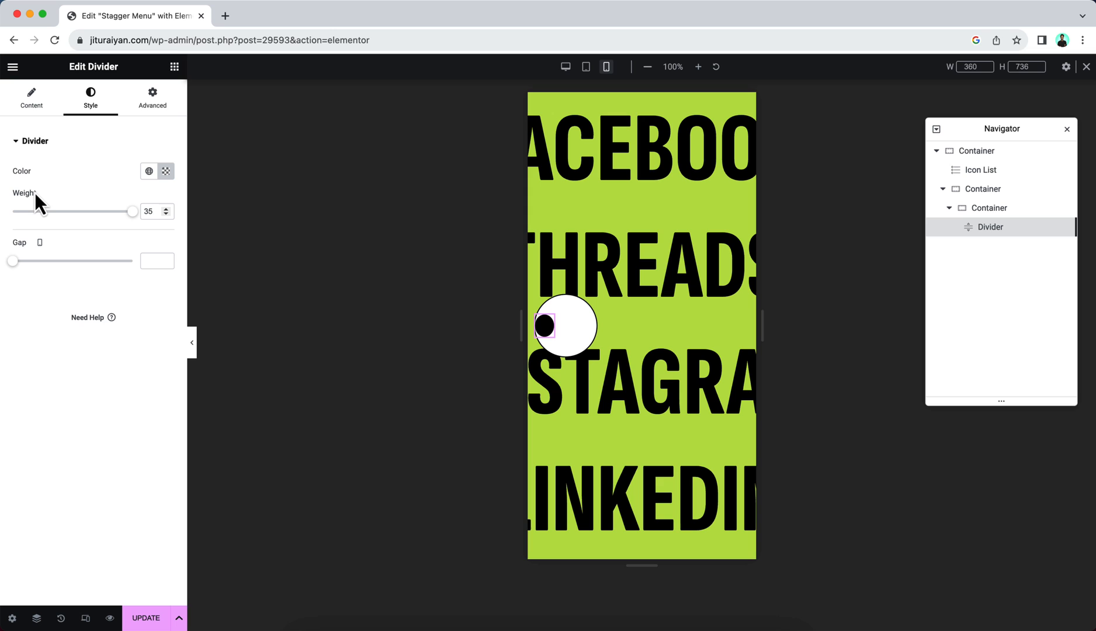
{"action": "mouse_move", "coordinate": [43, 204]}
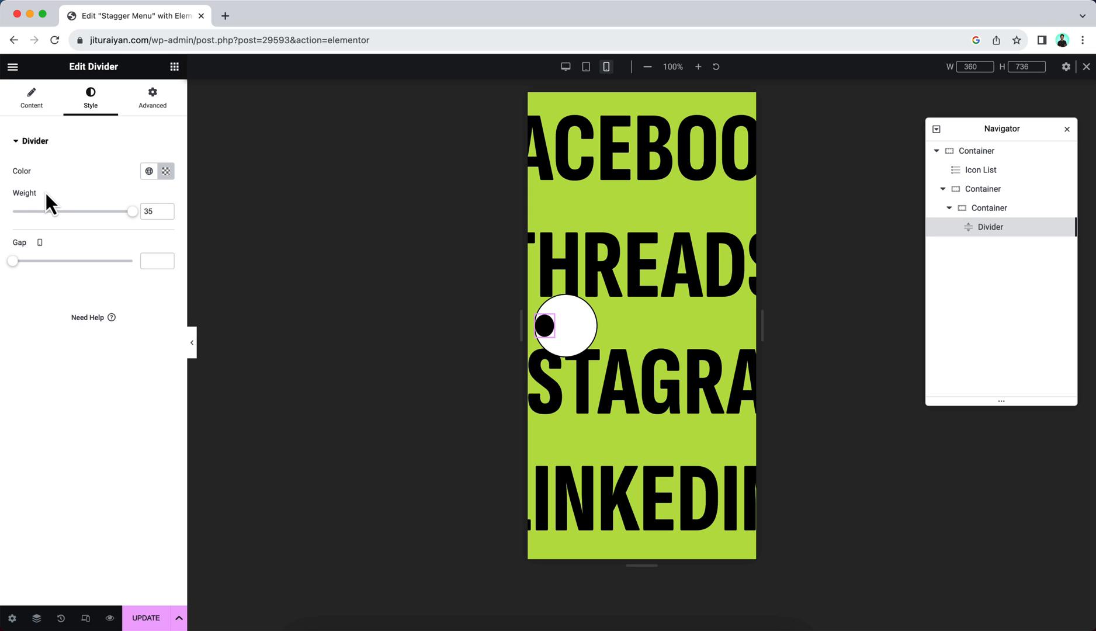
{"action": "mouse_move", "coordinate": [134, 225]}
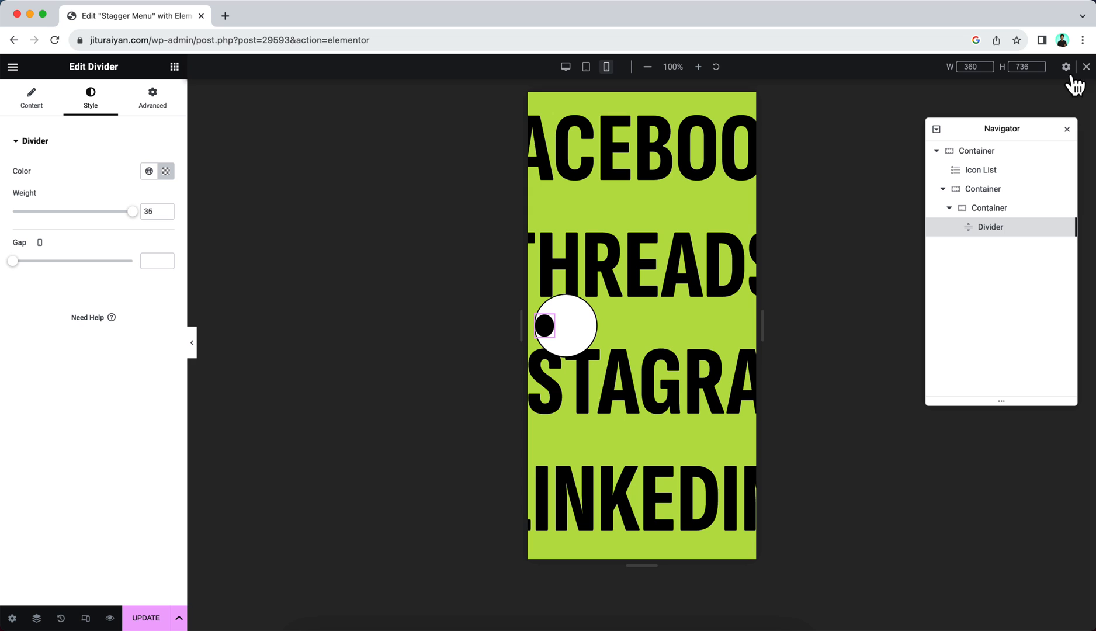
{"action": "left_click", "coordinate": [565, 66]}
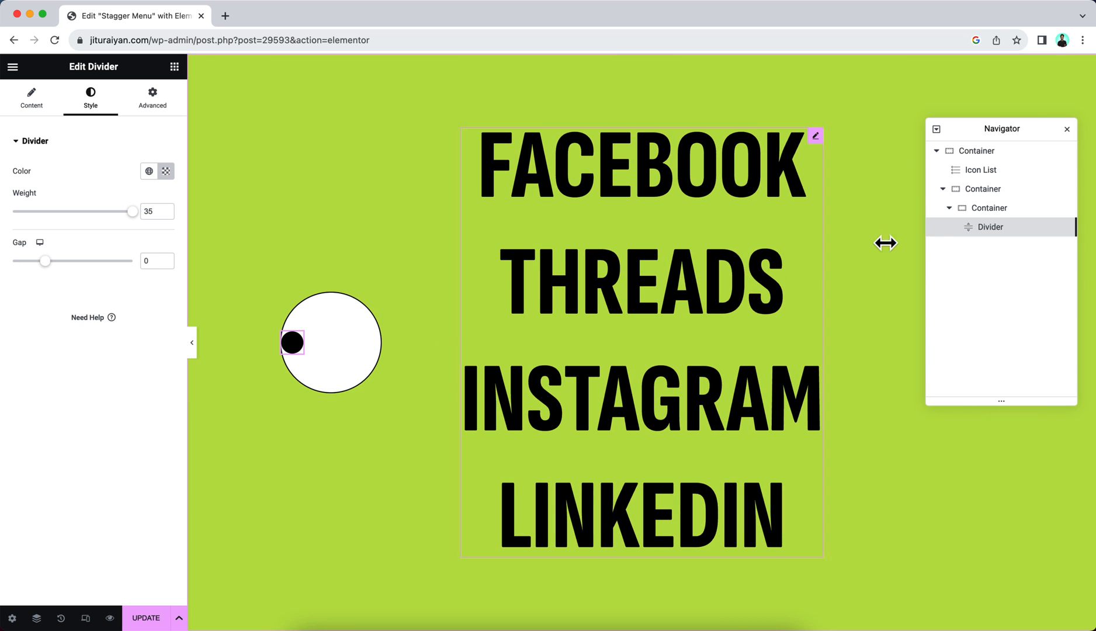
{"action": "right_click", "coordinate": [988, 208]}
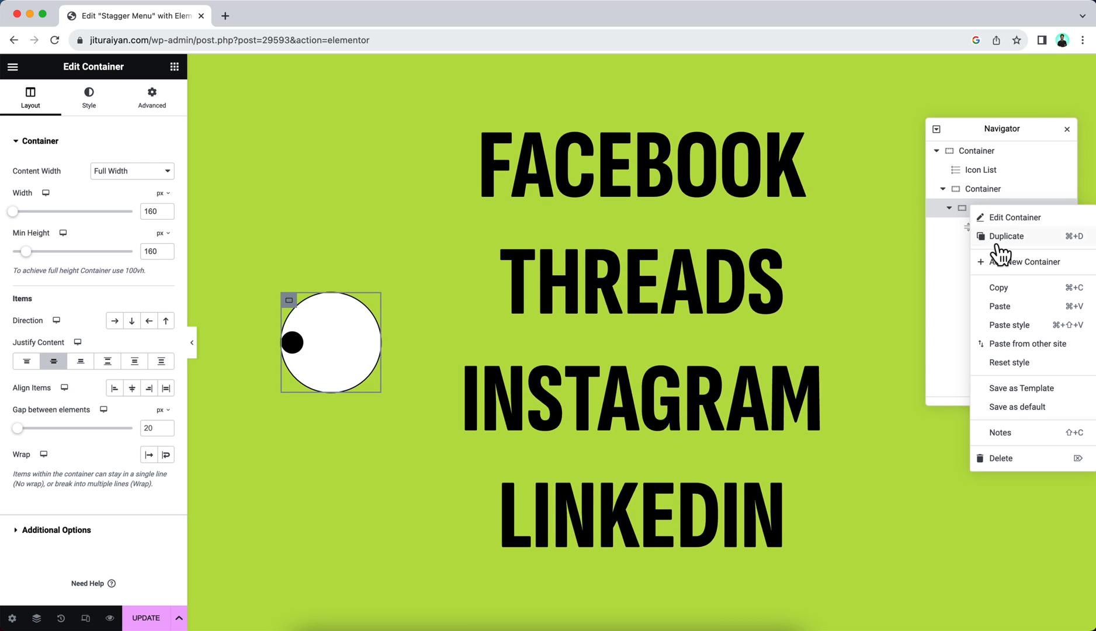
Step: Duplicate the eyeball and set the parent container to Row direction with centred content
{"action": "left_click", "coordinate": [1006, 236]}
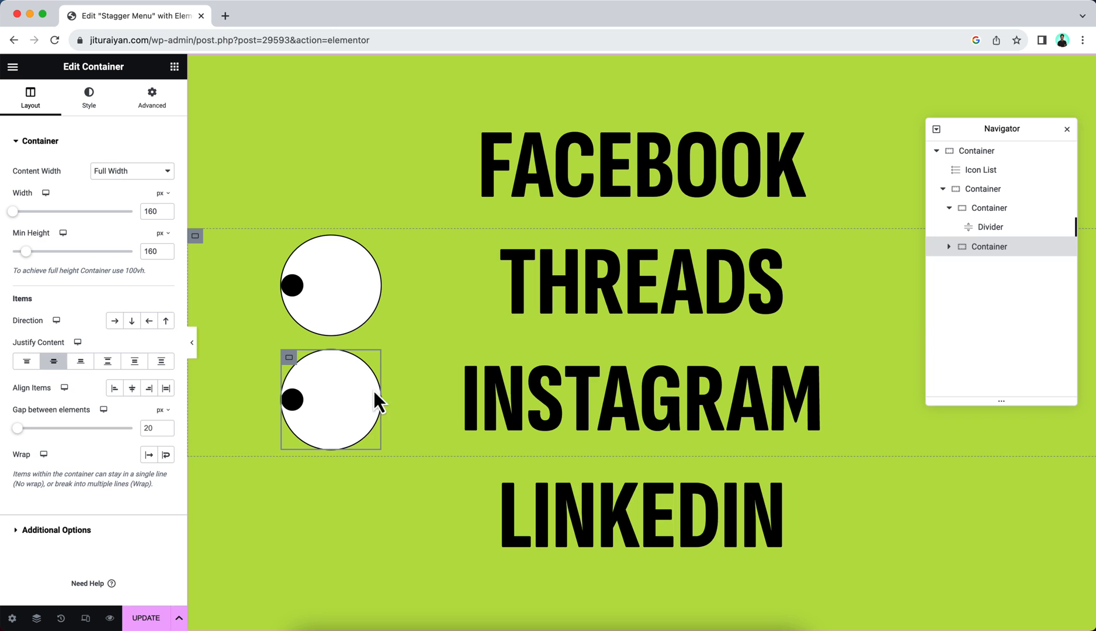
{"action": "mouse_move", "coordinate": [431, 417]}
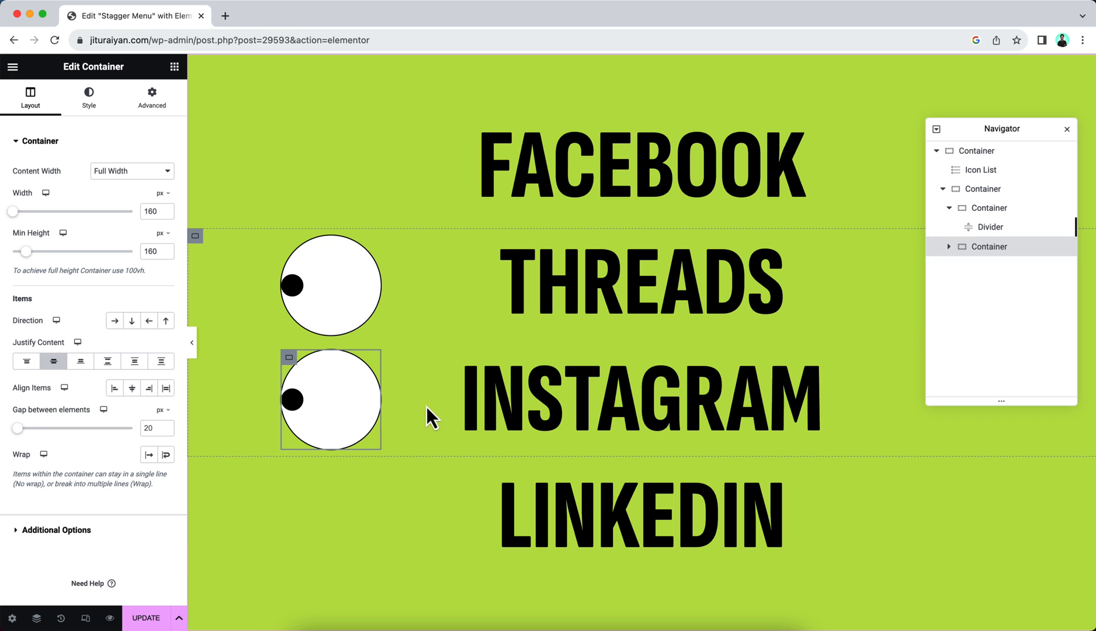
{"action": "mouse_move", "coordinate": [199, 245]}
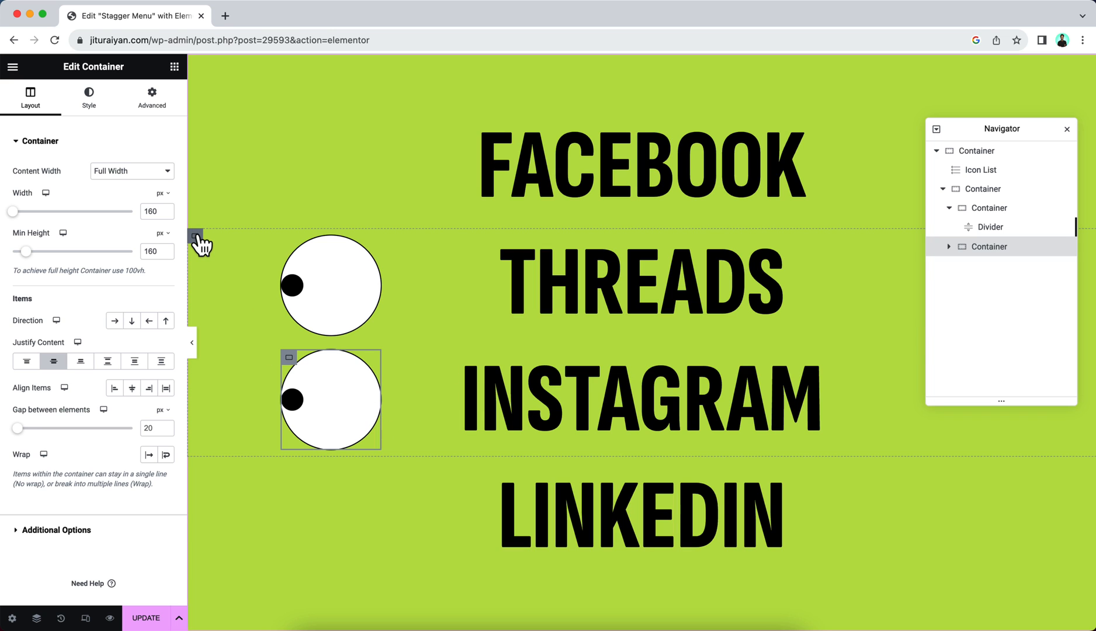
{"action": "left_click", "coordinate": [152, 96]}
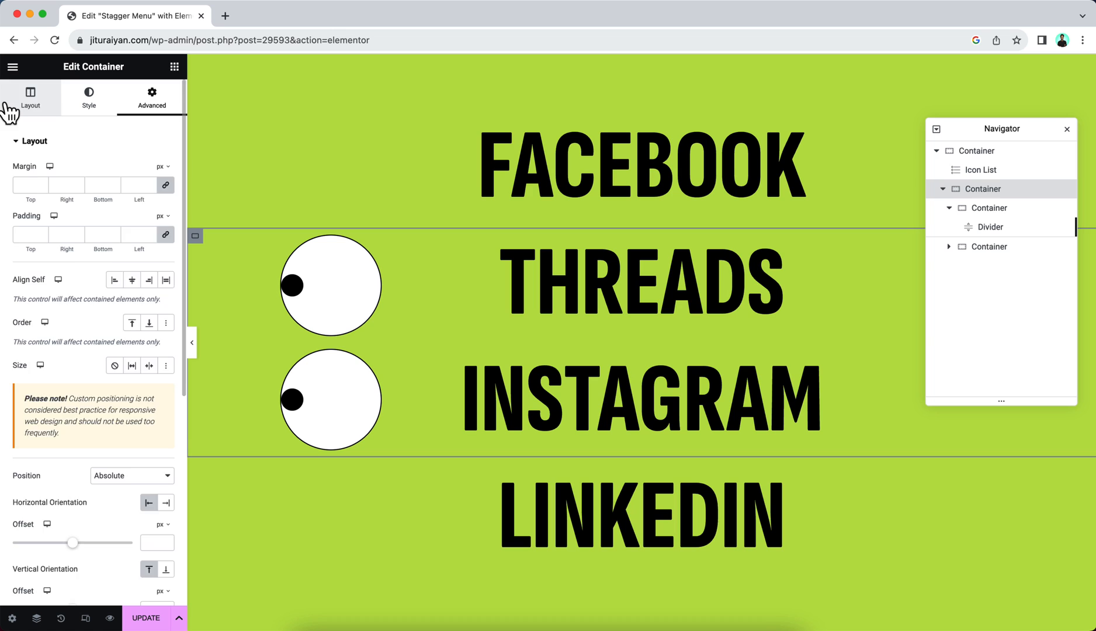
{"action": "left_click", "coordinate": [29, 97]}
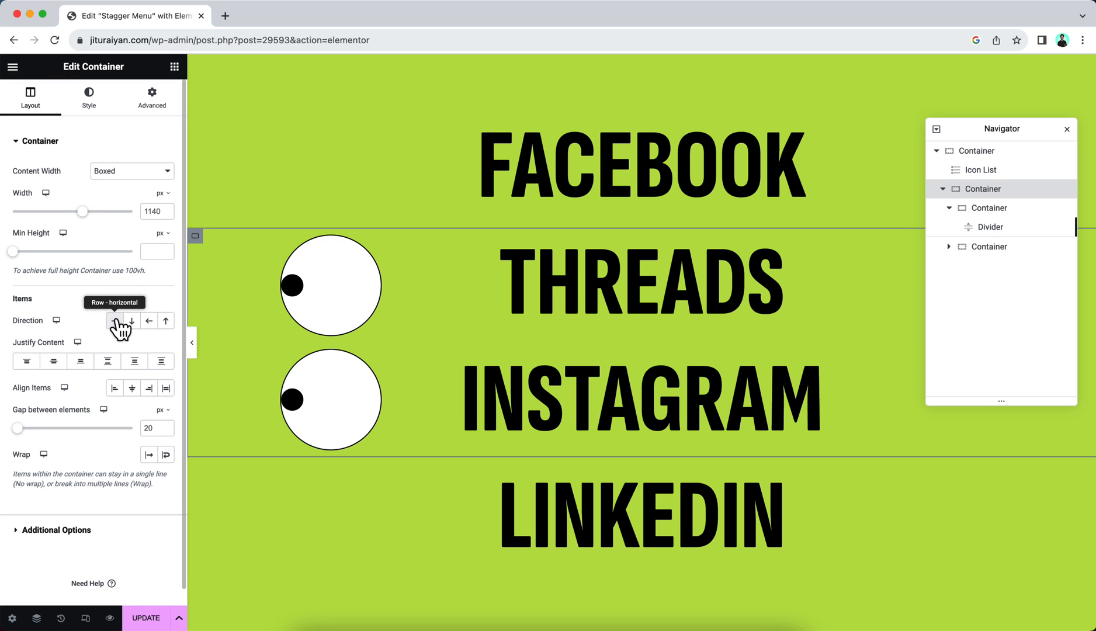
{"action": "left_click", "coordinate": [114, 320]}
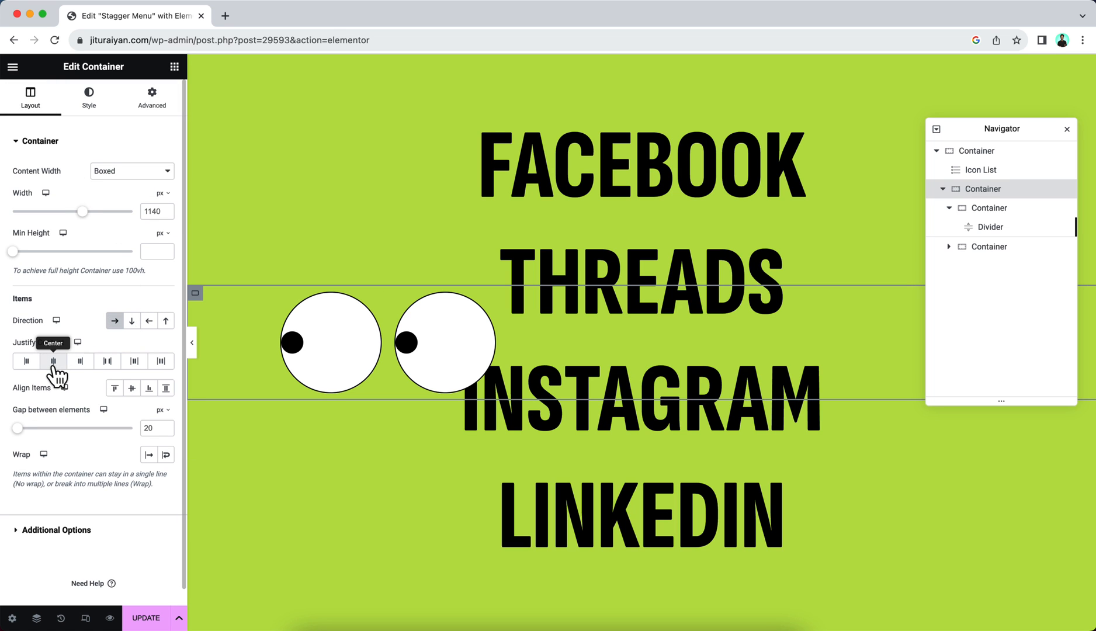
{"action": "left_click", "coordinate": [53, 360]}
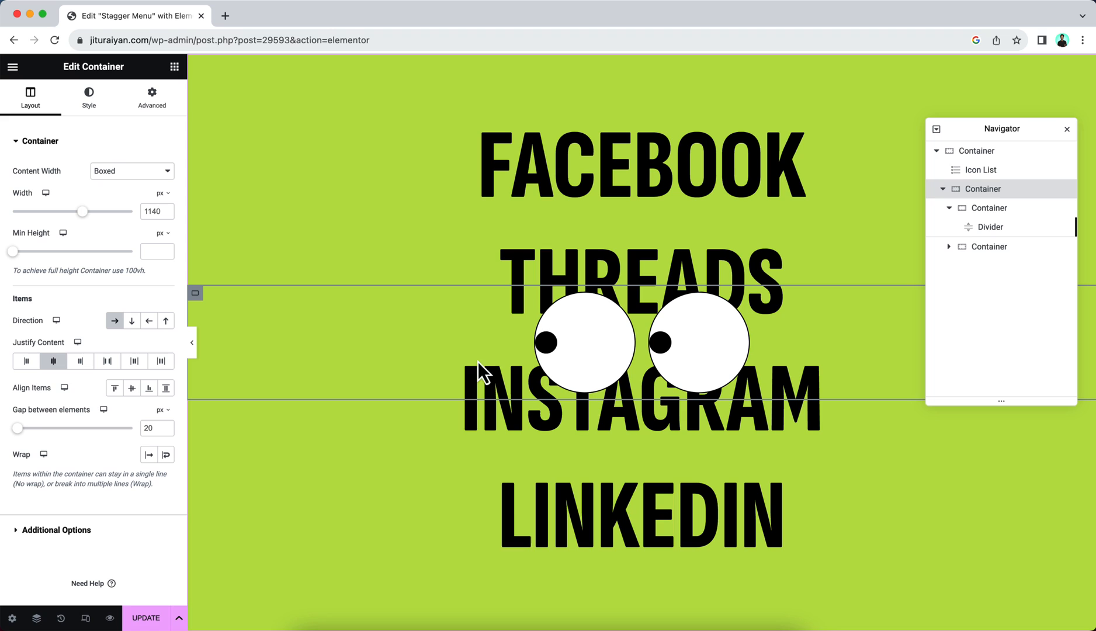
{"action": "mouse_move", "coordinate": [431, 386]}
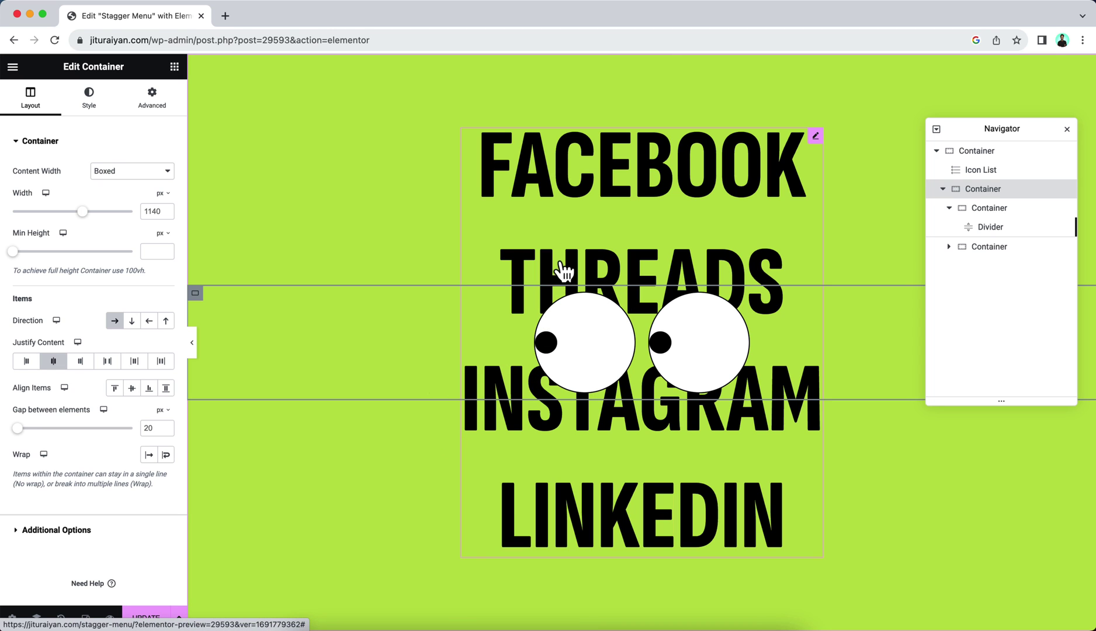
{"action": "mouse_move", "coordinate": [552, 201]}
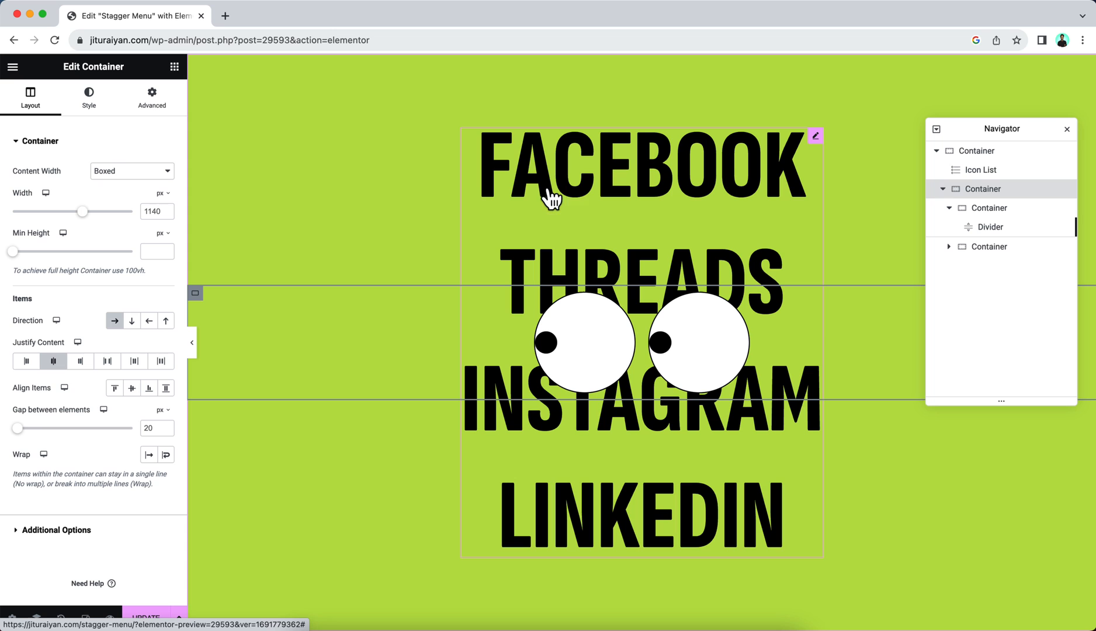
Step: Give the social links Icon List the class mdw-stagger-menu and open its Custom CSS
{"action": "left_click", "coordinate": [981, 170]}
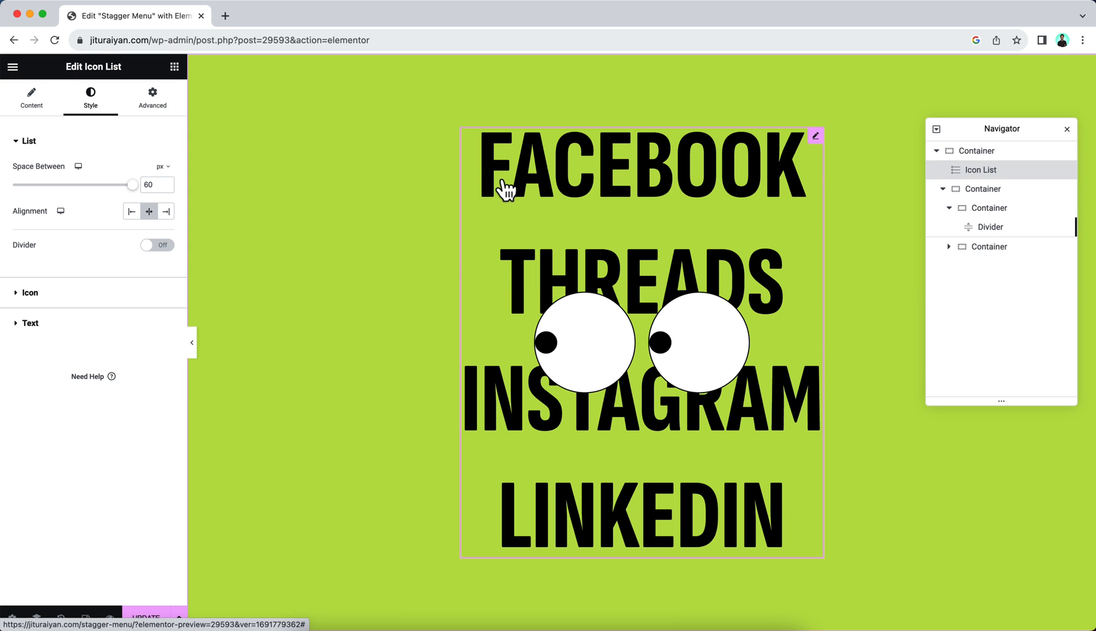
{"action": "left_click", "coordinate": [152, 97]}
{"action": "type", "text": "dw-stagger-menu"}
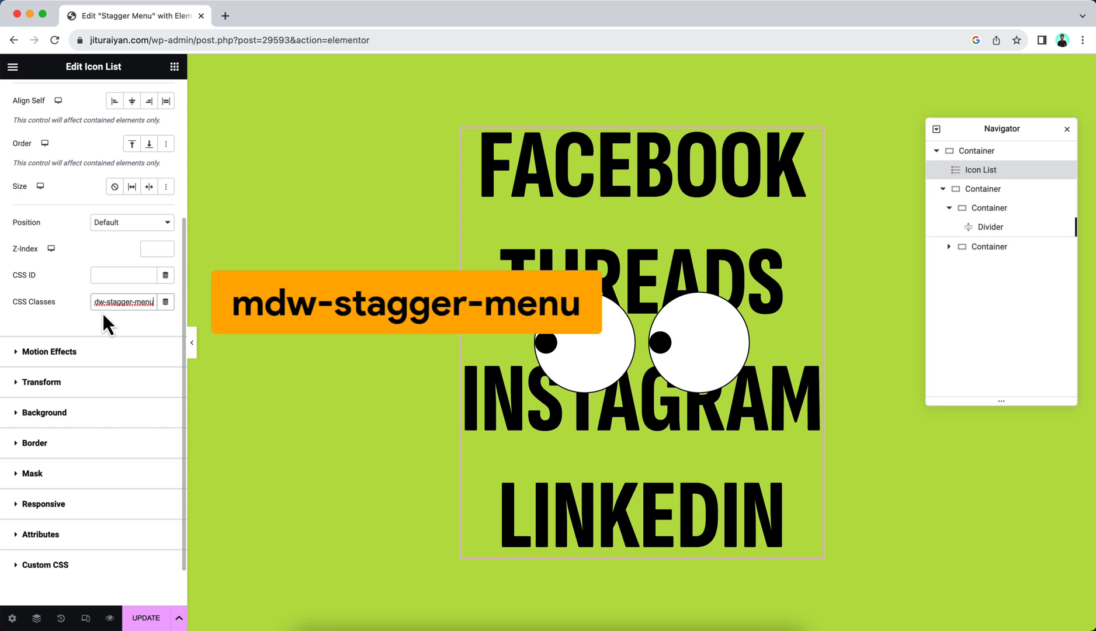
{"action": "left_click", "coordinate": [45, 564]}
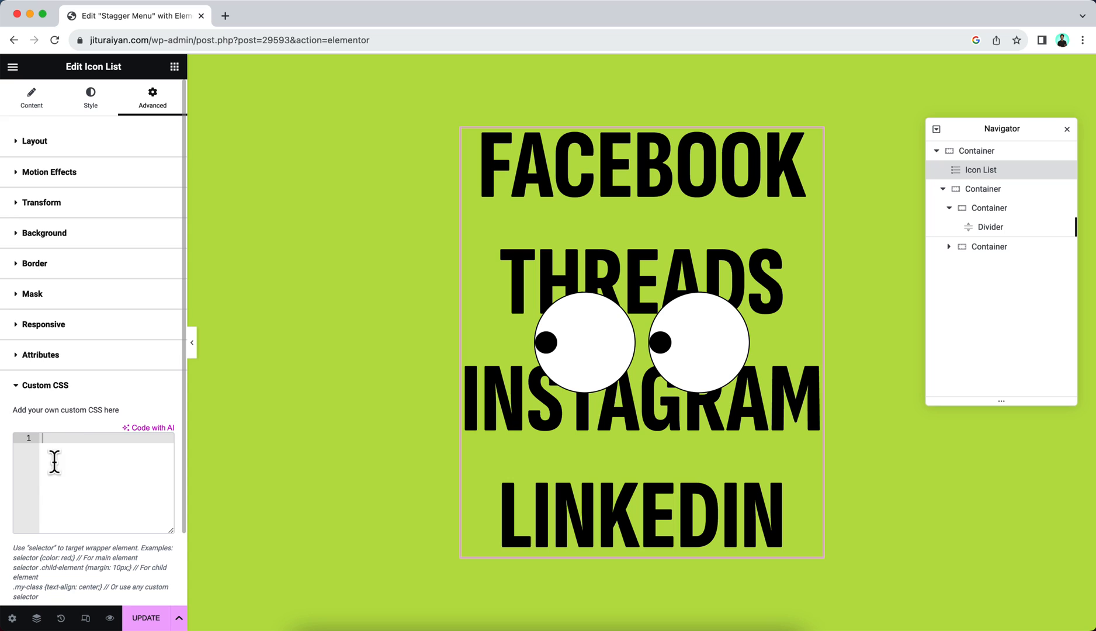
{"action": "mouse_move", "coordinate": [67, 469]}
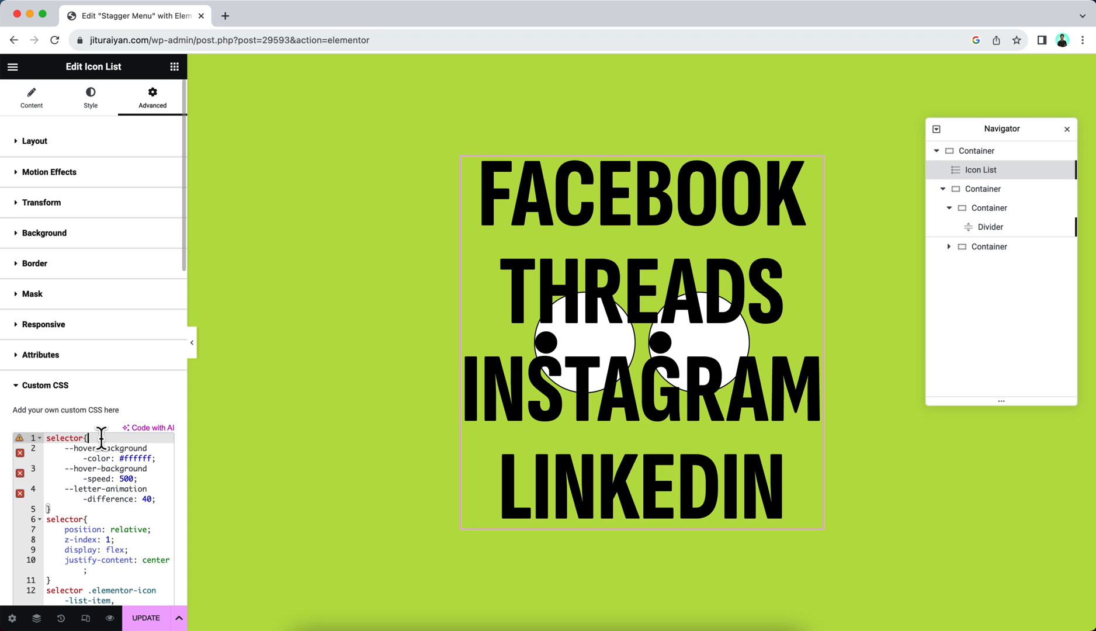
{"action": "mouse_move", "coordinate": [353, 374]}
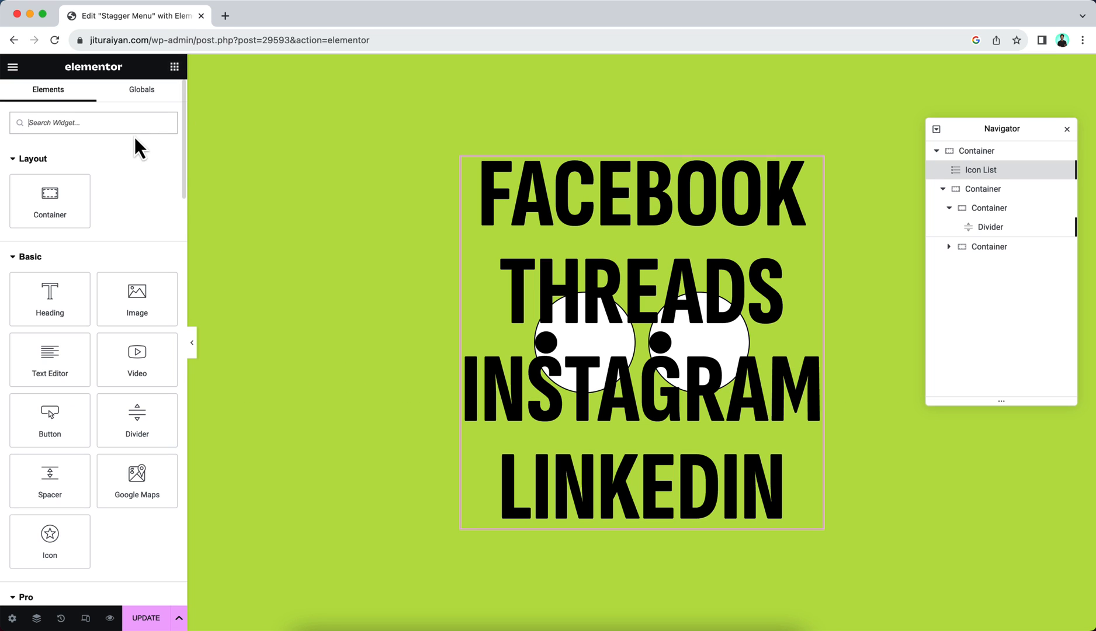
Step: Search widgets for 'html' to add an HTML widget for the jQuery stagger script
{"action": "type", "text": "html"}
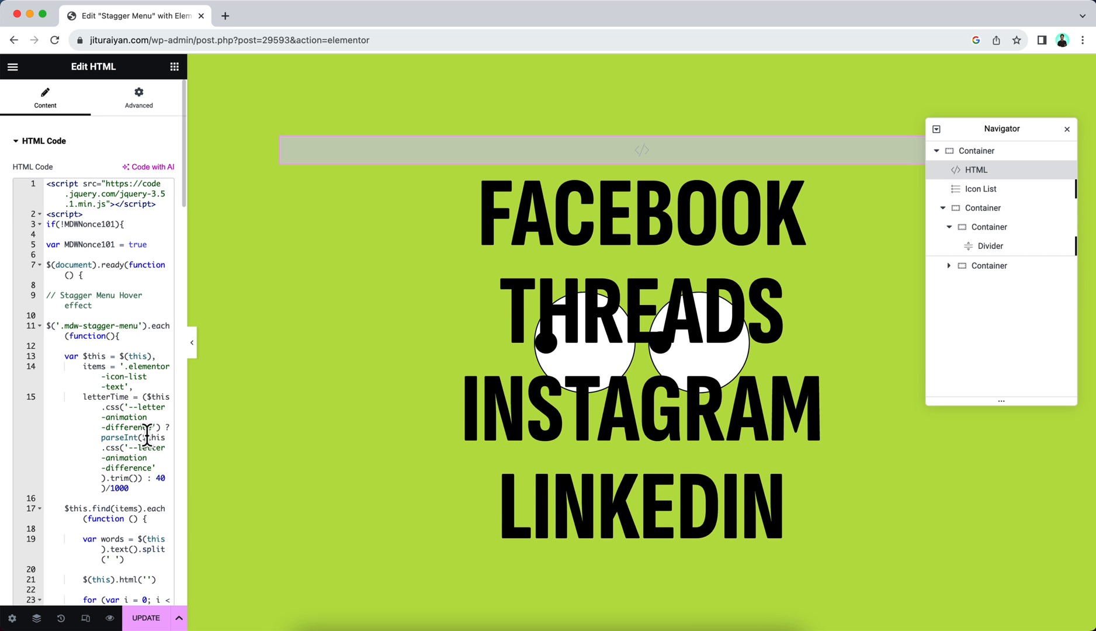
{"action": "mouse_move", "coordinate": [85, 618]}
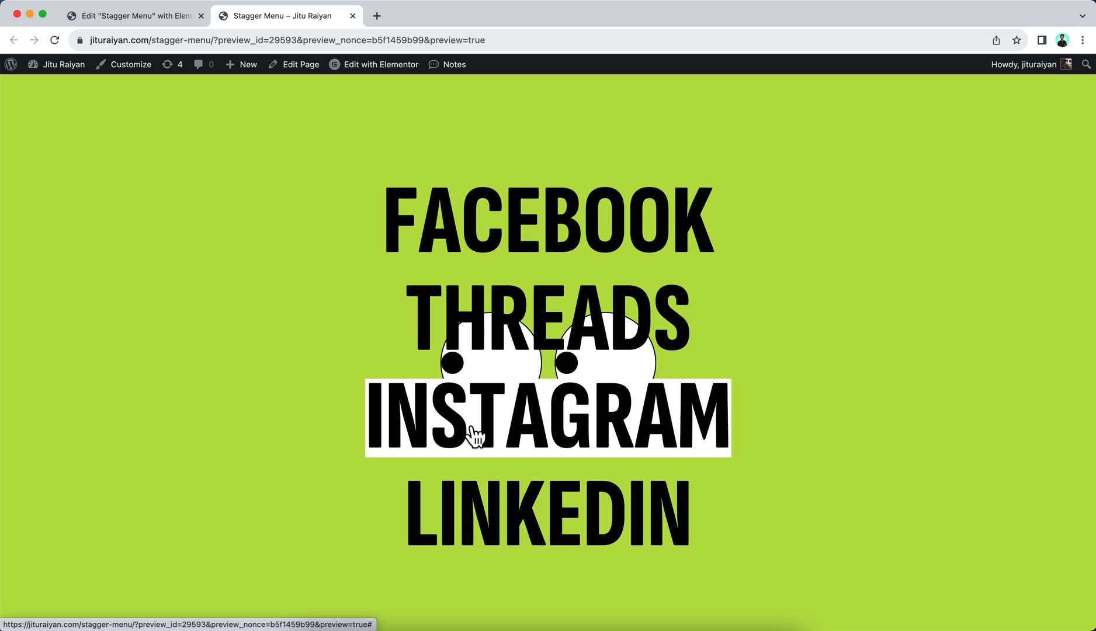
{"action": "mouse_move", "coordinate": [163, 129]}
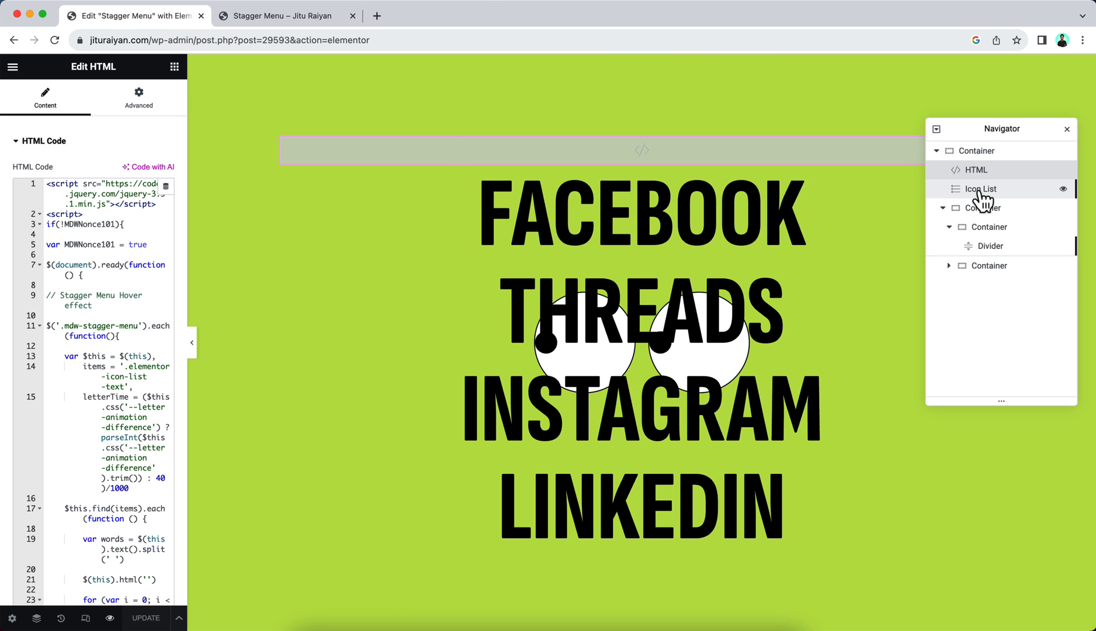
Step: Reselect the social links list and return to the editor after previewing the hover
{"action": "left_click", "coordinate": [981, 189]}
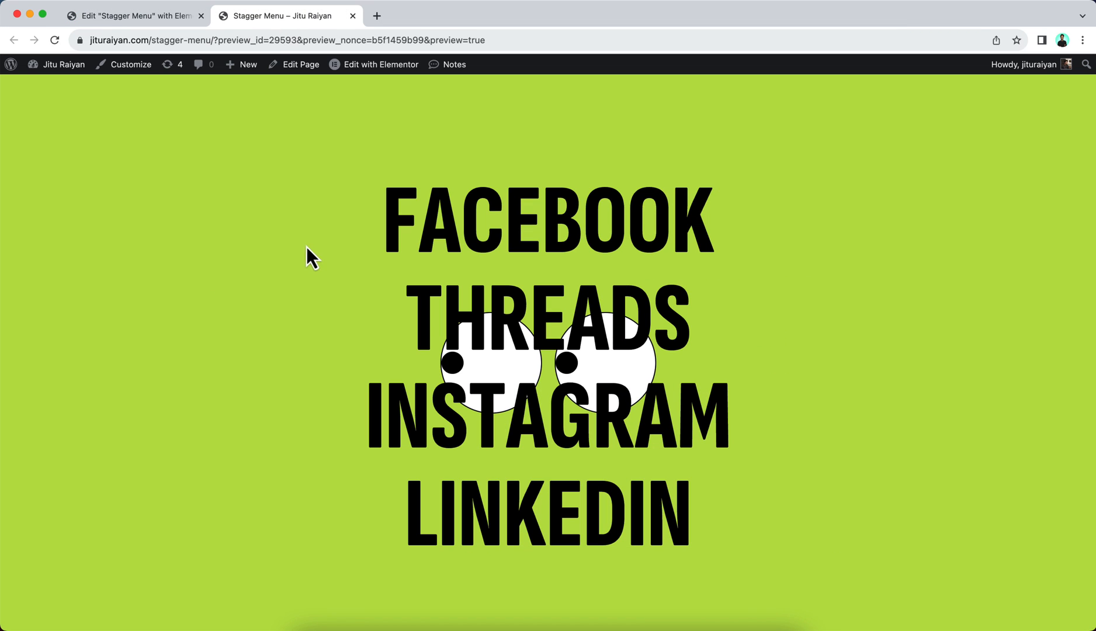
{"action": "mouse_move", "coordinate": [458, 314]}
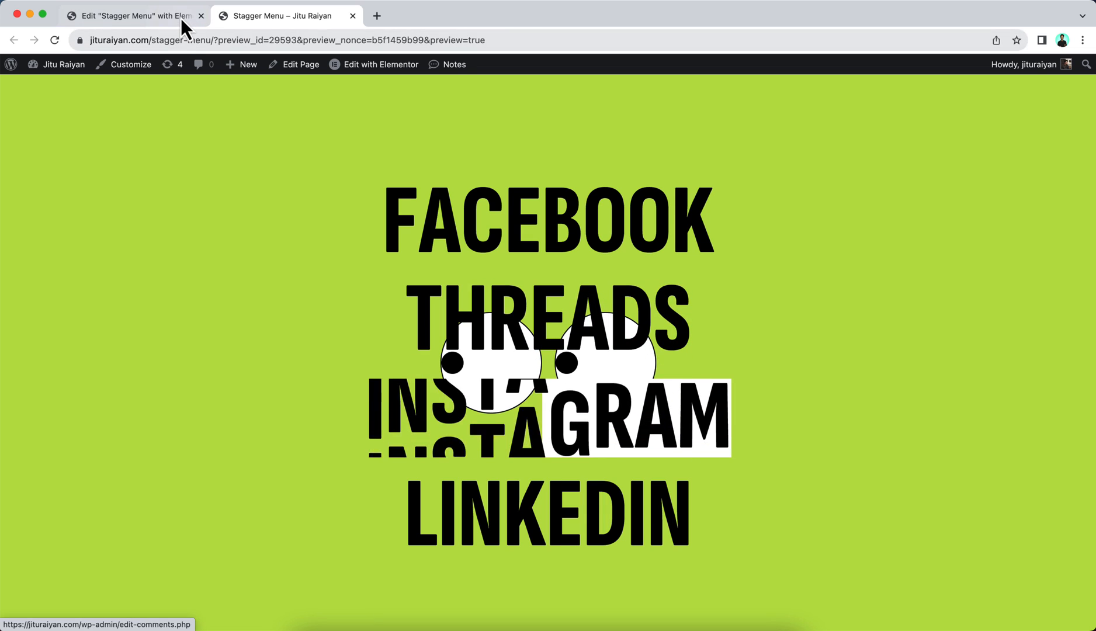
{"action": "left_click", "coordinate": [129, 15]}
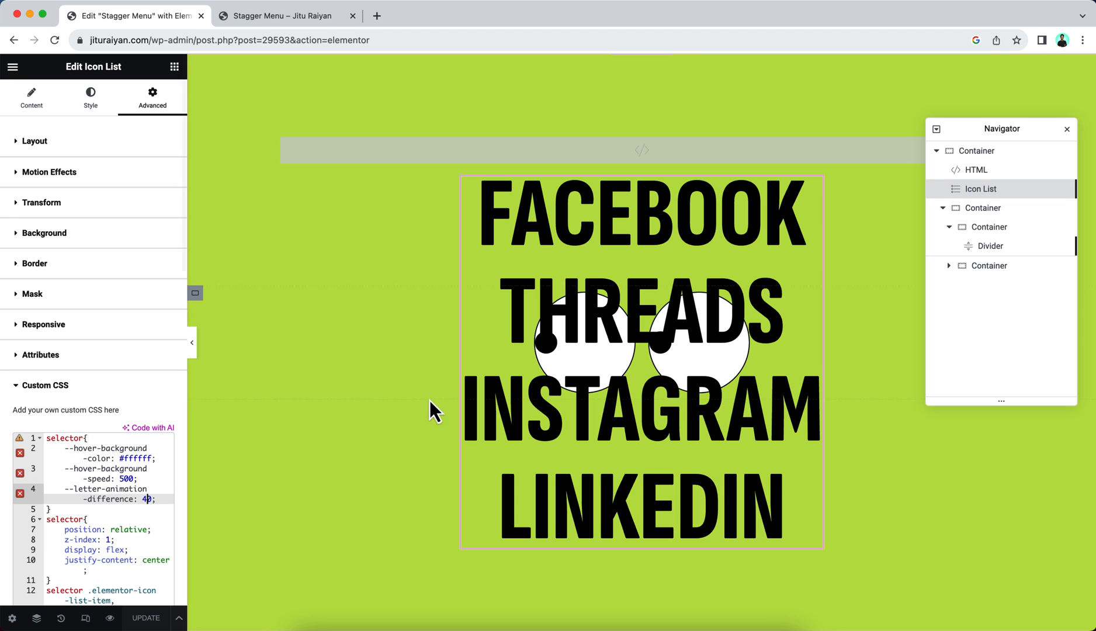
{"action": "mouse_move", "coordinate": [782, 280]}
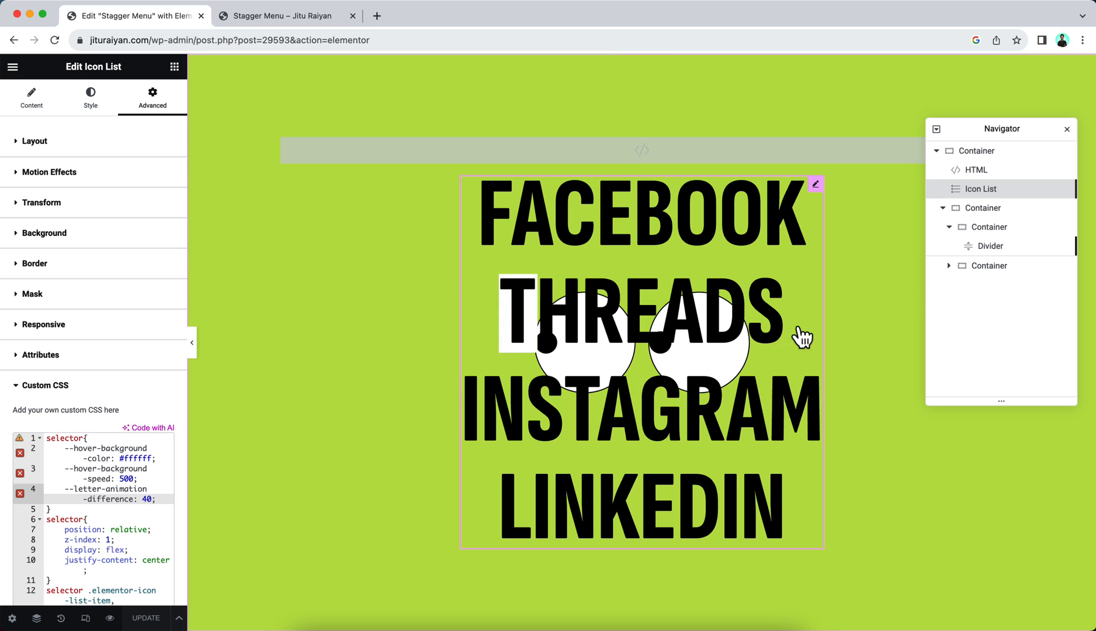
{"action": "mouse_move", "coordinate": [985, 208]}
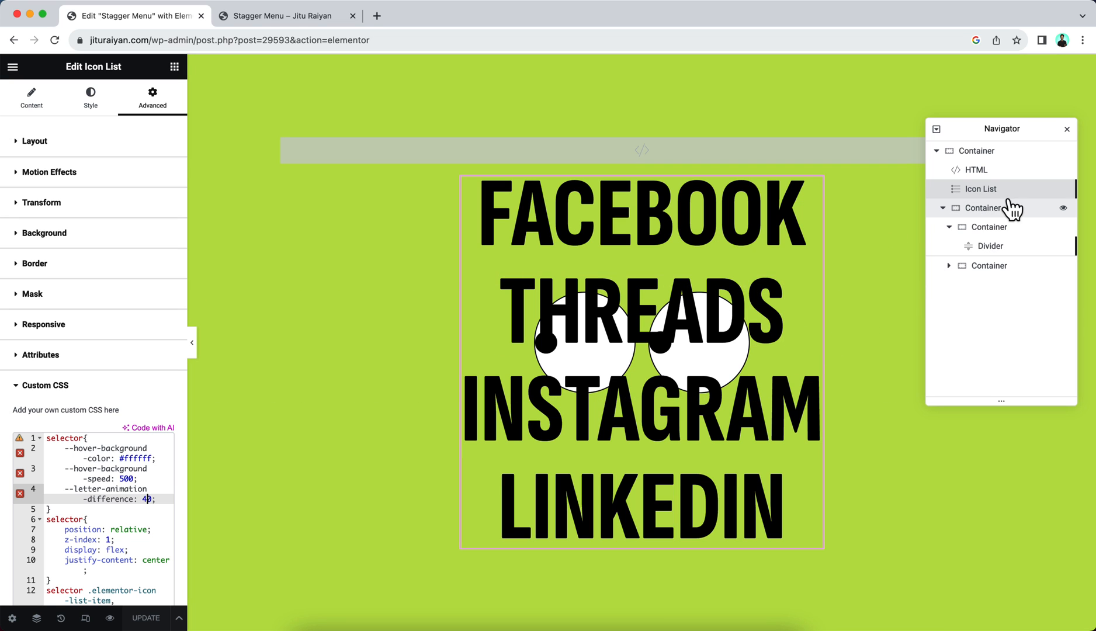
Step: Select the eyes container and set its Z-Index to 10
{"action": "left_click", "coordinate": [986, 207]}
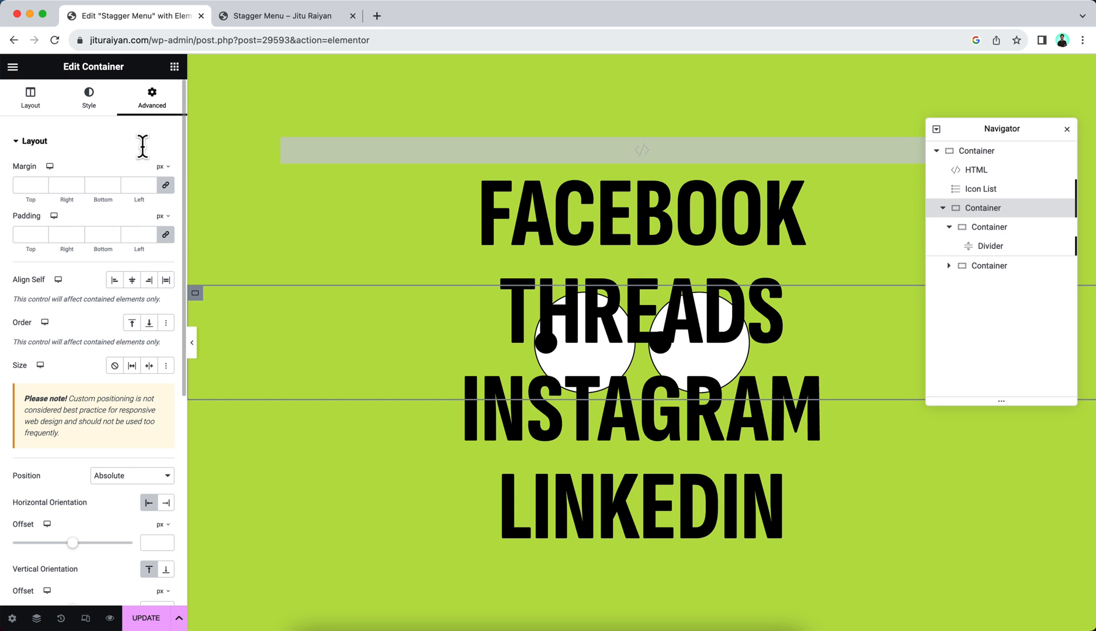
{"action": "scroll", "scroll_direction": "down", "scroll_amount": 3}
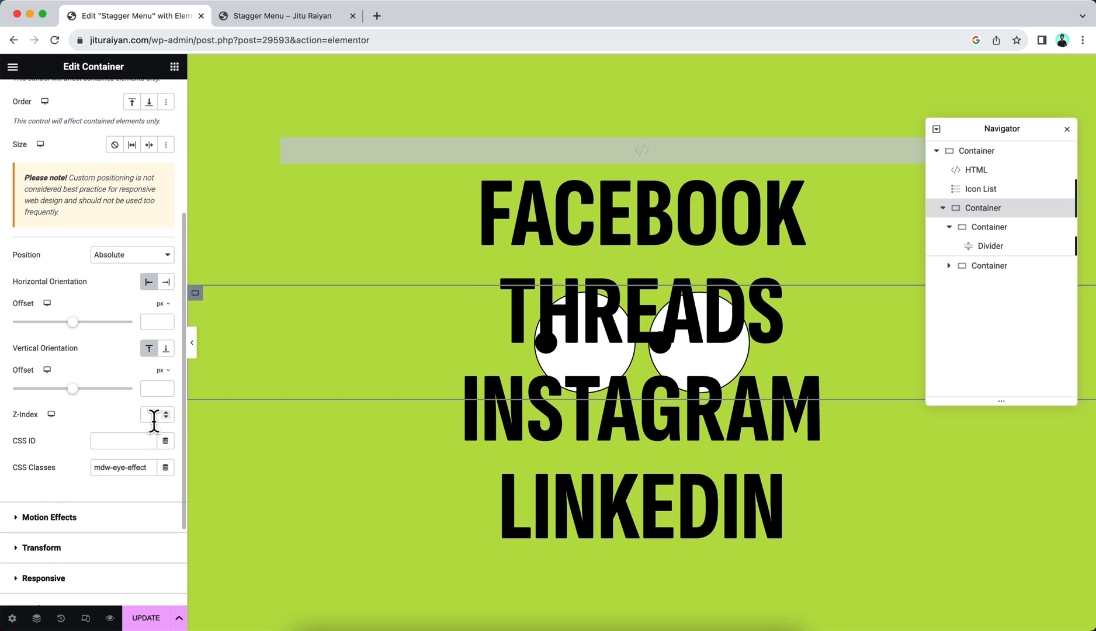
{"action": "type", "text": "10"}
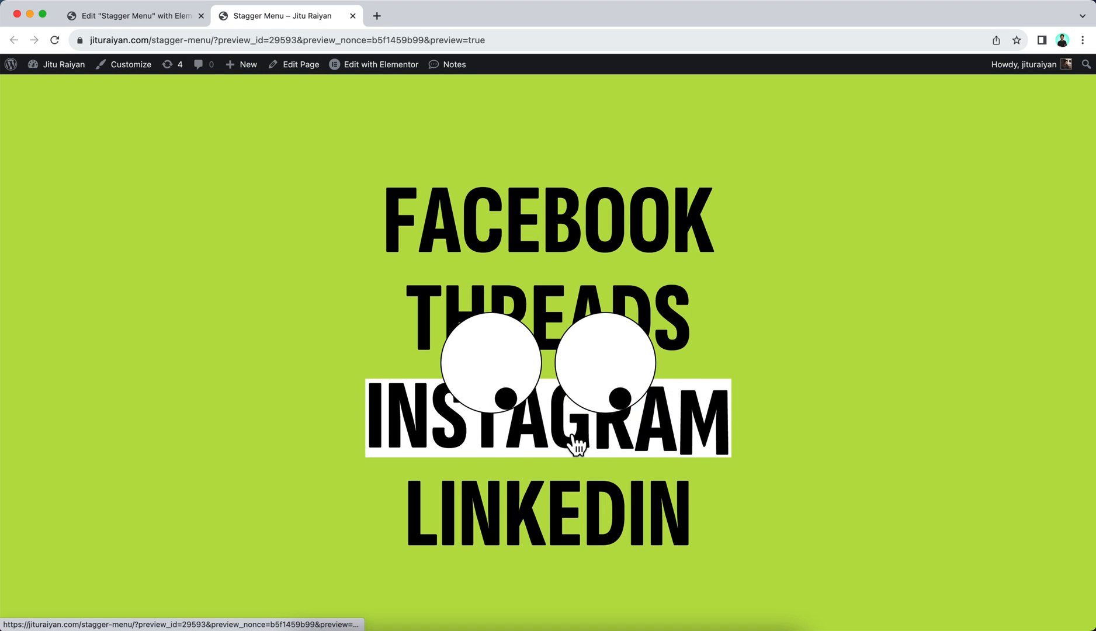
{"action": "mouse_move", "coordinate": [463, 357]}
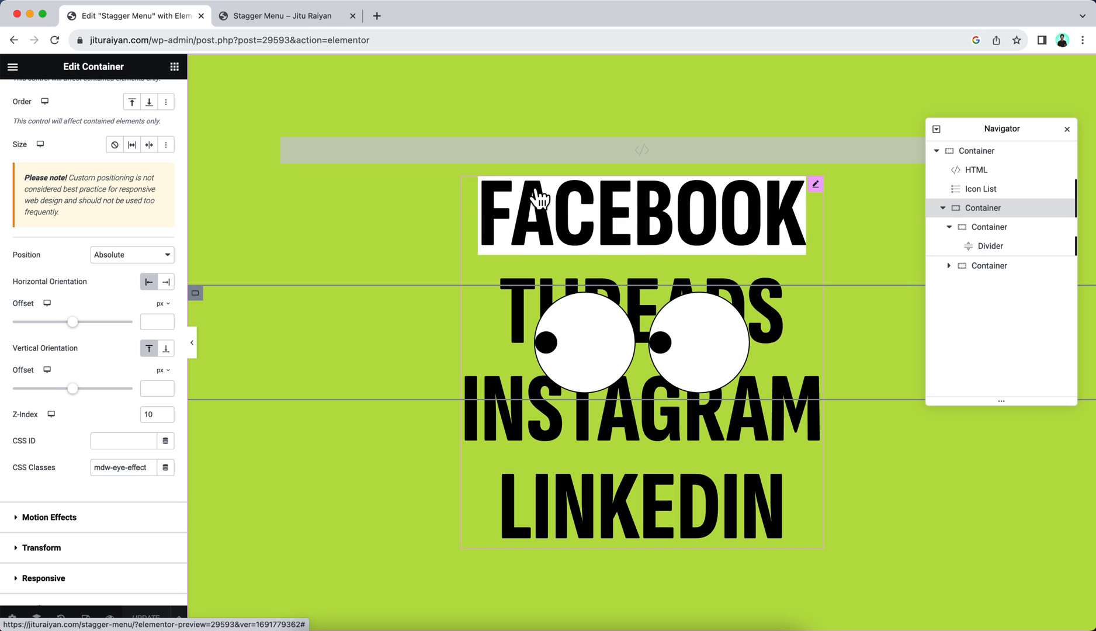
{"action": "mouse_move", "coordinate": [594, 174]}
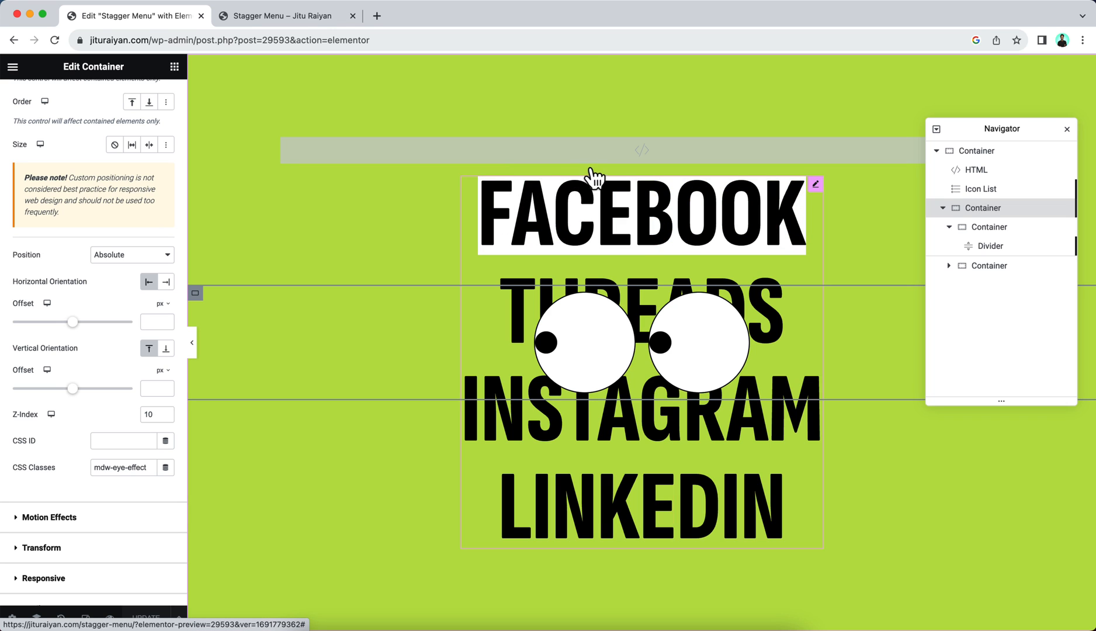
{"action": "mouse_move", "coordinate": [591, 177]}
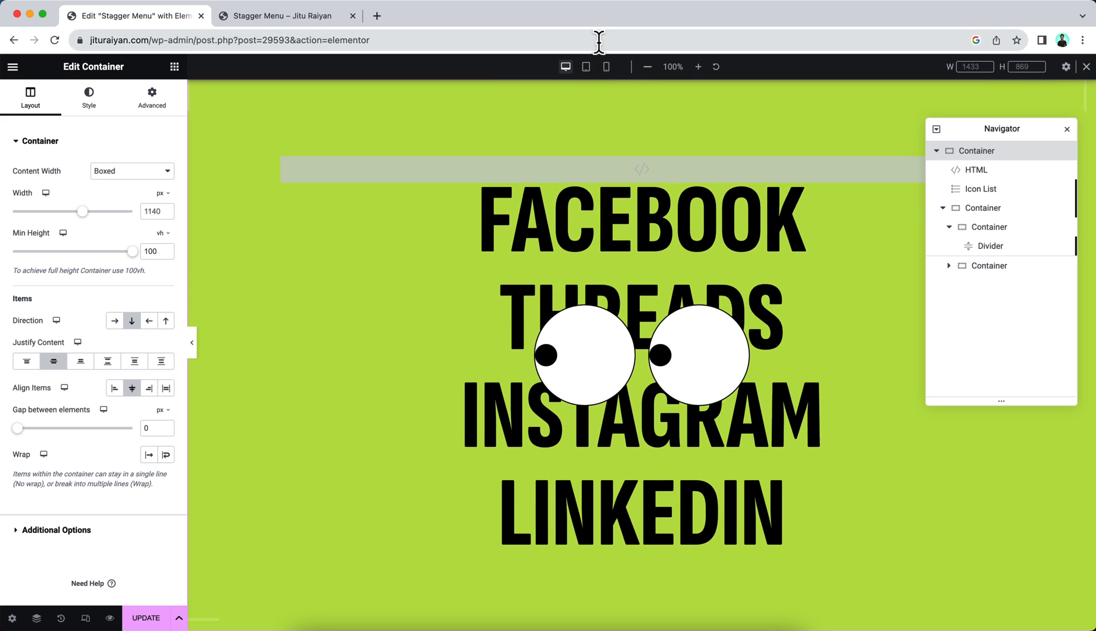
Step: Size the social menu text 135px on tablet and 75px on mobile, then select the eyes container
{"action": "left_click", "coordinate": [586, 67]}
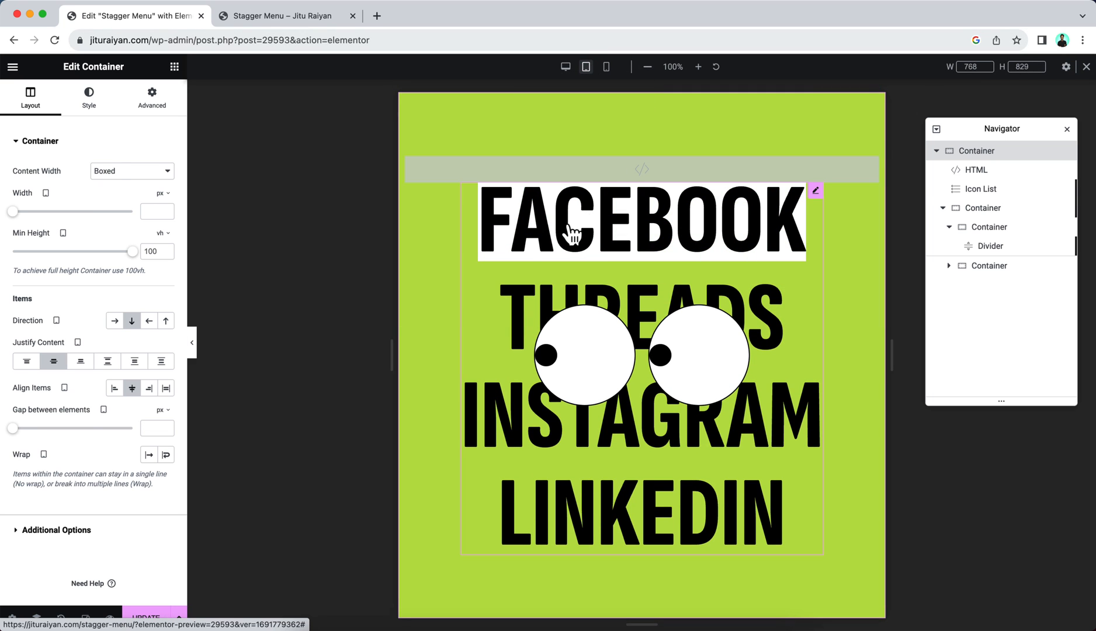
{"action": "left_click", "coordinate": [981, 189]}
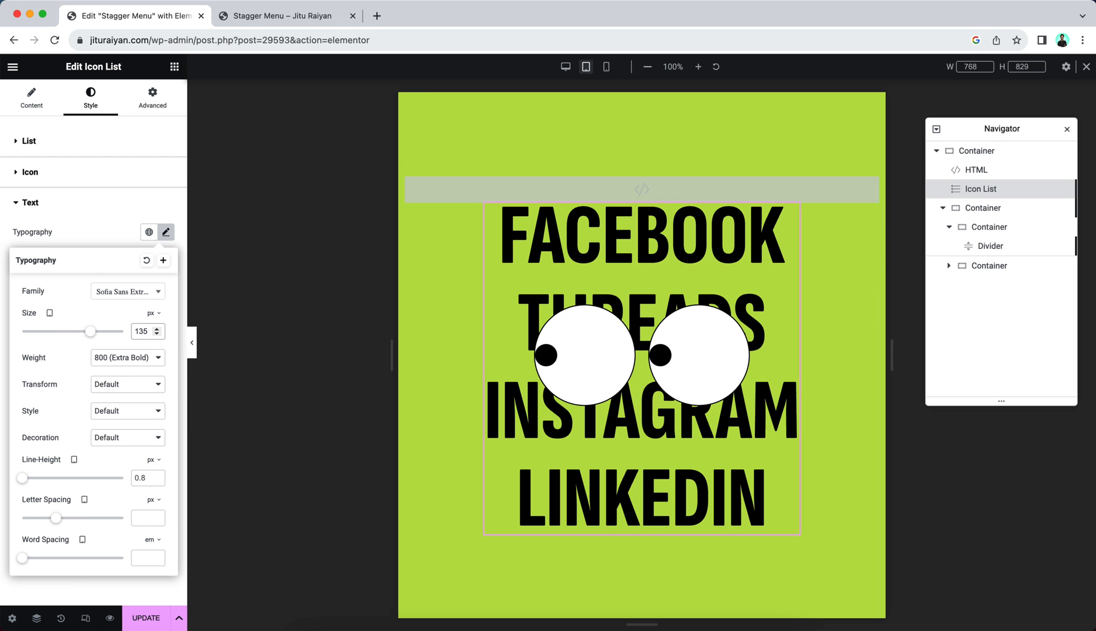
{"action": "mouse_move", "coordinate": [50, 352]}
{"action": "type", "text": "75"}
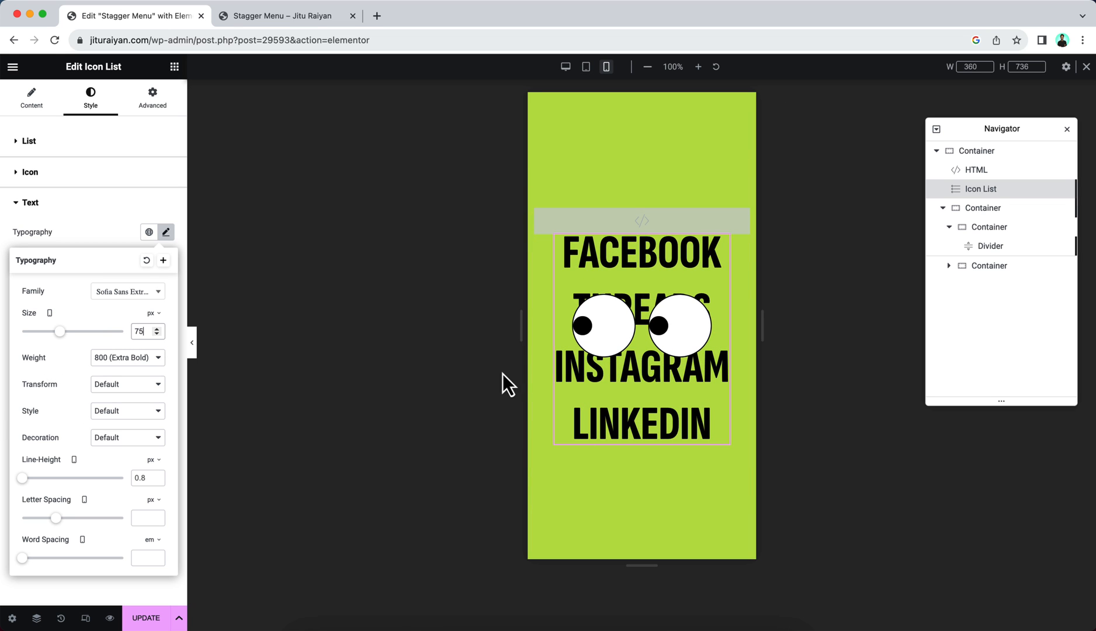
{"action": "mouse_move", "coordinate": [641, 325]}
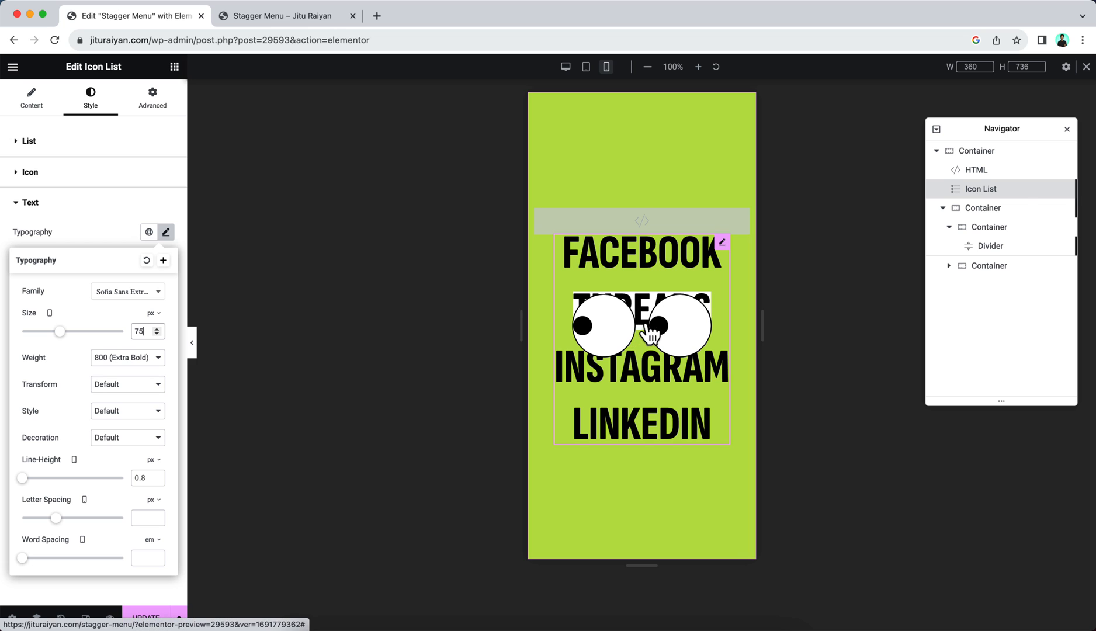
{"action": "left_click", "coordinate": [984, 207]}
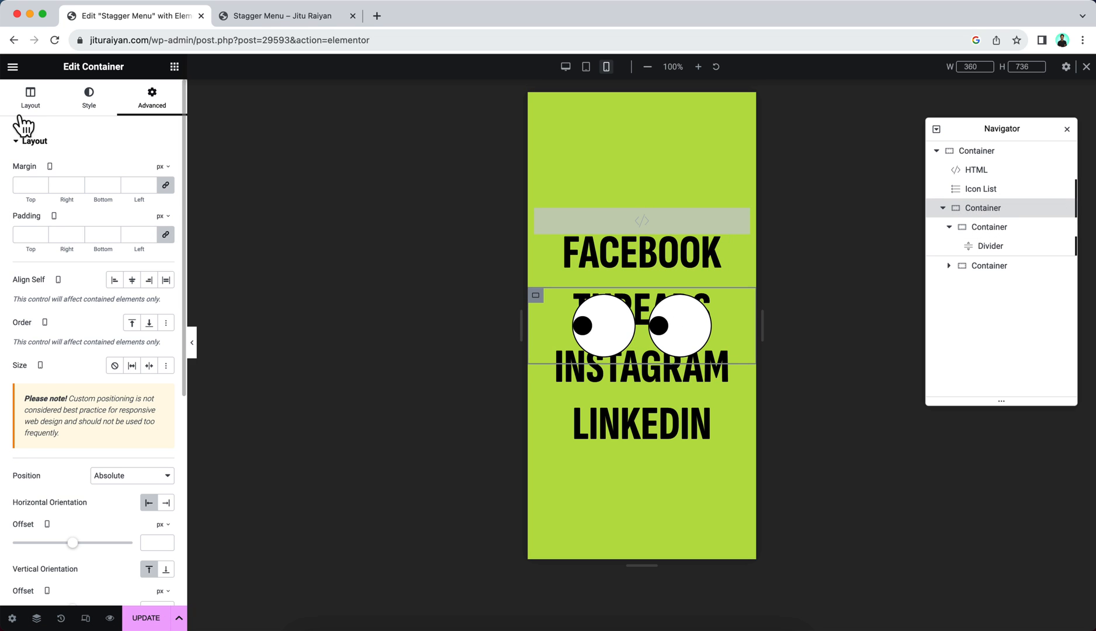
{"action": "left_click", "coordinate": [29, 98]}
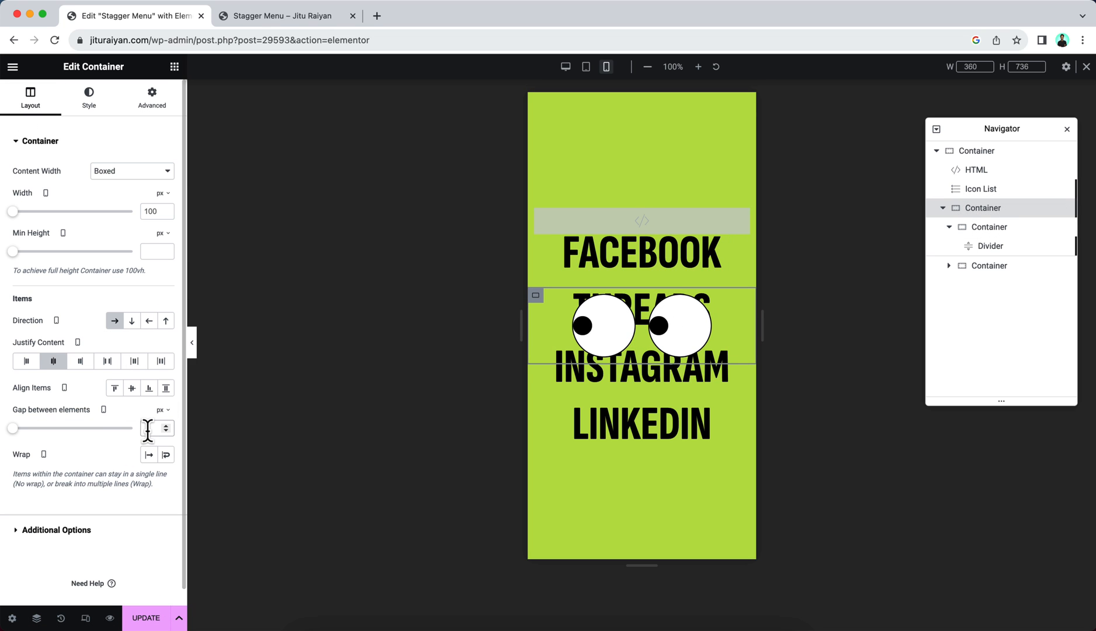